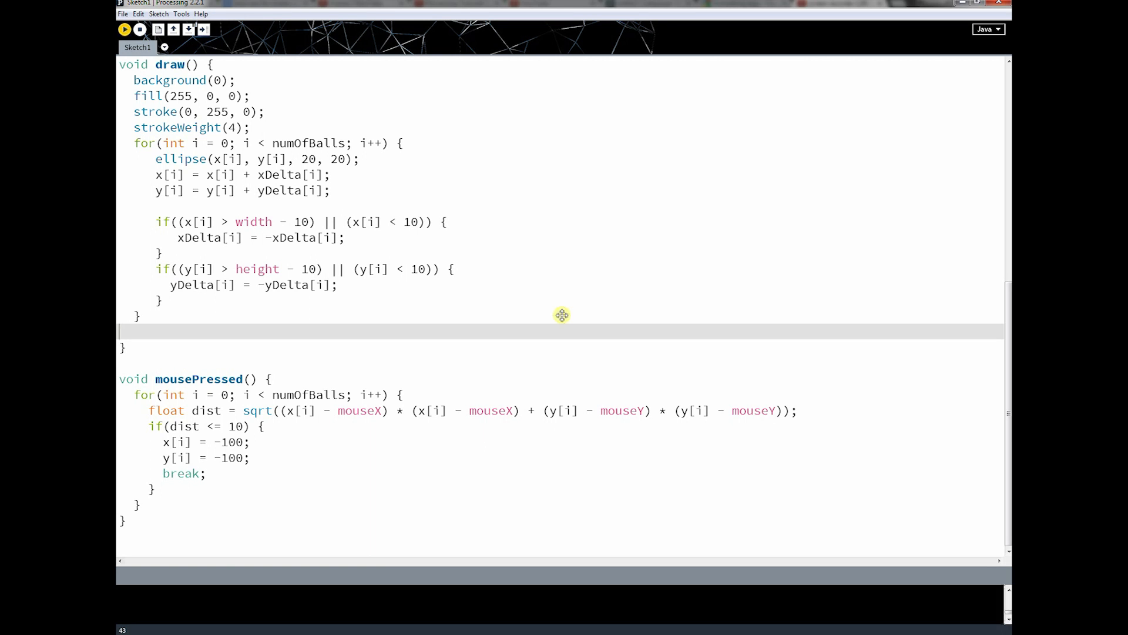
- Test-run the sketch with clicked balls moved to -3.1, -3.1, then close its window
{"action": "left_click", "coordinate": [124, 28]}
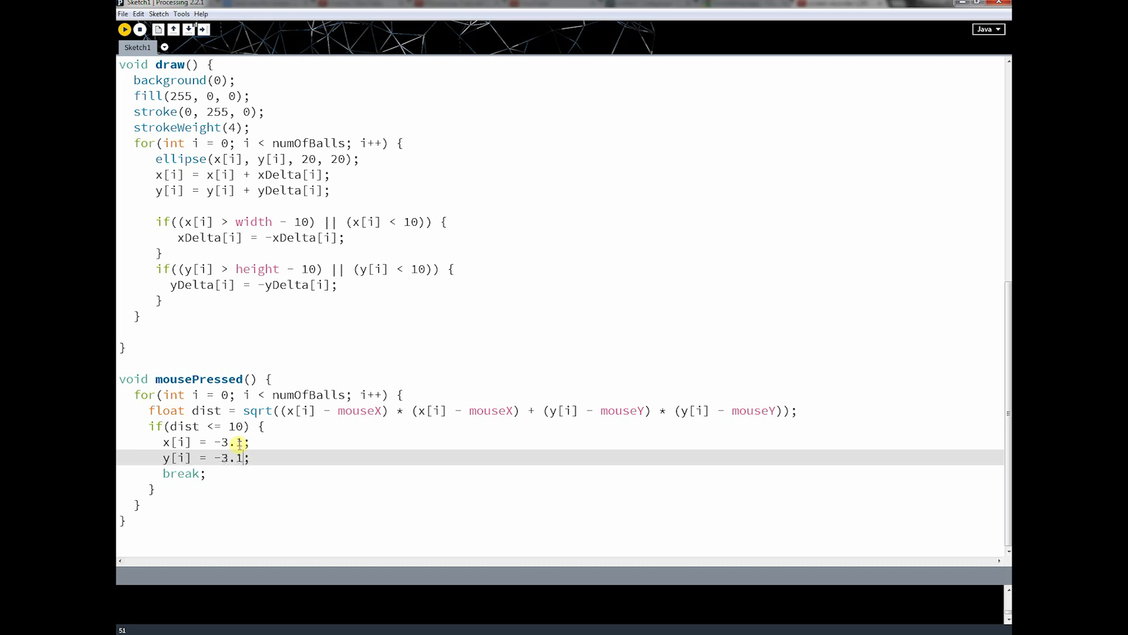
{"action": "left_click", "coordinate": [124, 29]}
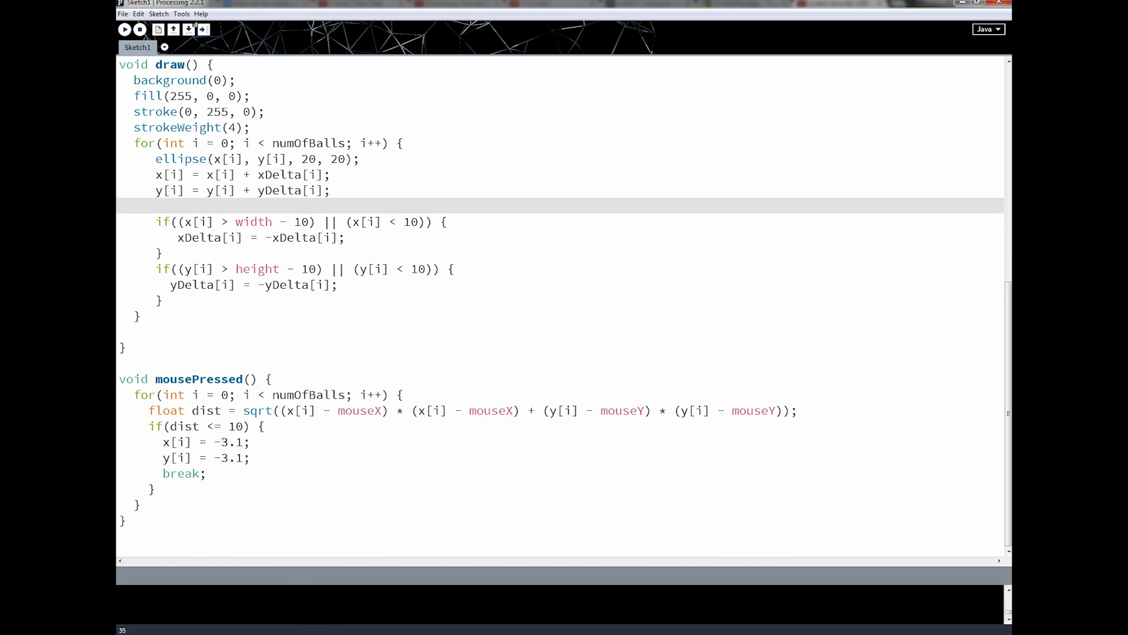
{"action": "left_click", "coordinate": [124, 29]}
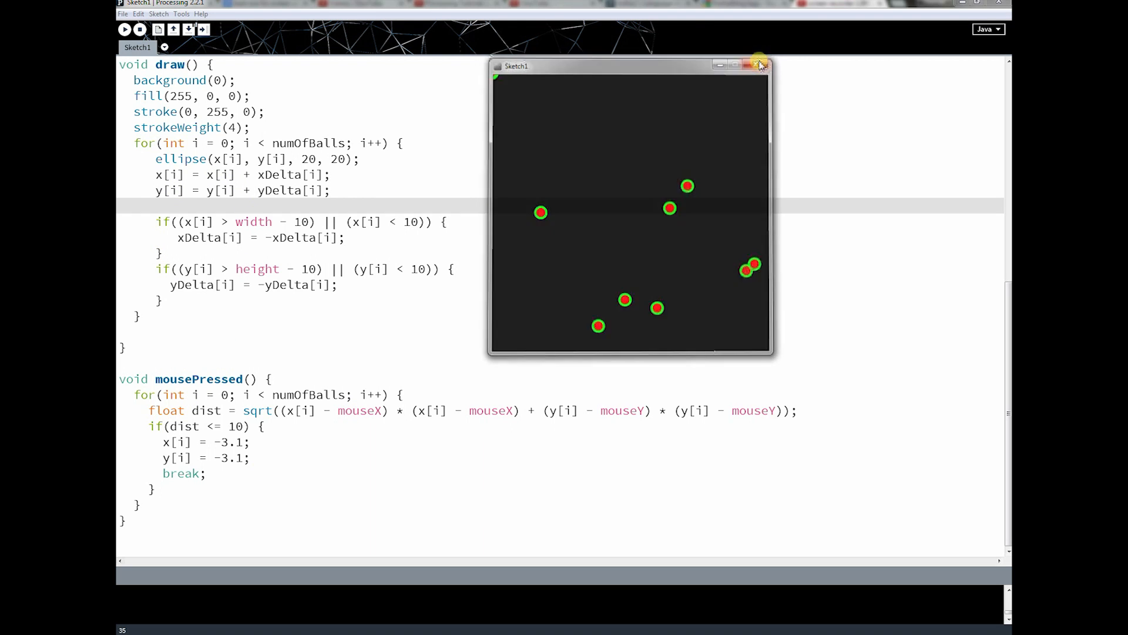
{"action": "left_click", "coordinate": [759, 65]}
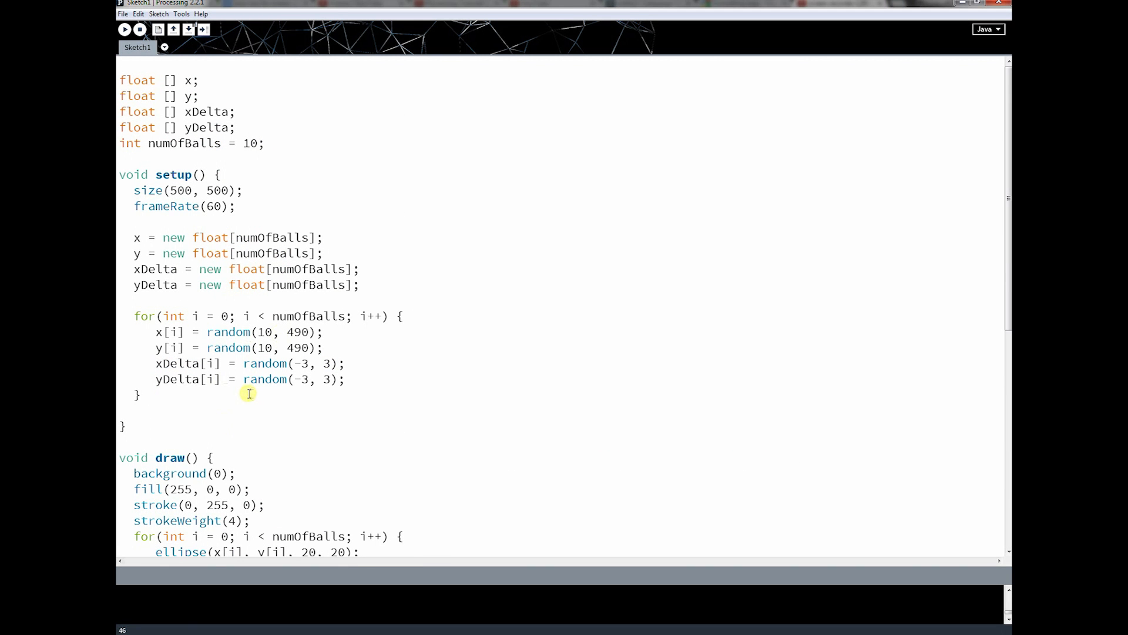
{"action": "mouse_move", "coordinate": [312, 423]}
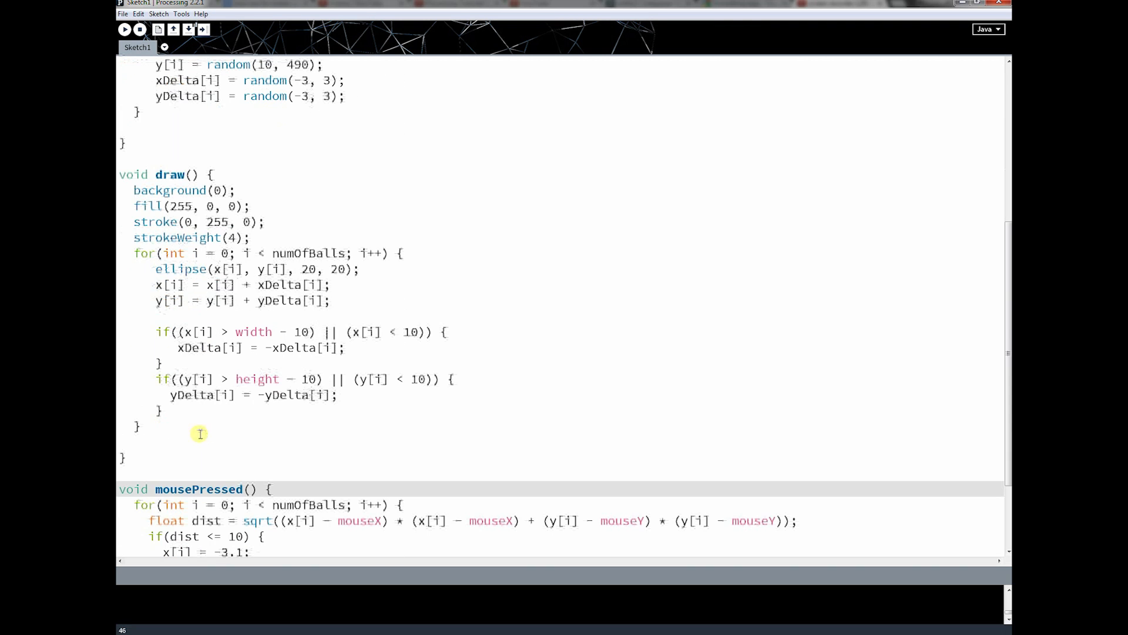
- Declare the global variable int points = 0 below numOfBalls
{"action": "scroll", "scroll_direction": "down", "scroll_amount": 3}
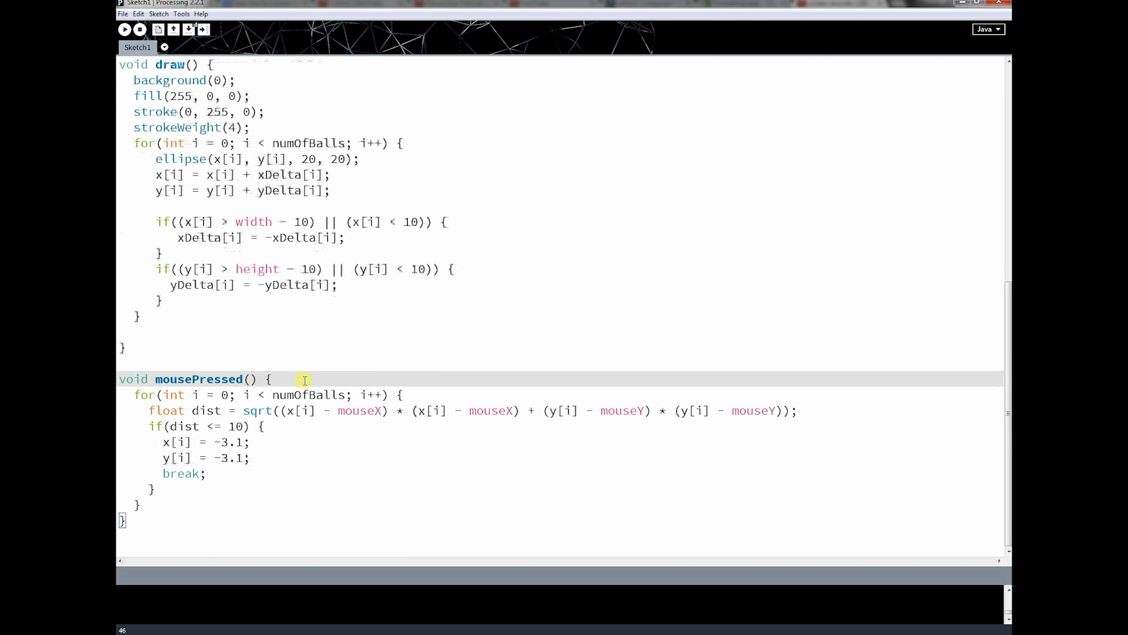
{"action": "mouse_move", "coordinate": [367, 260]}
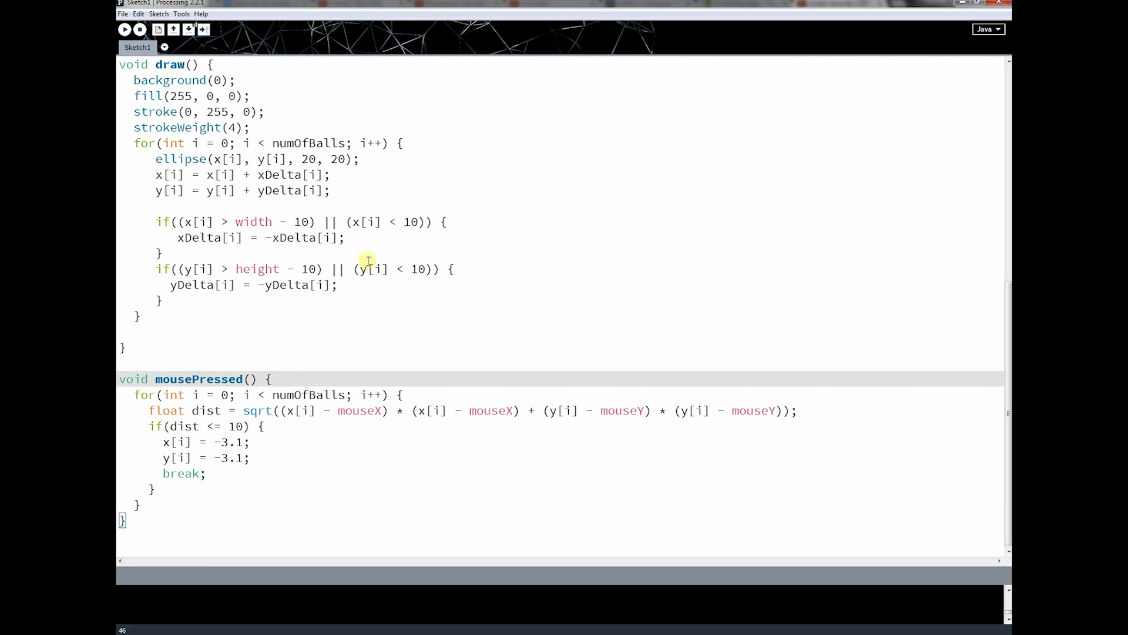
{"action": "mouse_move", "coordinate": [246, 343]}
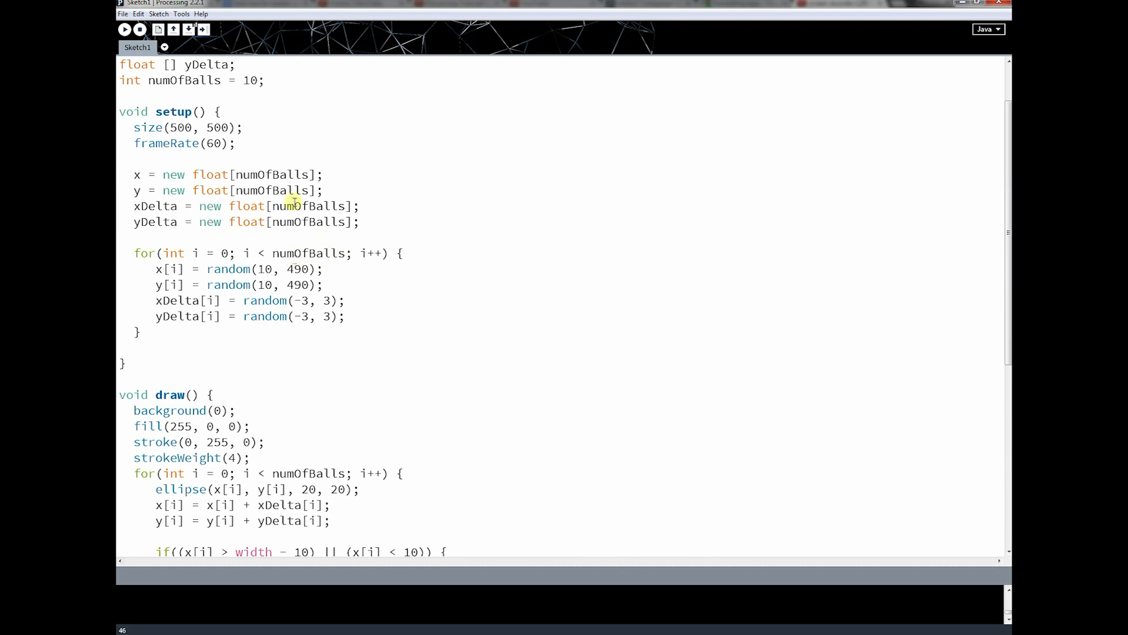
{"action": "type", "text": "int"}
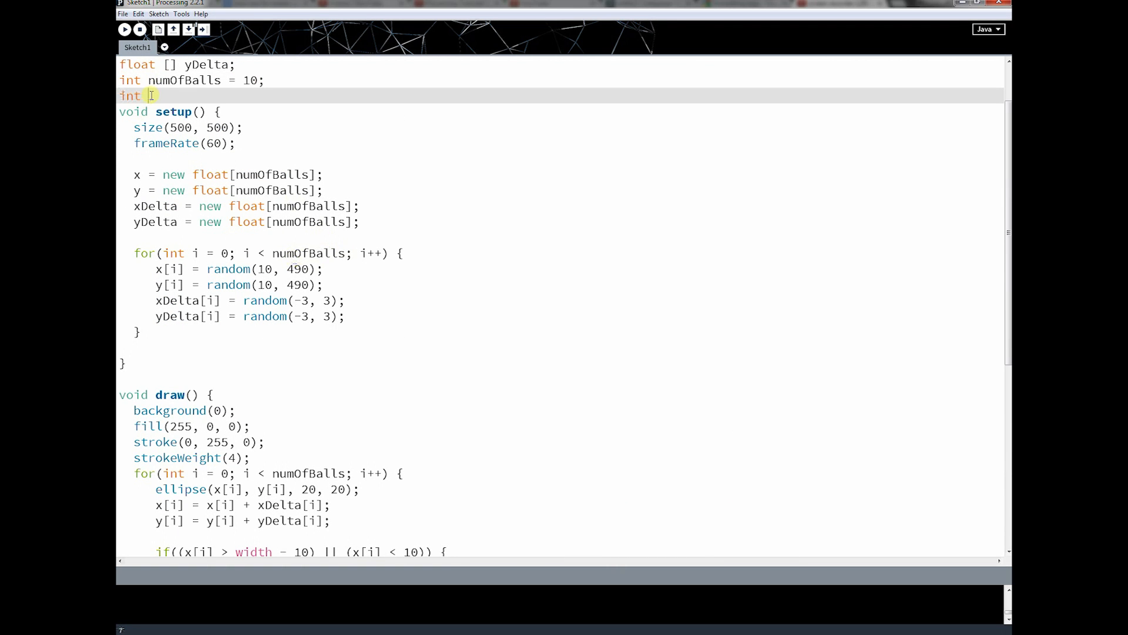
{"action": "type", "text": "points ="}
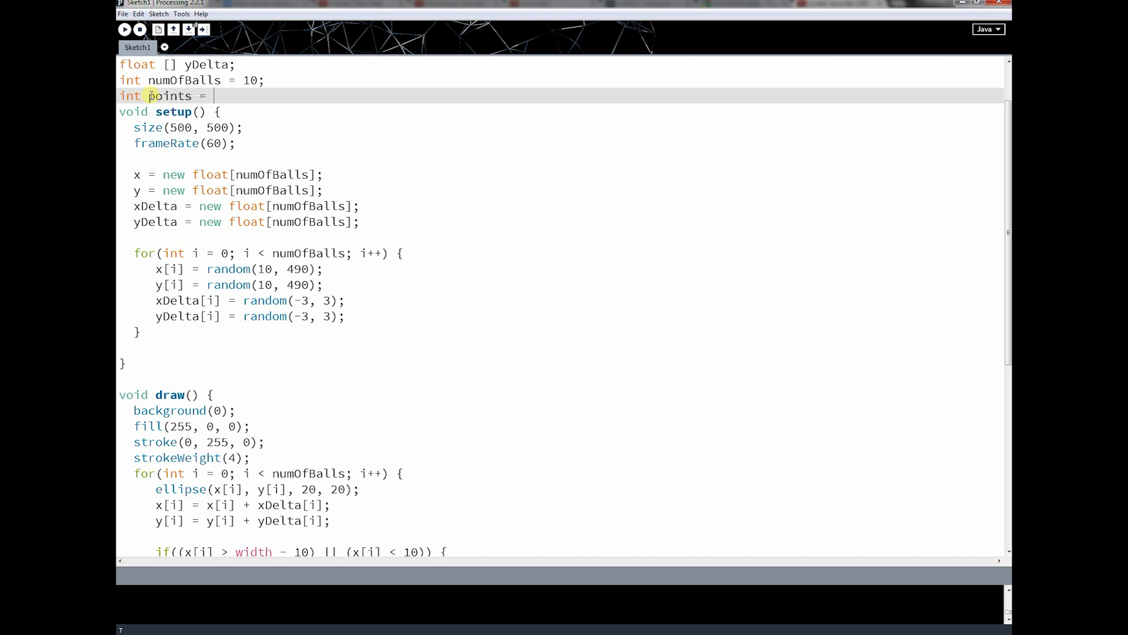
{"action": "type", "text": "0;"}
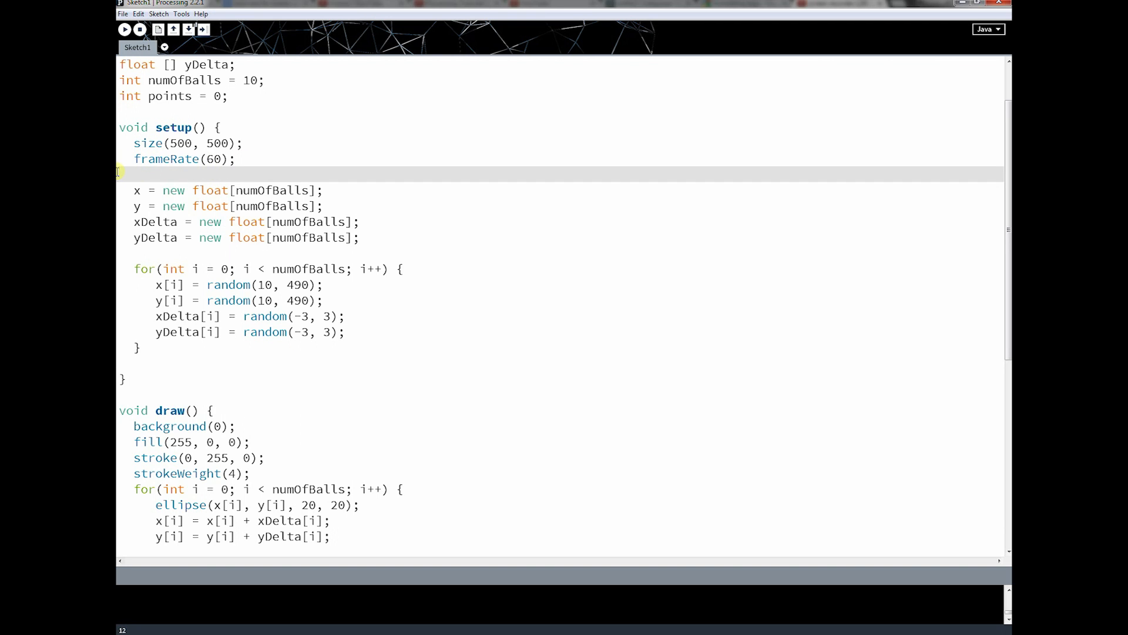
- Remove the blank line after frameRate in setup and select the ball-drawing line
{"action": "key", "text": "Backspace"}
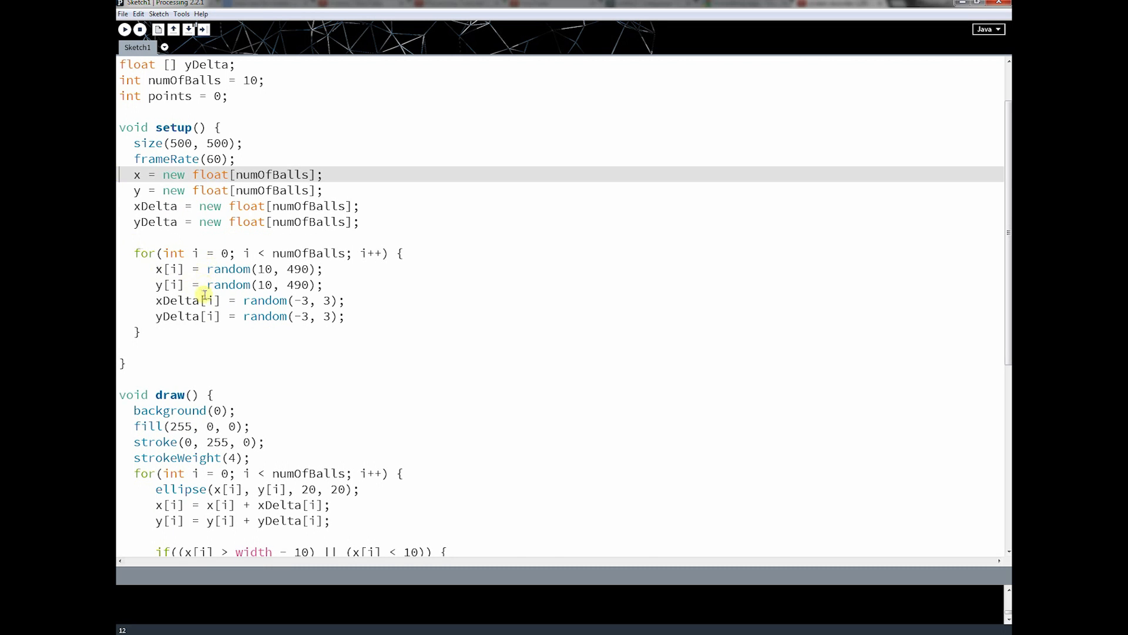
{"action": "scroll", "scroll_direction": "down", "scroll_amount": 3}
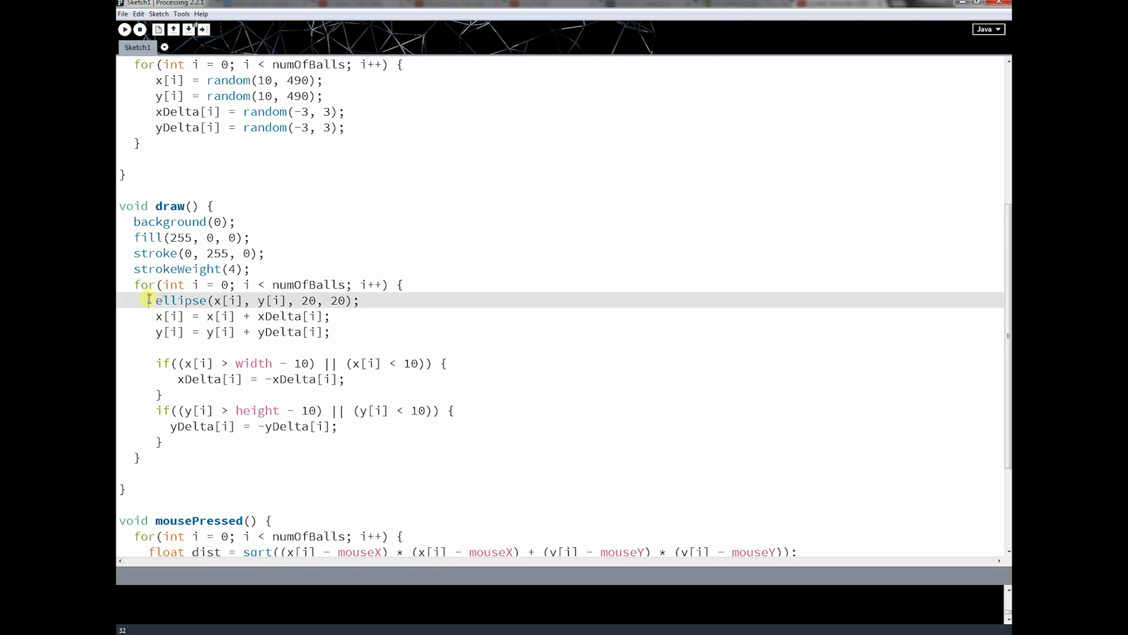
{"action": "left_click_drag", "start_coordinate": [147, 300], "coordinate": [360, 300]}
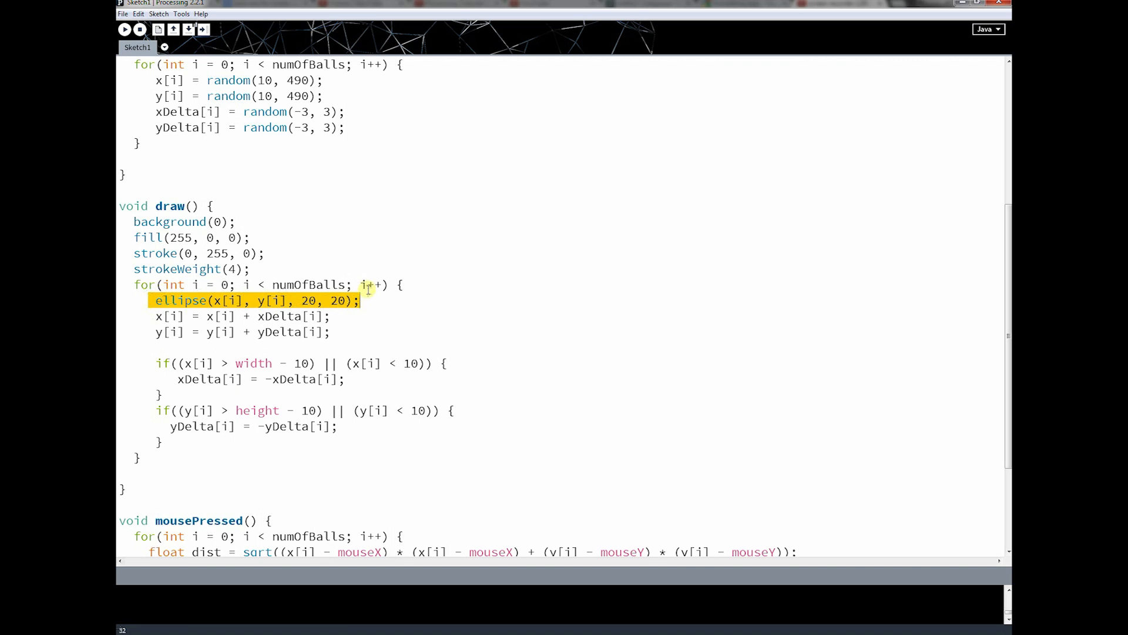
{"action": "mouse_move", "coordinate": [460, 266]}
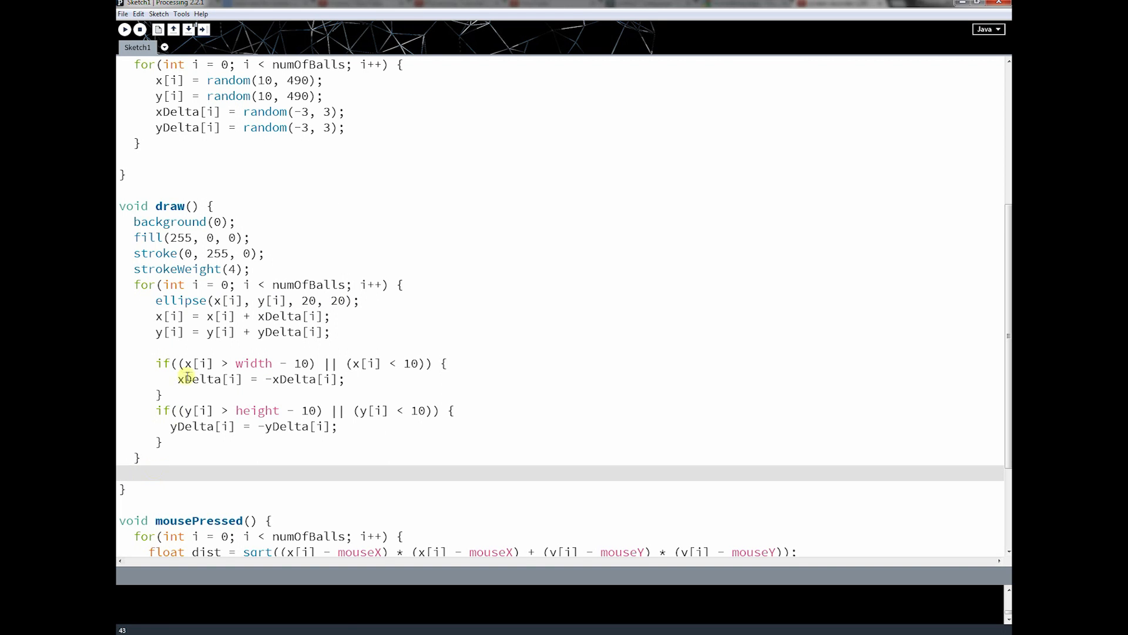
- Add text("Points: ", 10, 10); at the end of draw()
{"action": "type", "text": "text"}
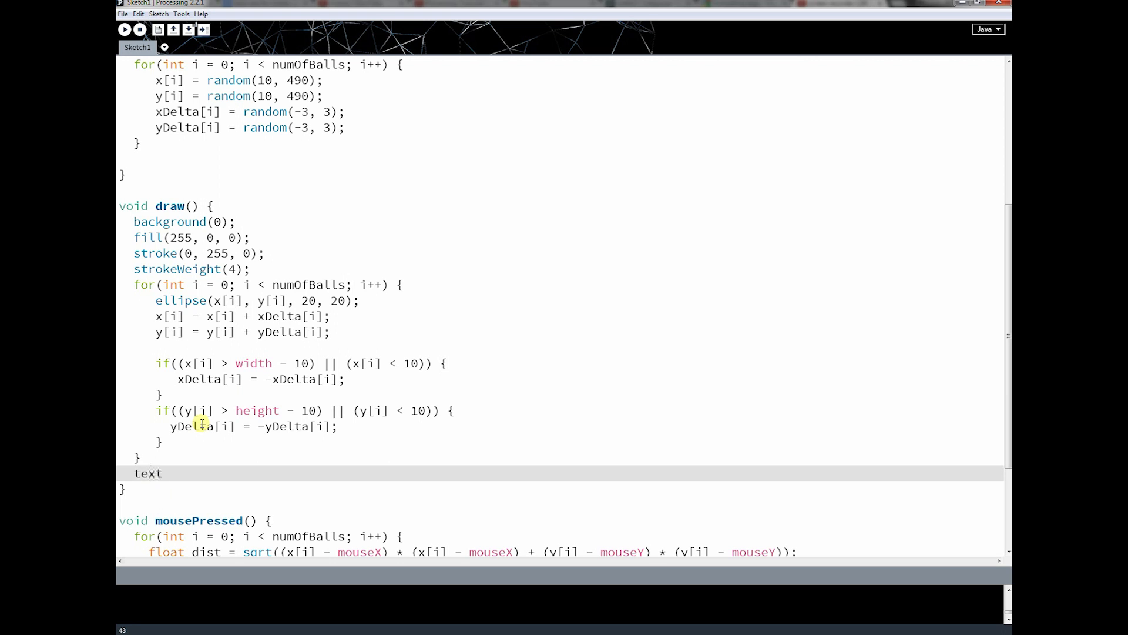
{"action": "type", "text": "(\""}
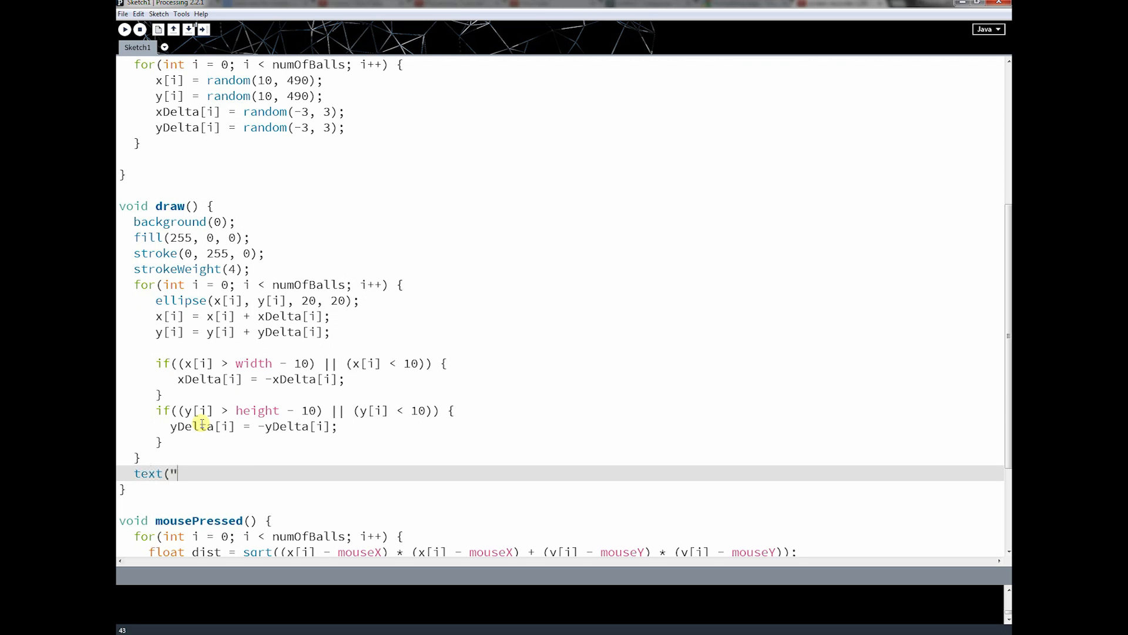
{"action": "type", "text": "Point"}
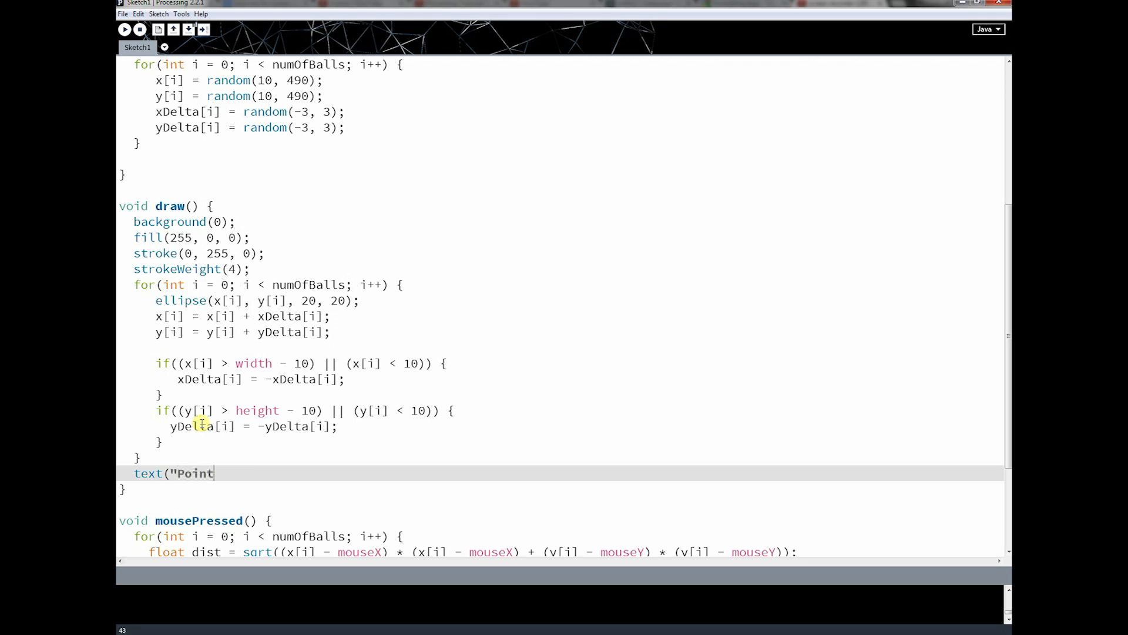
{"action": "type", "text": "s:"}
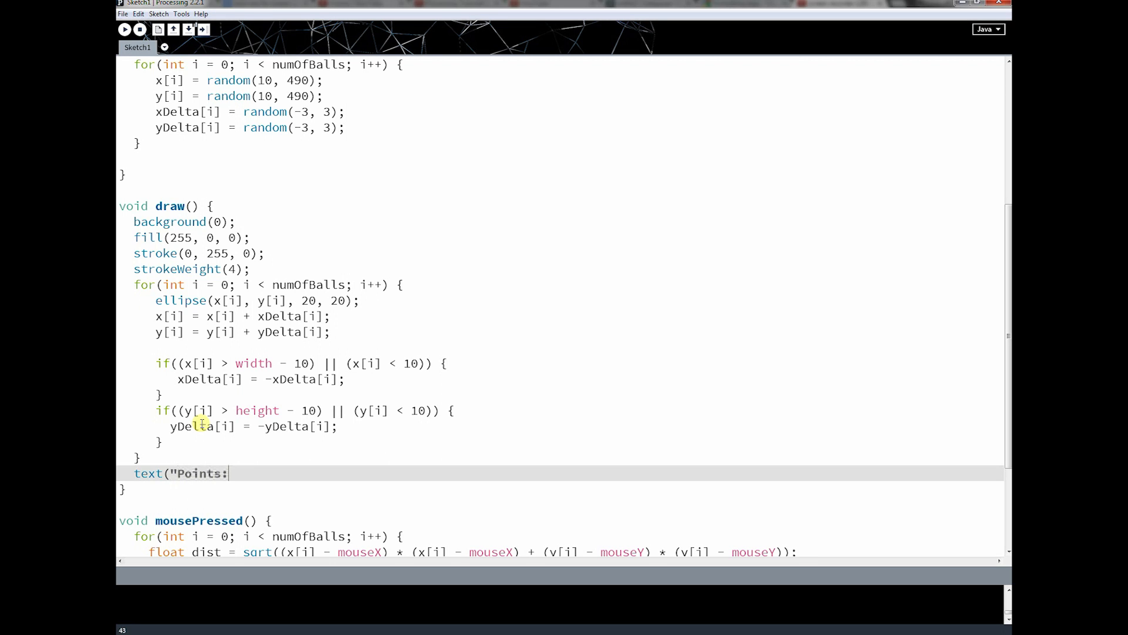
{"action": "type", "text": "\","}
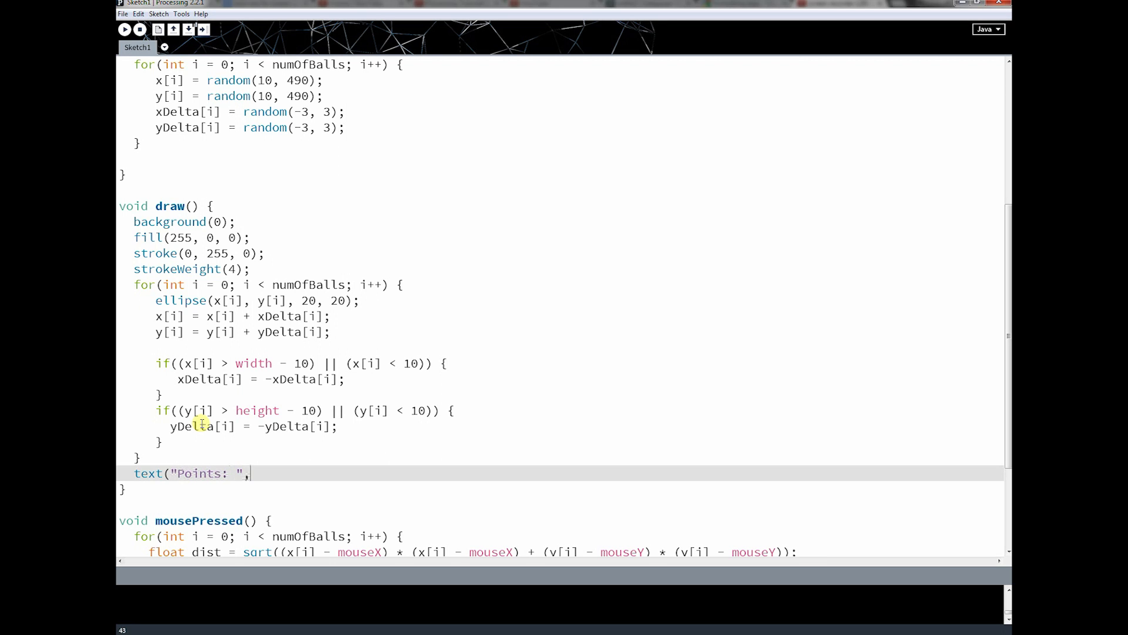
{"action": "type", "text": "10, 10);"}
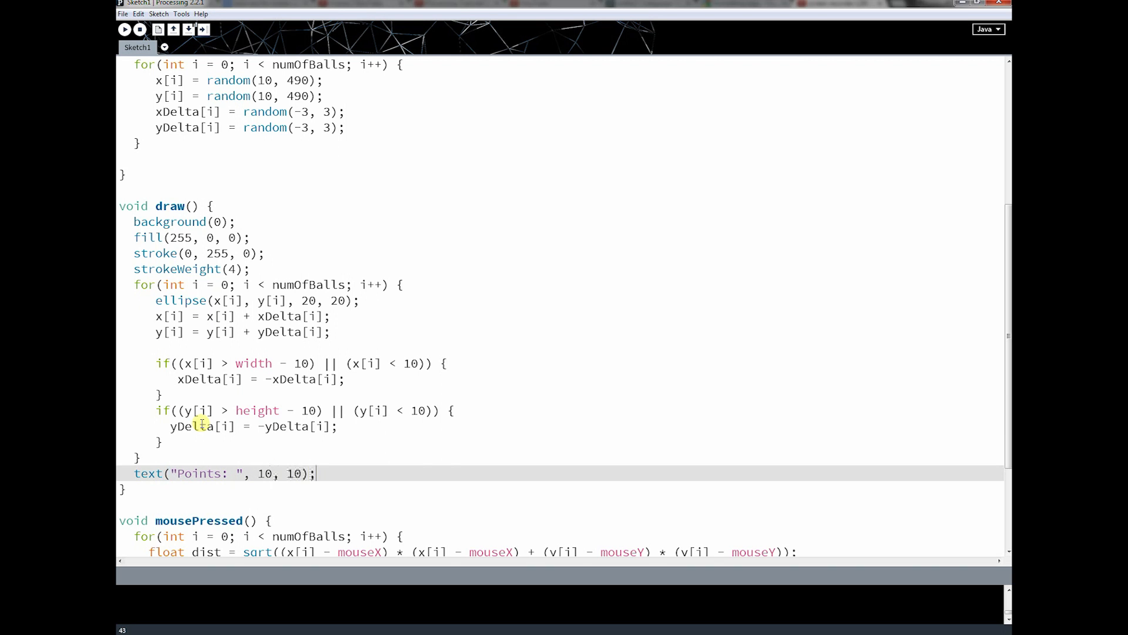
- Test-run the sketch to check the tiny Points label, then close it
{"action": "left_click", "coordinate": [124, 29]}
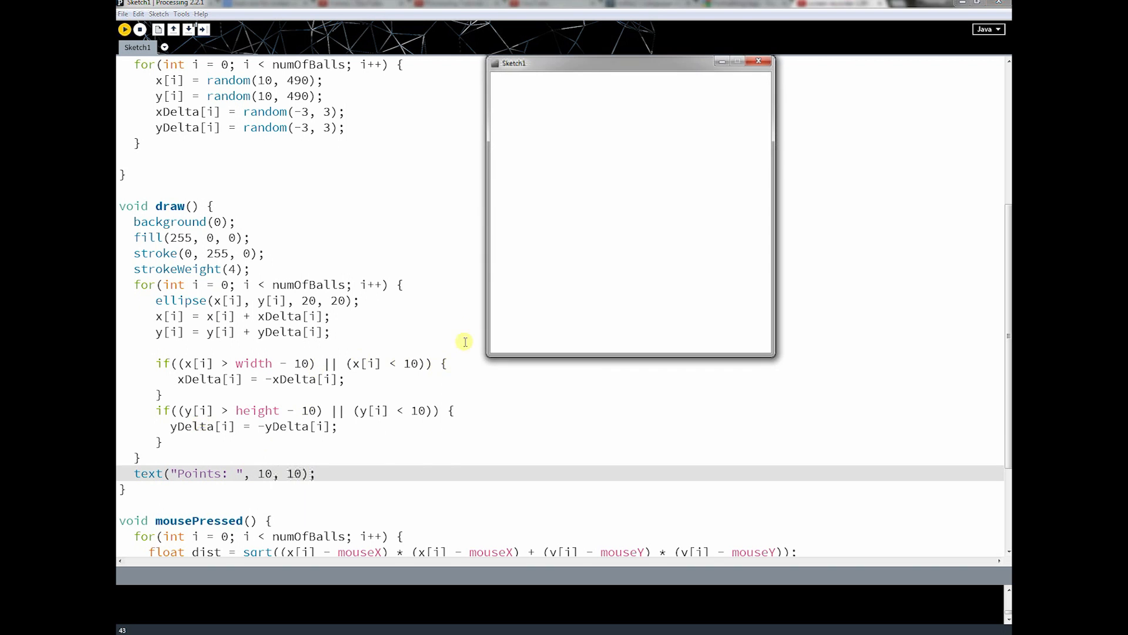
{"action": "left_click", "coordinate": [124, 29]}
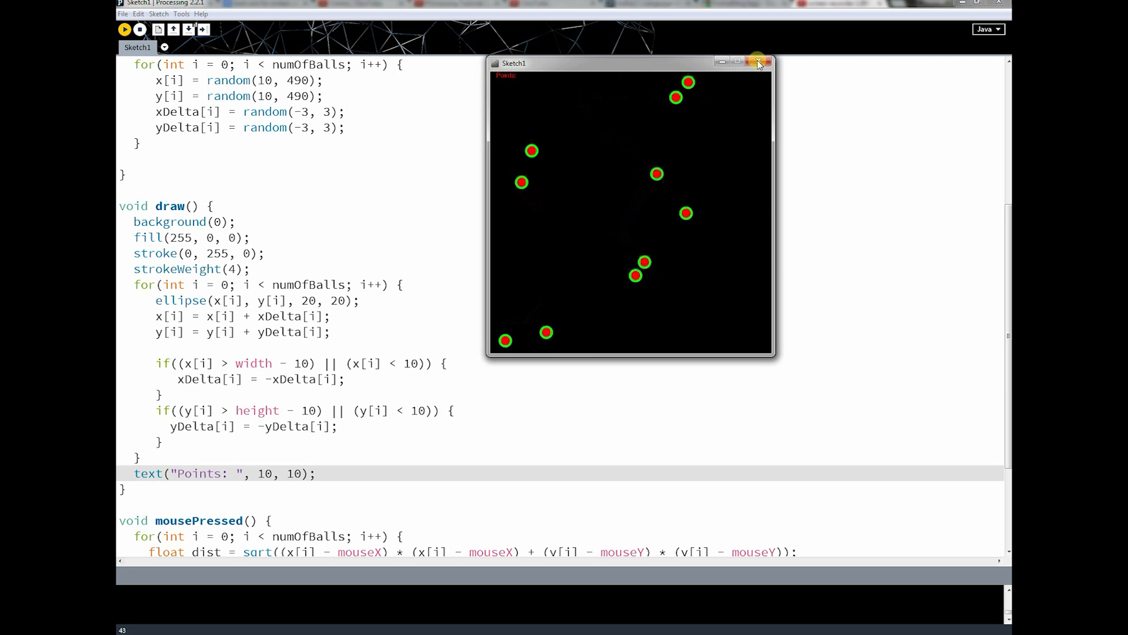
{"action": "left_click", "coordinate": [768, 63]}
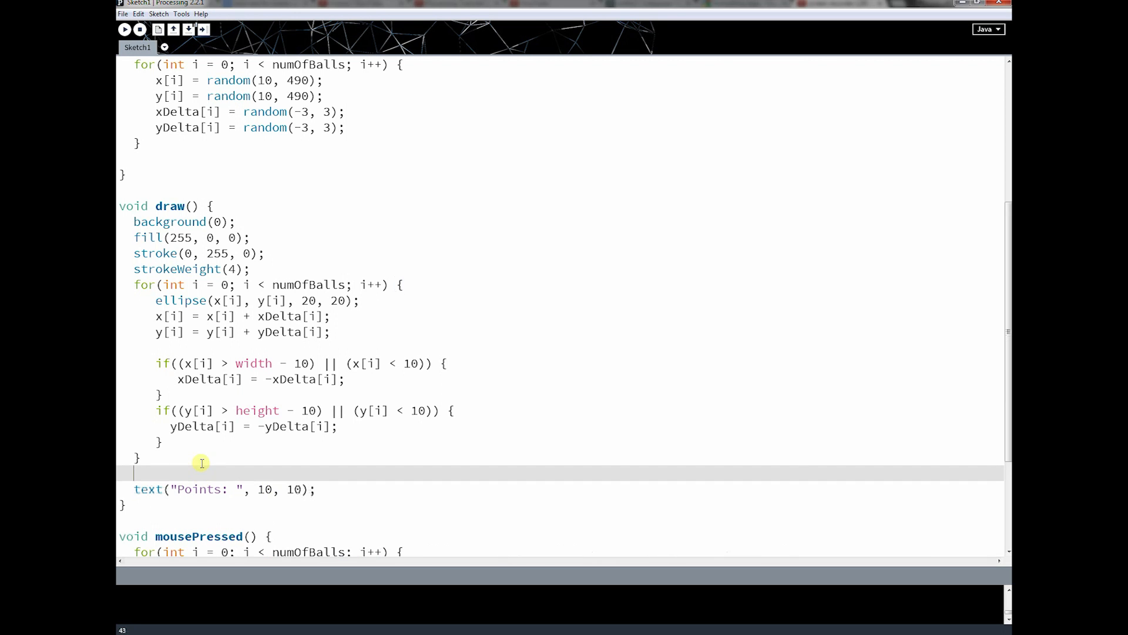
- Add textSize(32); before the Points label and run the sketch to see it larger
{"action": "type", "text": "text"}
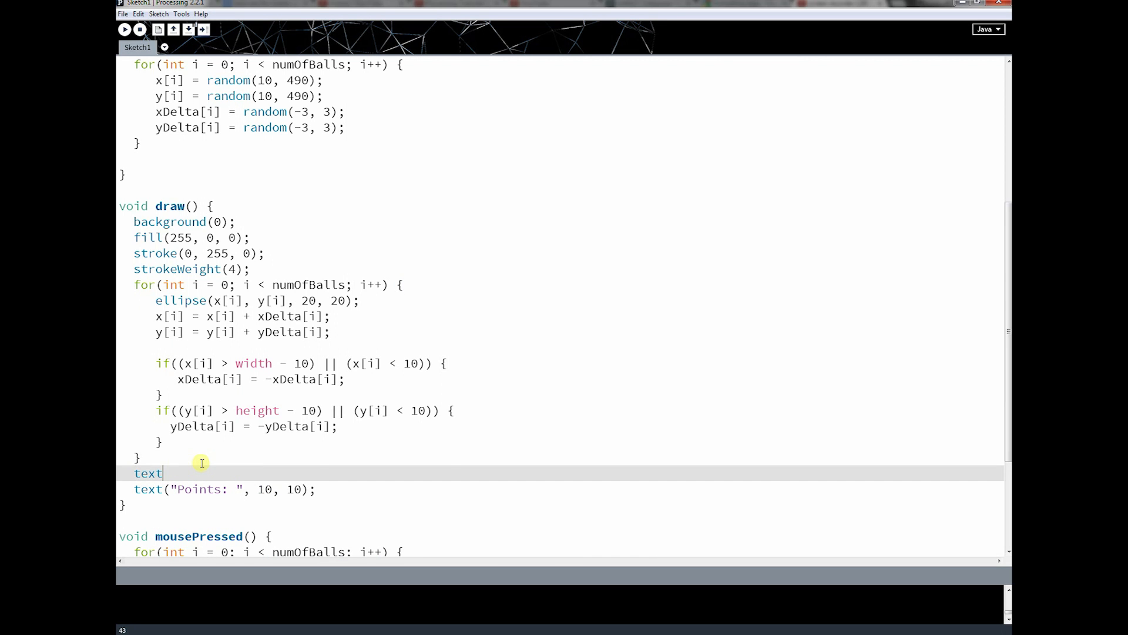
{"action": "type", "text": "Size"}
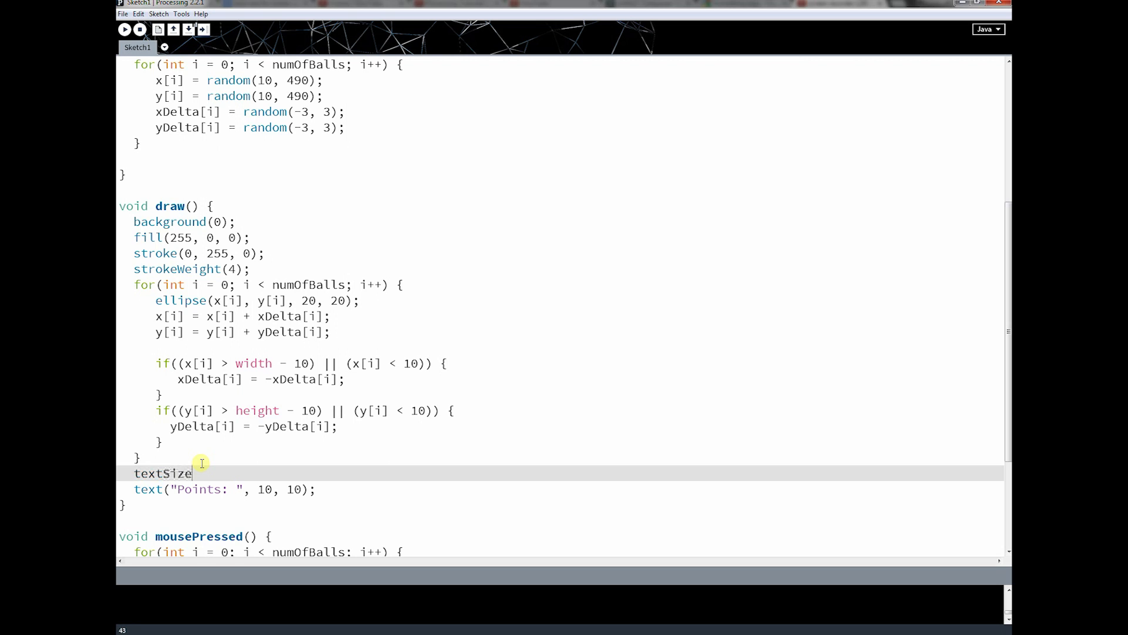
{"action": "type", "text": "("}
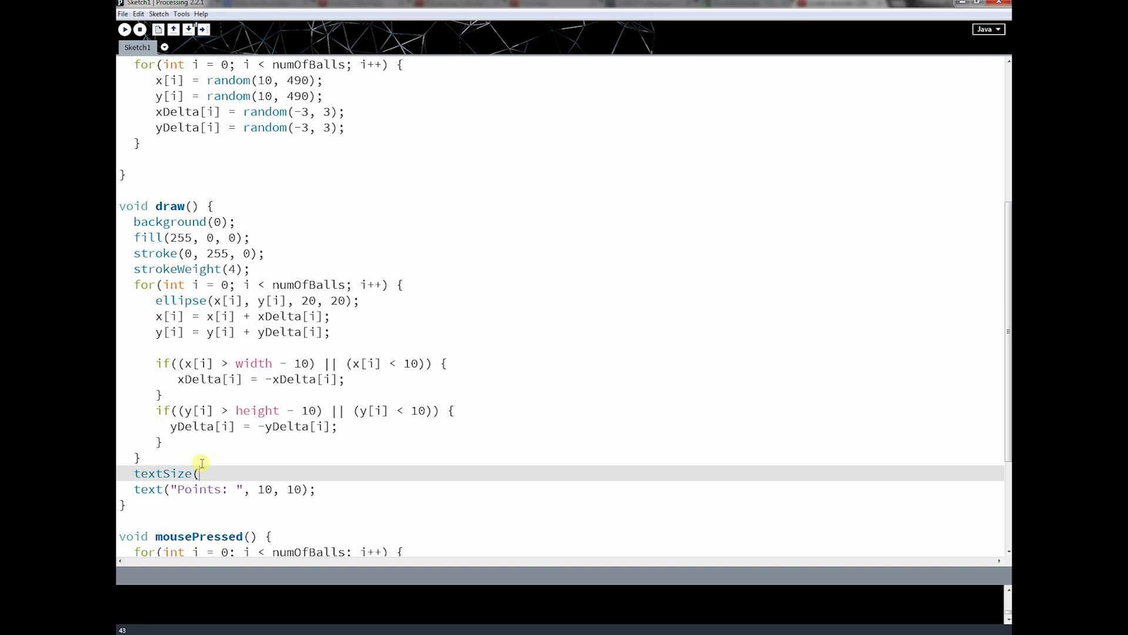
{"action": "type", "text": "32)"}
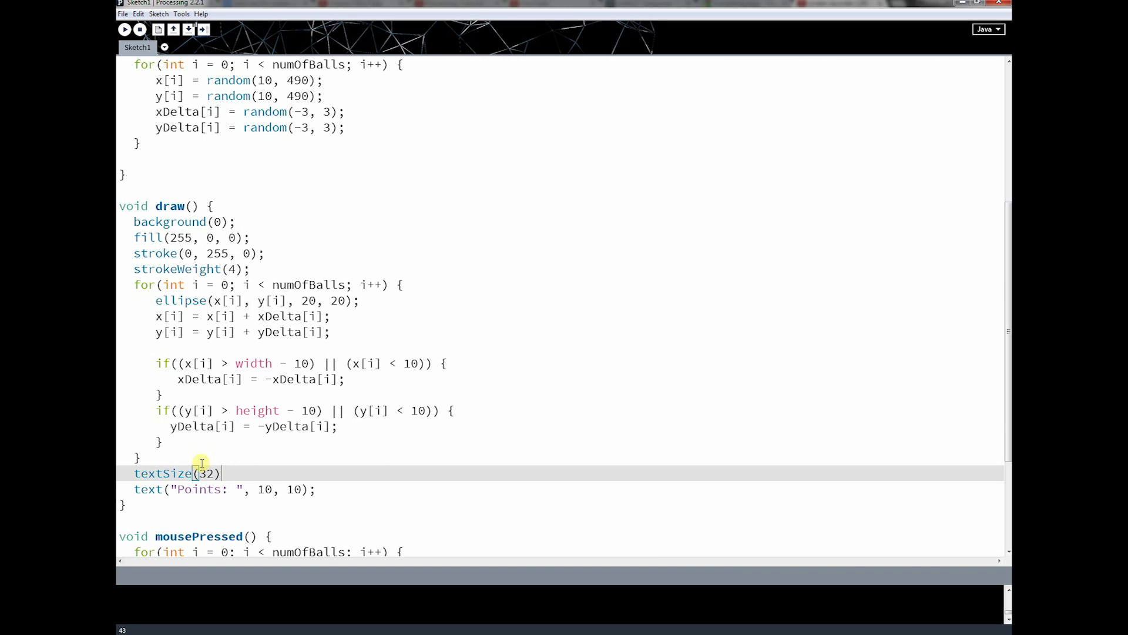
{"action": "left_click", "coordinate": [124, 29]}
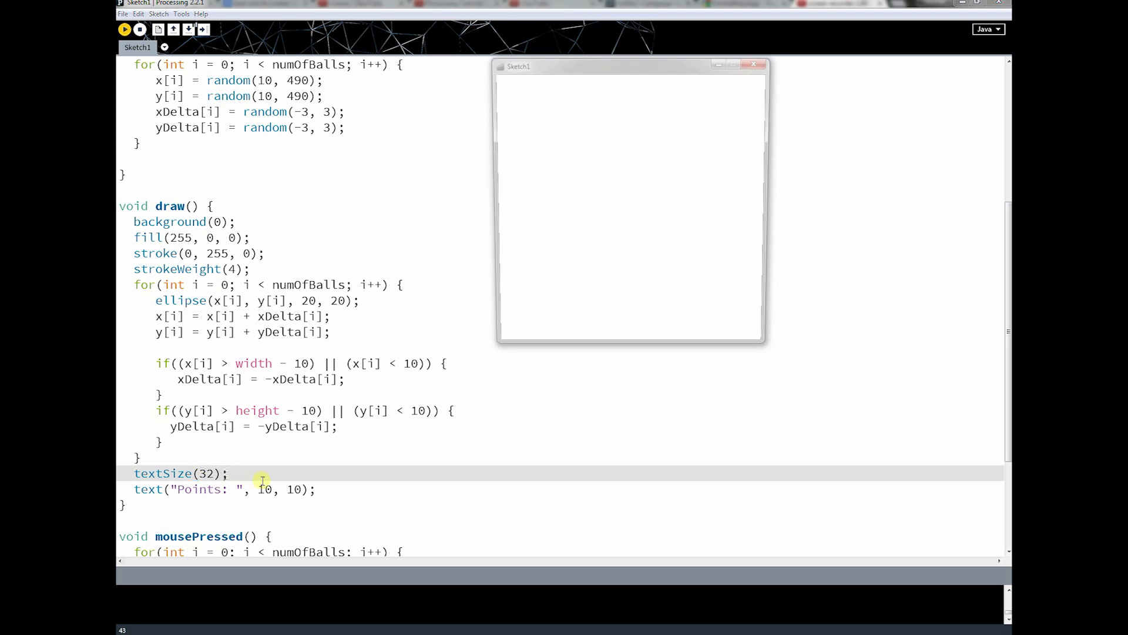
{"action": "left_click", "coordinate": [124, 29]}
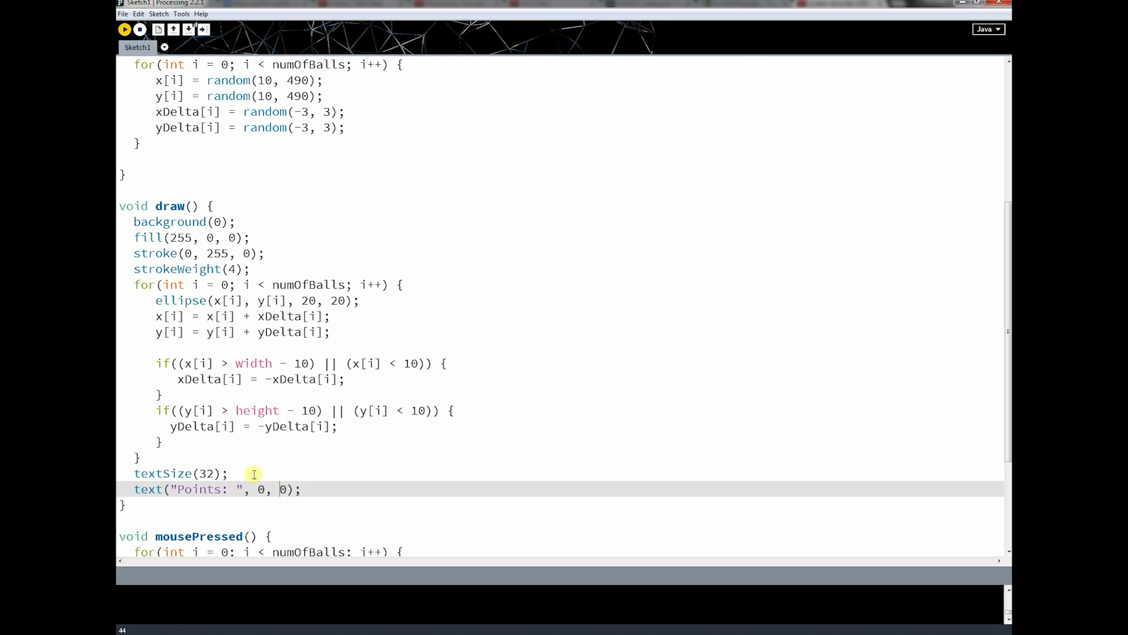
- Run the sketch, then move the Points label from 0, 0 to 10, 30 and rerun
{"action": "left_click", "coordinate": [124, 29]}
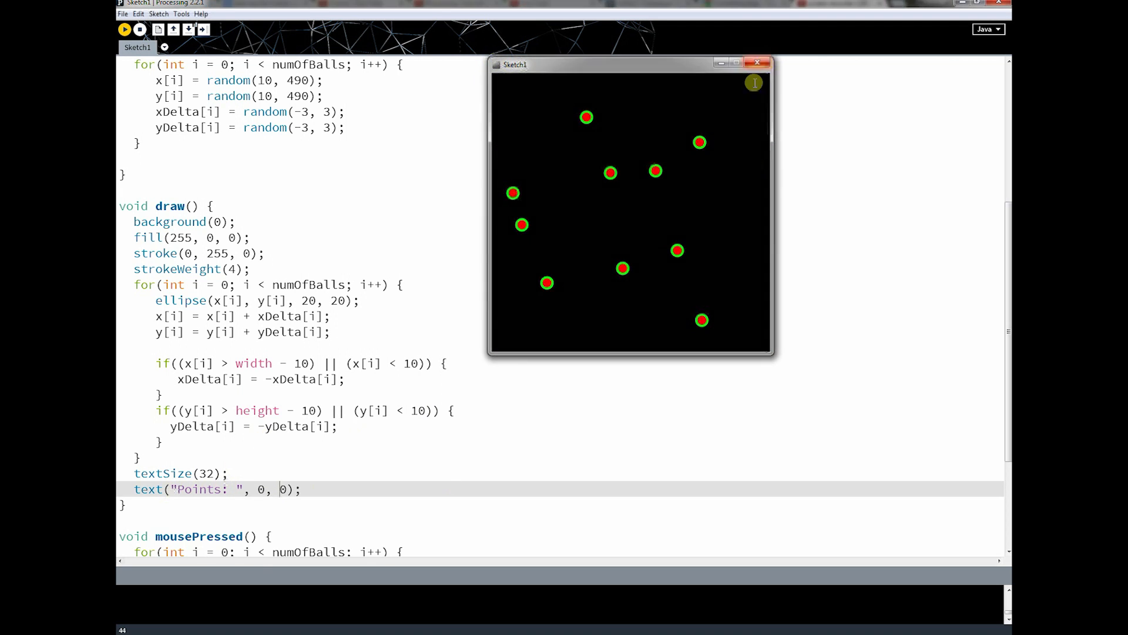
{"action": "left_click", "coordinate": [758, 63]}
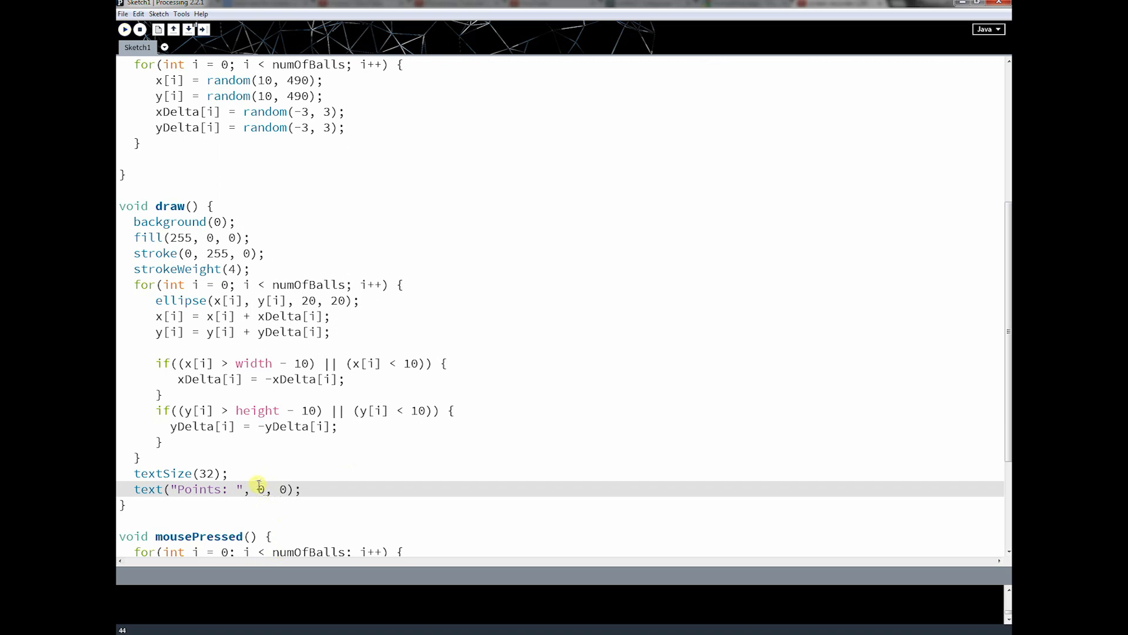
{"action": "type", "text": "10"}
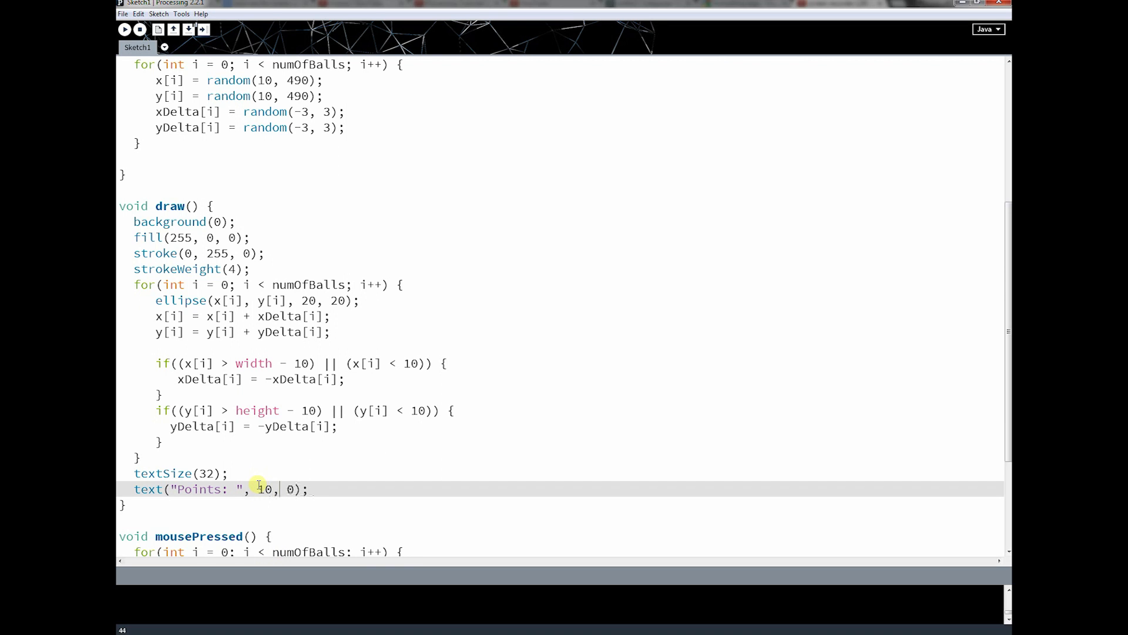
{"action": "key", "text": "Backspace"}
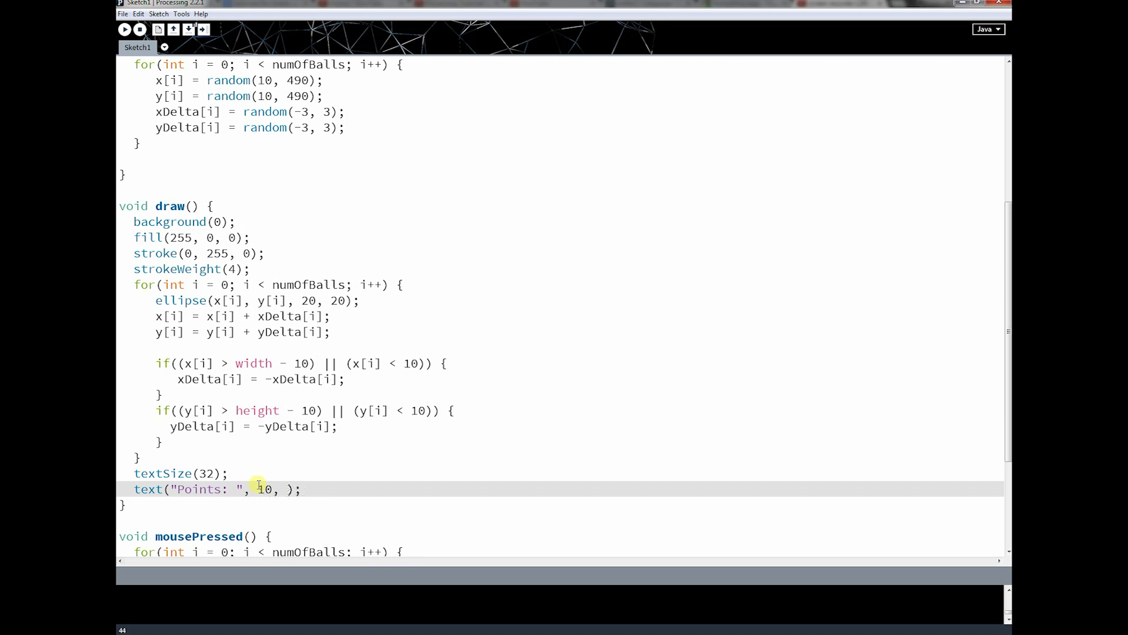
{"action": "type", "text": "30"}
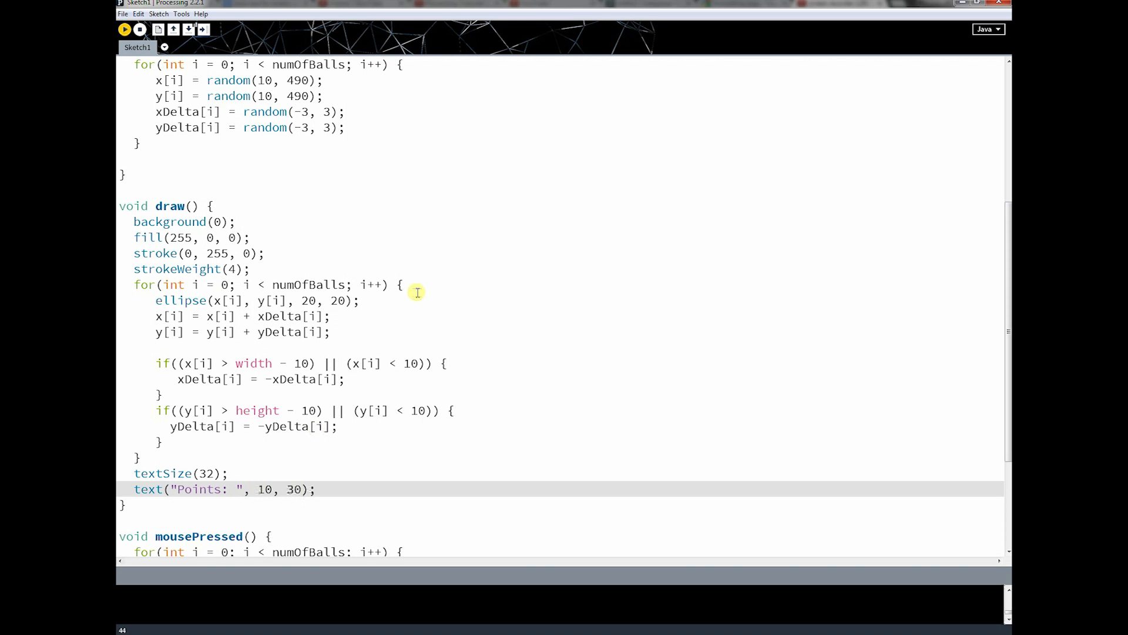
{"action": "left_click", "coordinate": [124, 29]}
{"action": "type", "text": "fill"}
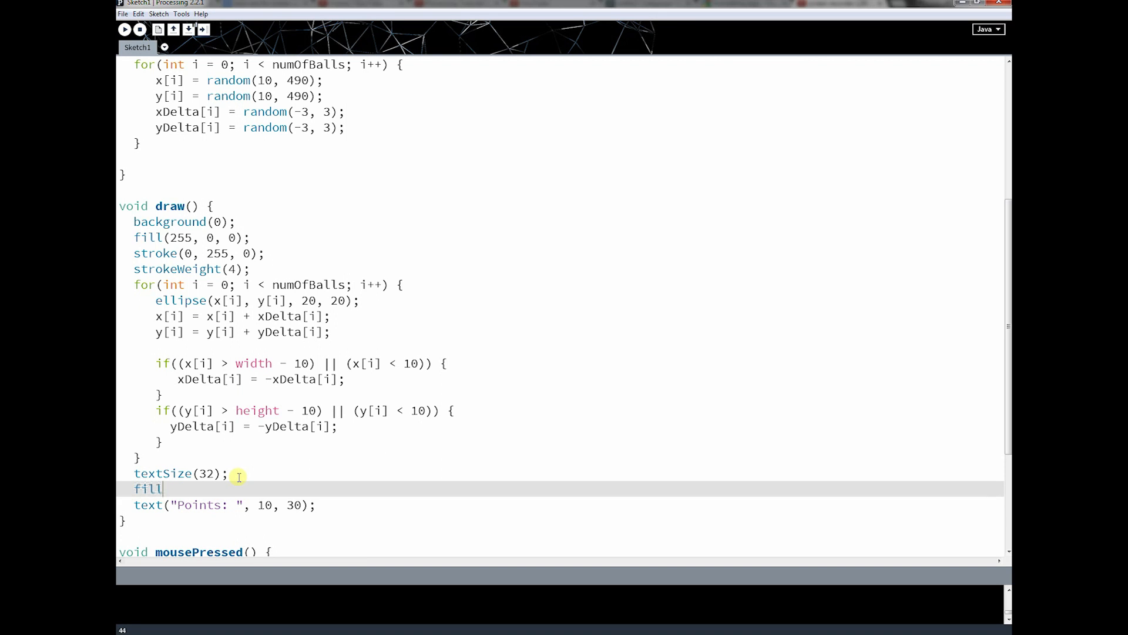
- Color the label with fill(0, 50, 255), show "Points: " + points, and test-run it
{"action": "type", "text": "(0"}
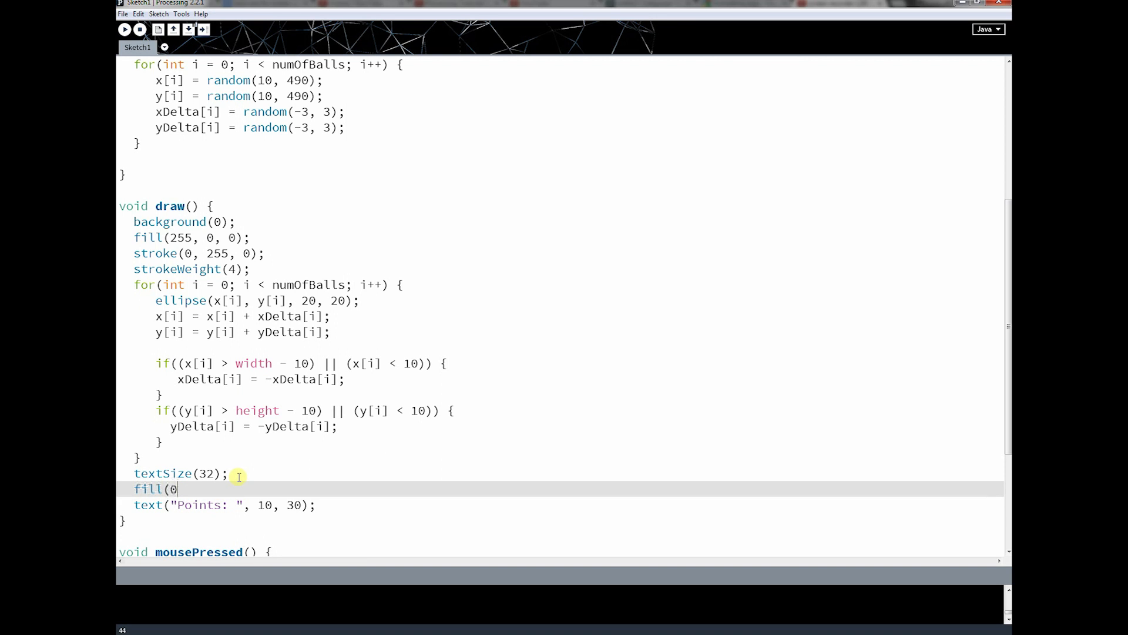
{"action": "type", "text": ","}
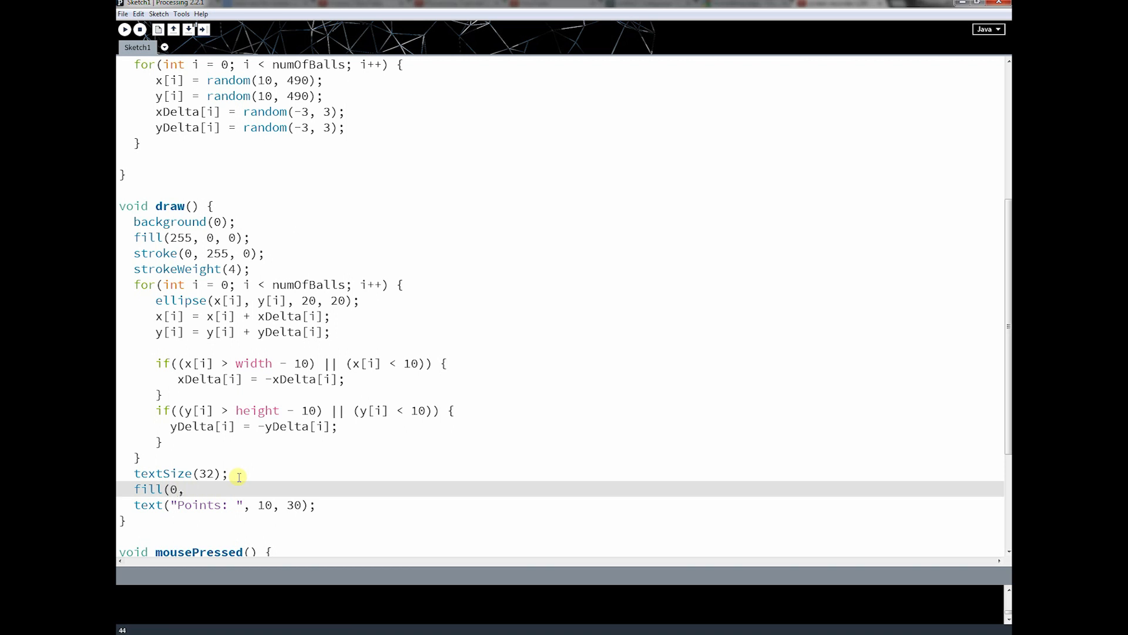
{"action": "type", "text": "50, 255)"}
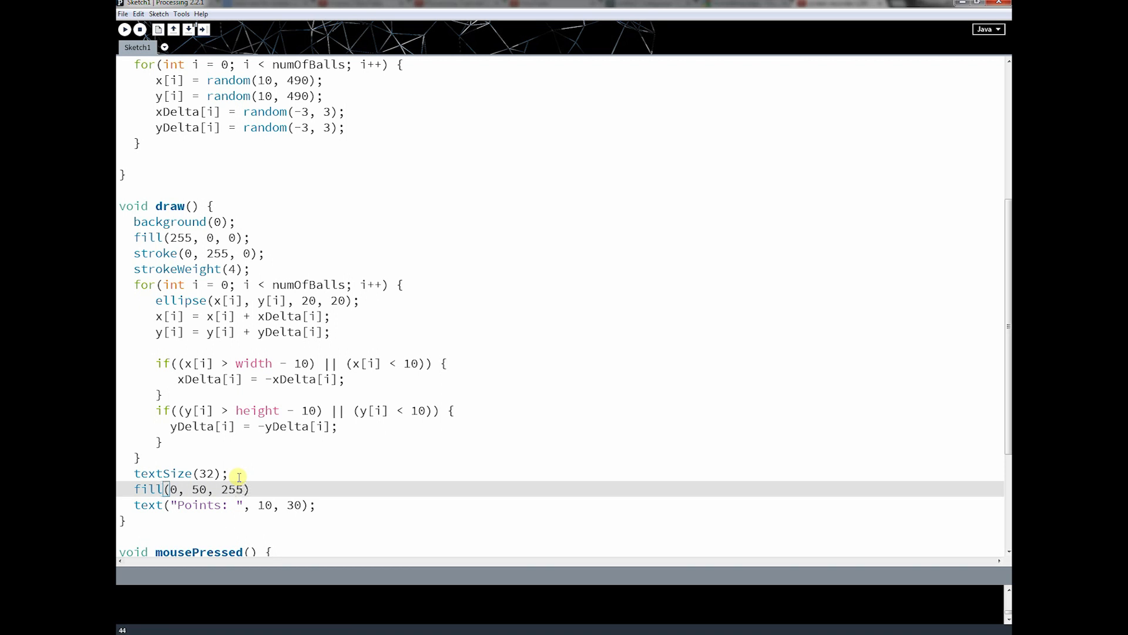
{"action": "left_click", "coordinate": [124, 28]}
{"action": "type", "text": " + points"}
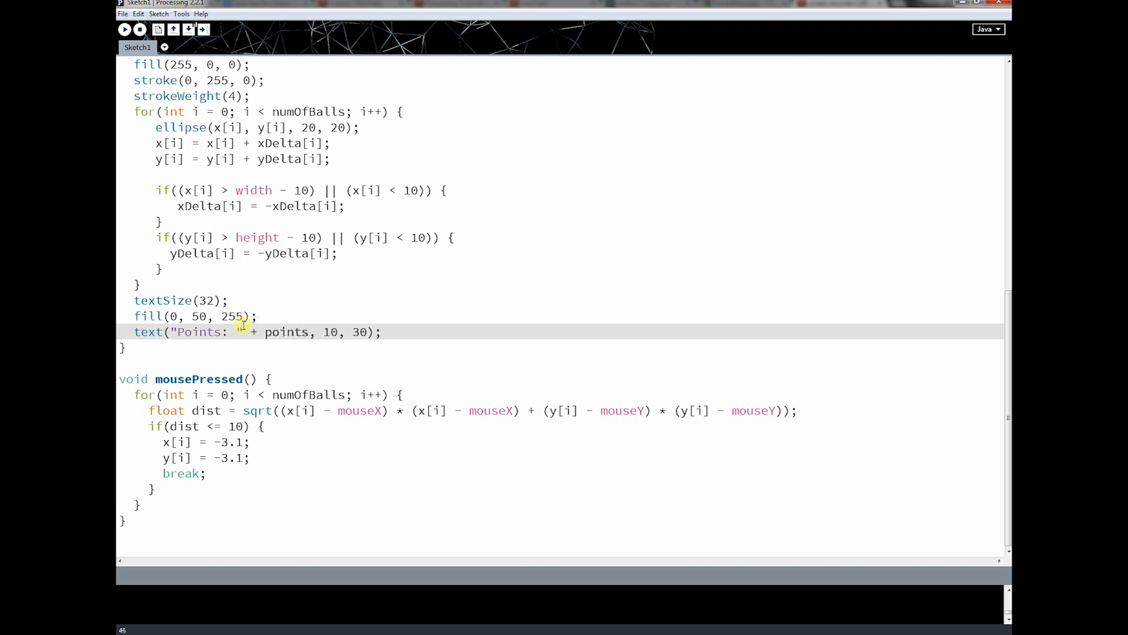
{"action": "left_click", "coordinate": [124, 29]}
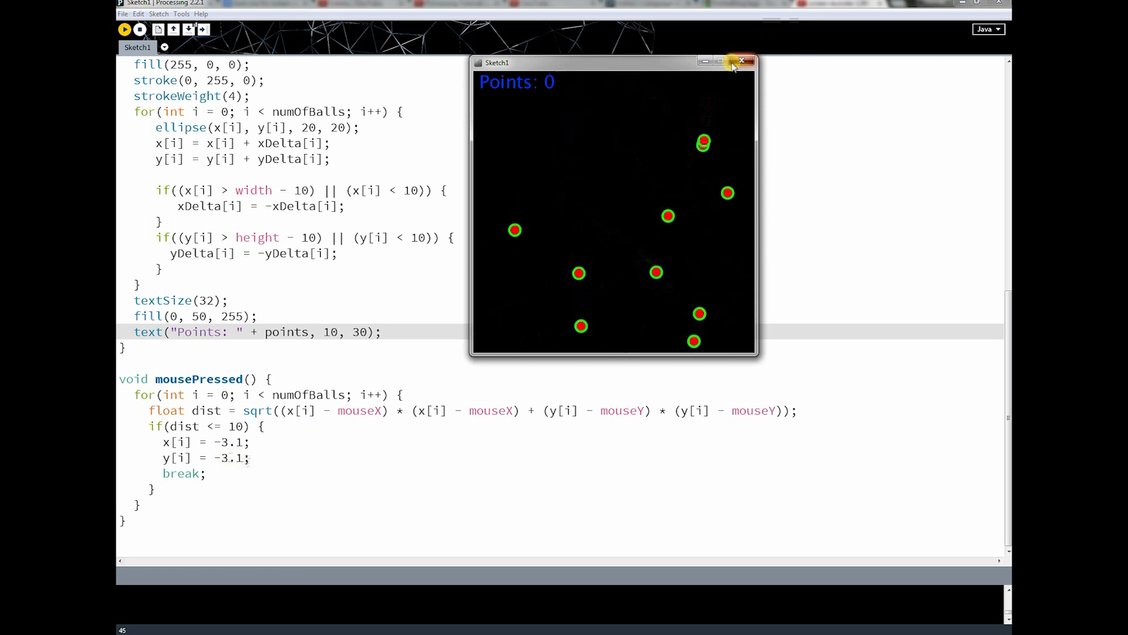
{"action": "left_click", "coordinate": [743, 60]}
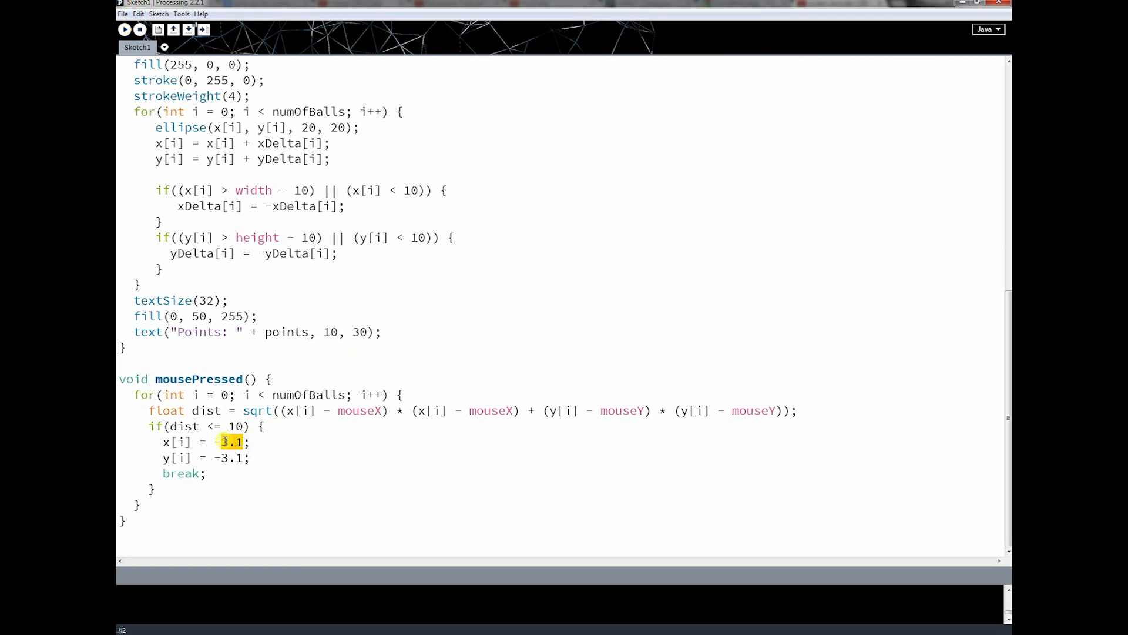
- Move clicked balls to -100, -100, add 10 points per hit, and run the sketch
{"action": "type", "text": "100"}
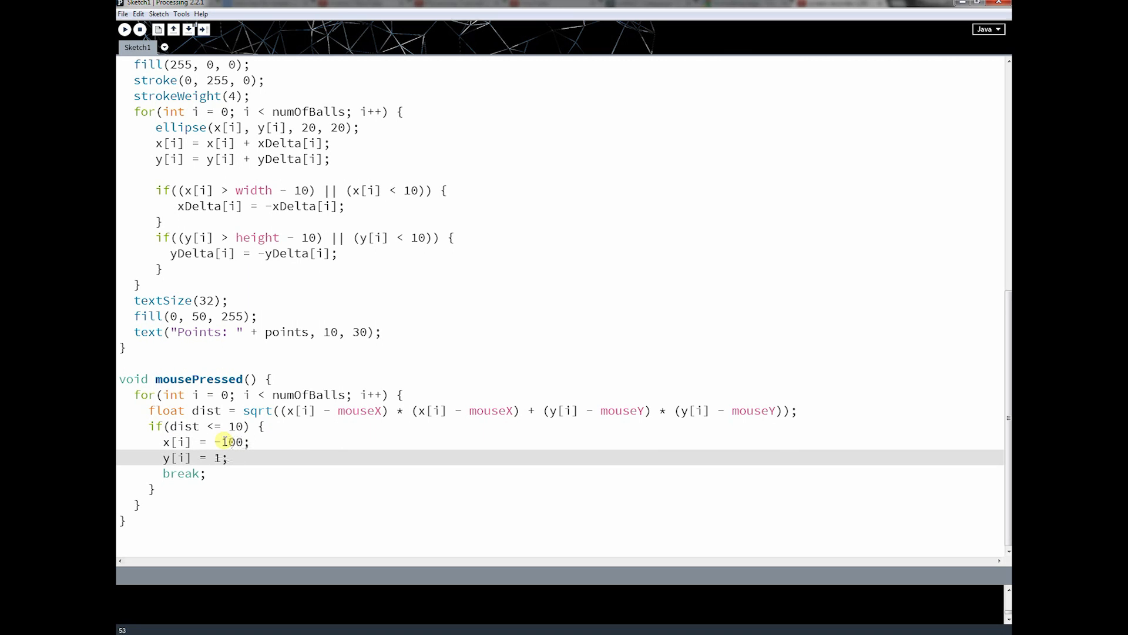
{"action": "type", "text": "-100"}
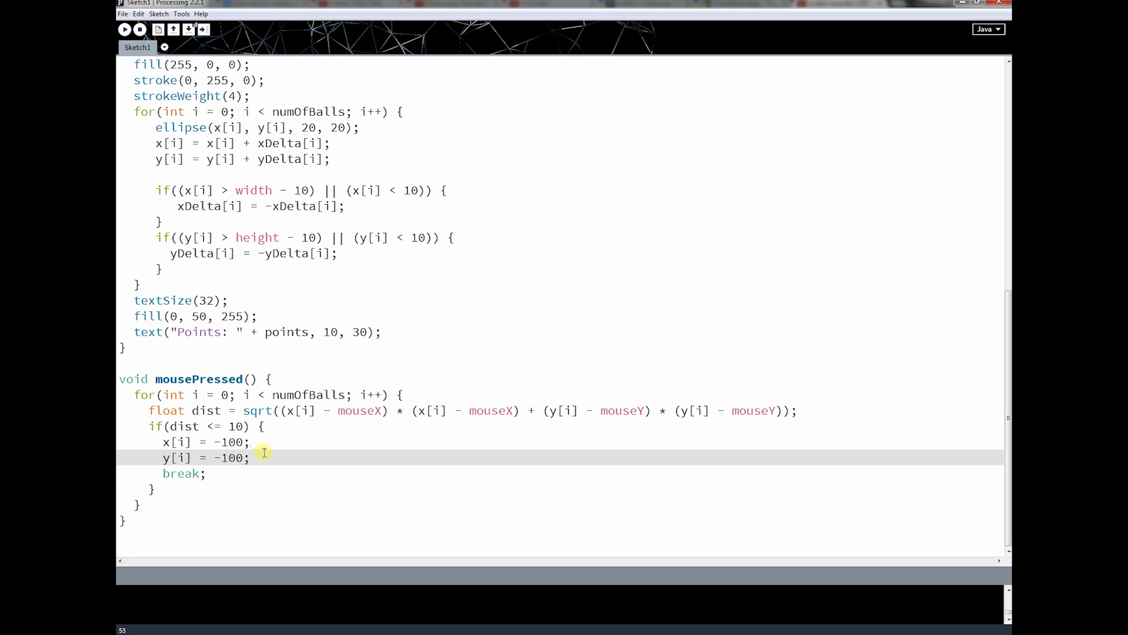
{"action": "type", "text": "points"}
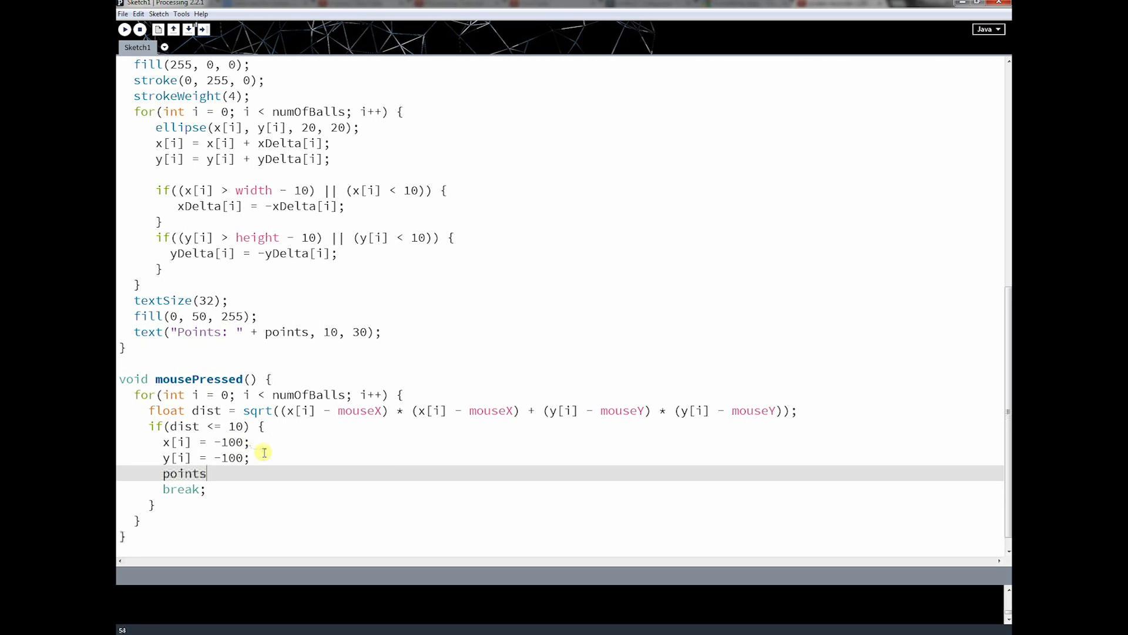
{"action": "type", "text": "= points + 10;"}
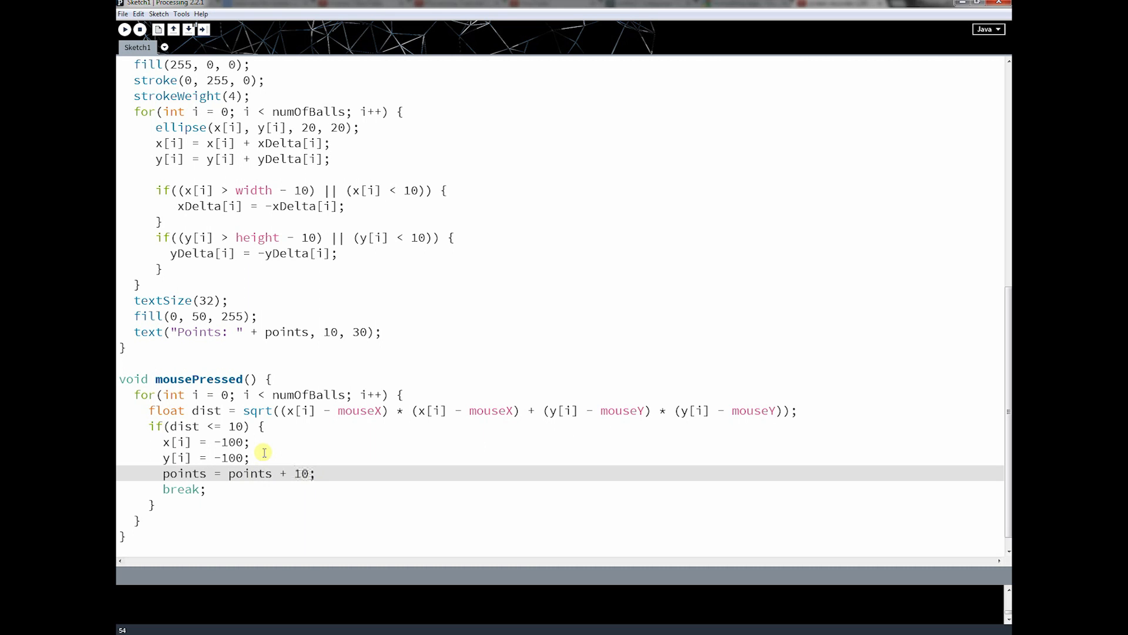
{"action": "left_click", "coordinate": [124, 29]}
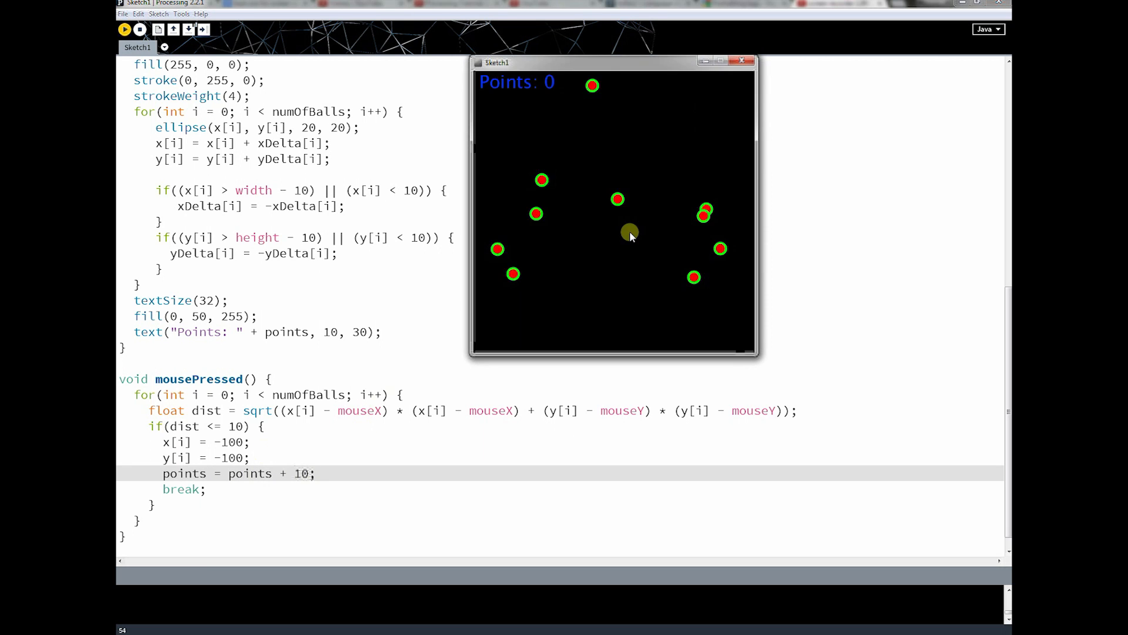
- Click bouncing balls in the running game to test the score counter
{"action": "left_click", "coordinate": [630, 232]}
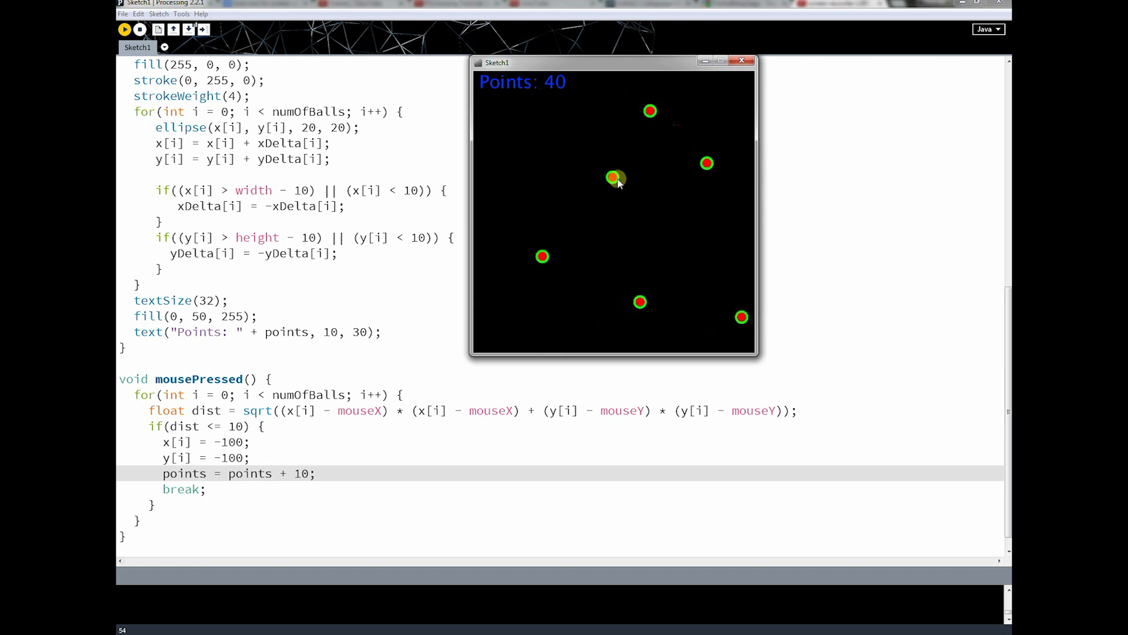
{"action": "left_click", "coordinate": [613, 178]}
{"action": "type", "text": "int"}
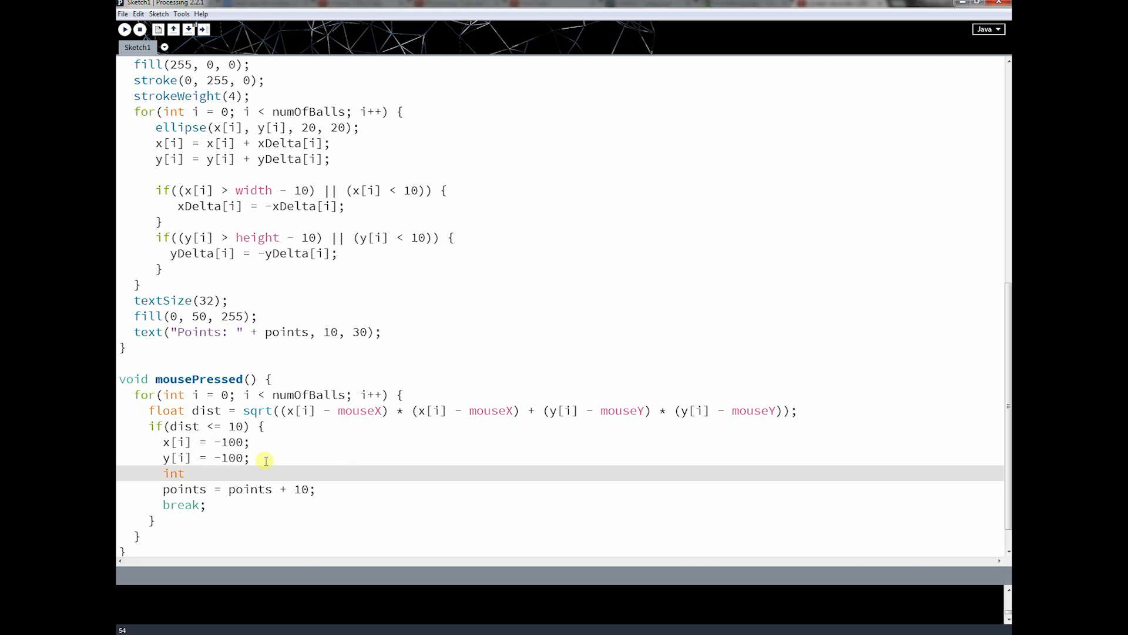
- Declare speedBonus = xDelta[i] + xDelta[i] in mousePressed
{"action": "type", "text": "speed"}
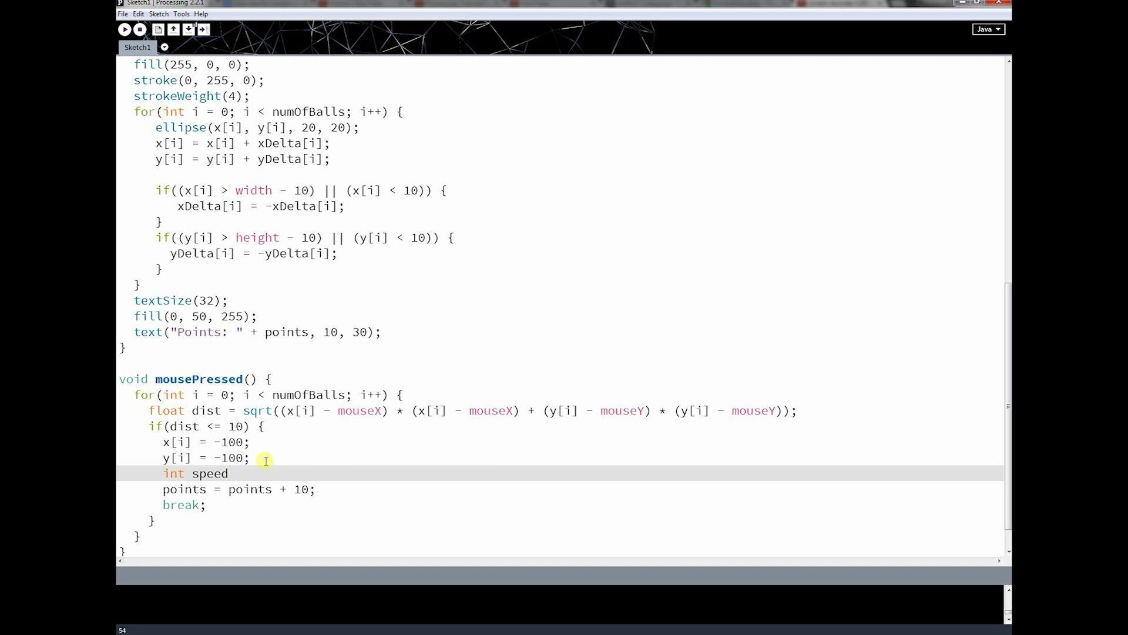
{"action": "type", "text": "Bonus"}
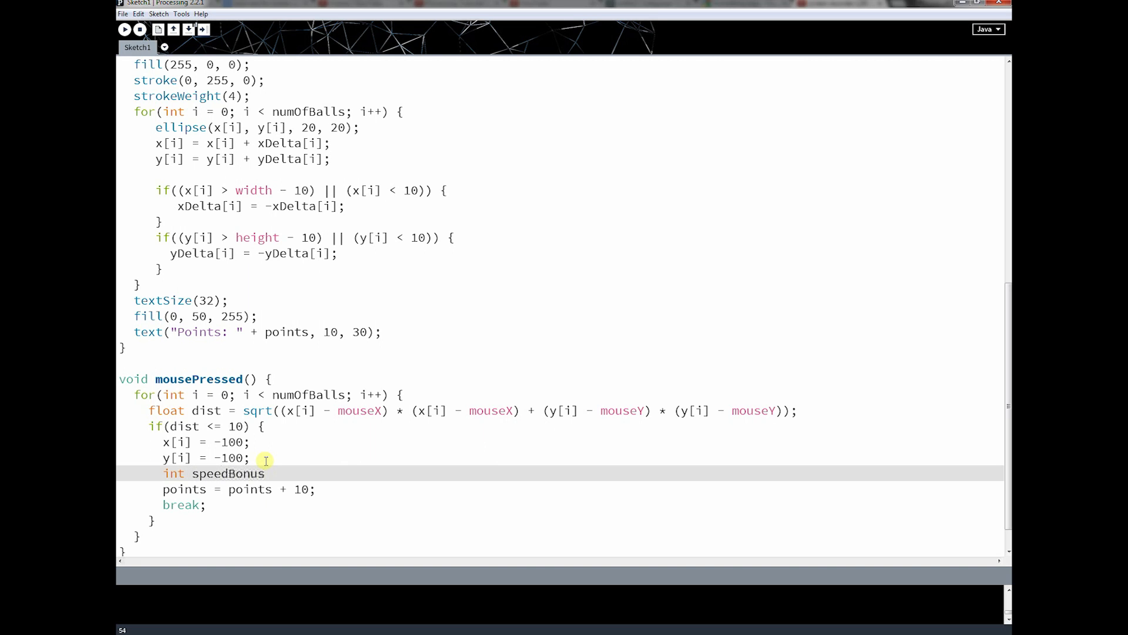
{"action": "type", "text": "="}
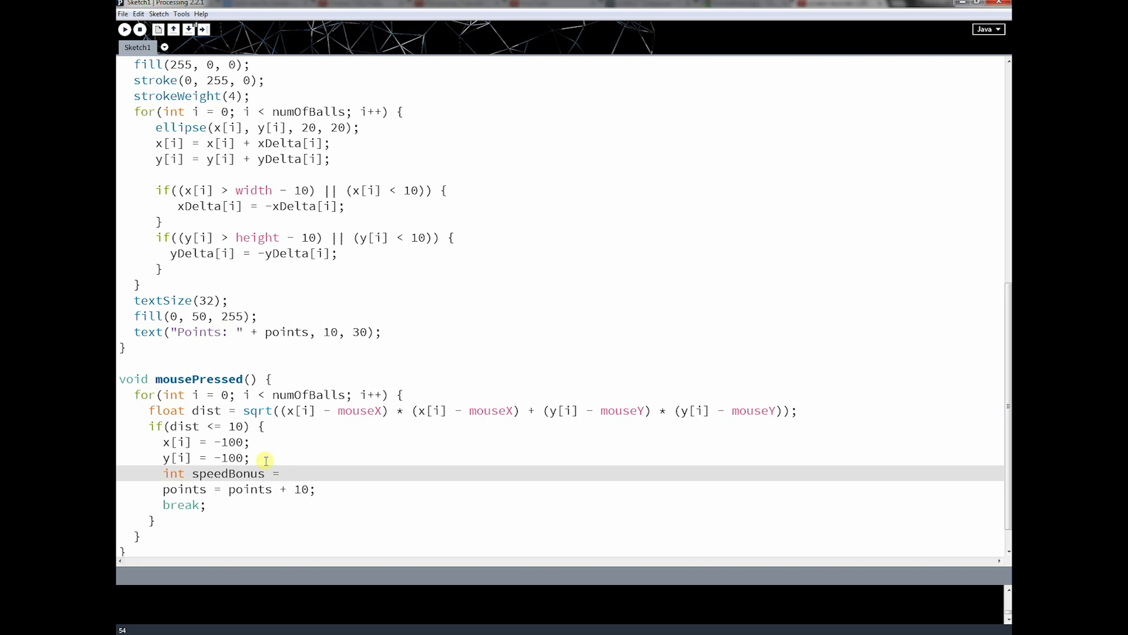
{"action": "type", "text": "xDelta[i"}
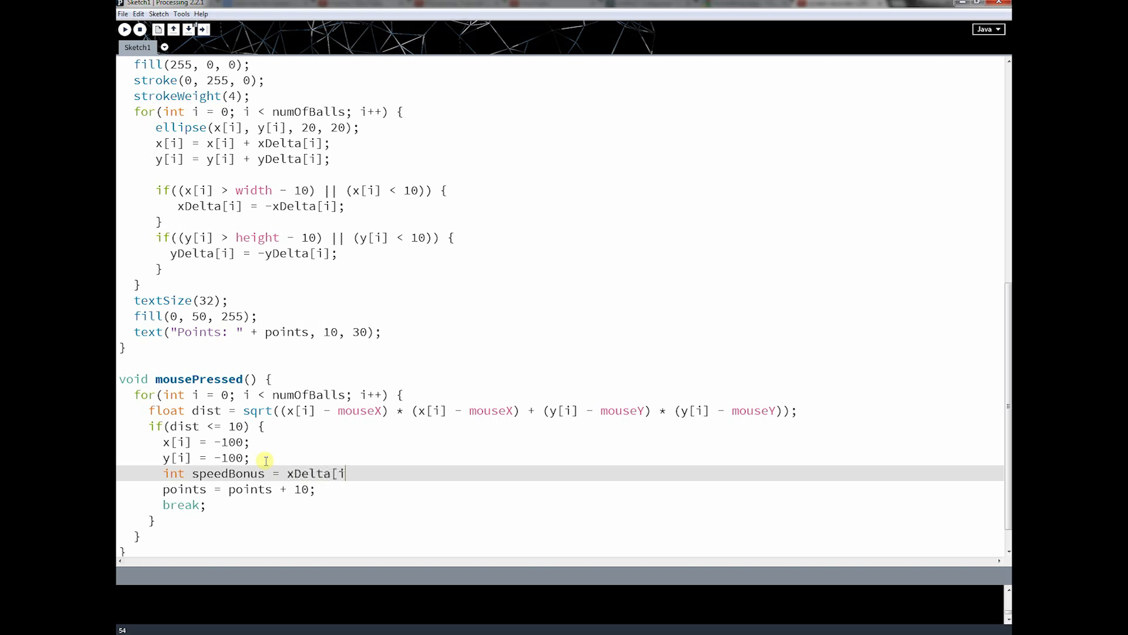
{"action": "type", "text": "+ x"}
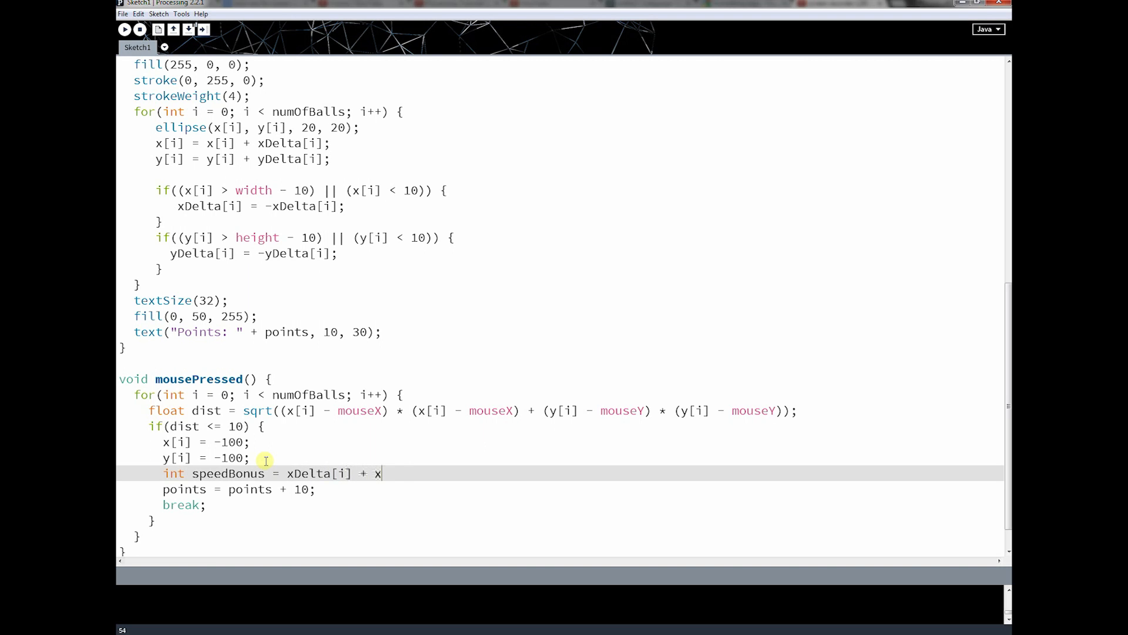
{"action": "type", "text": "Delta[i];"}
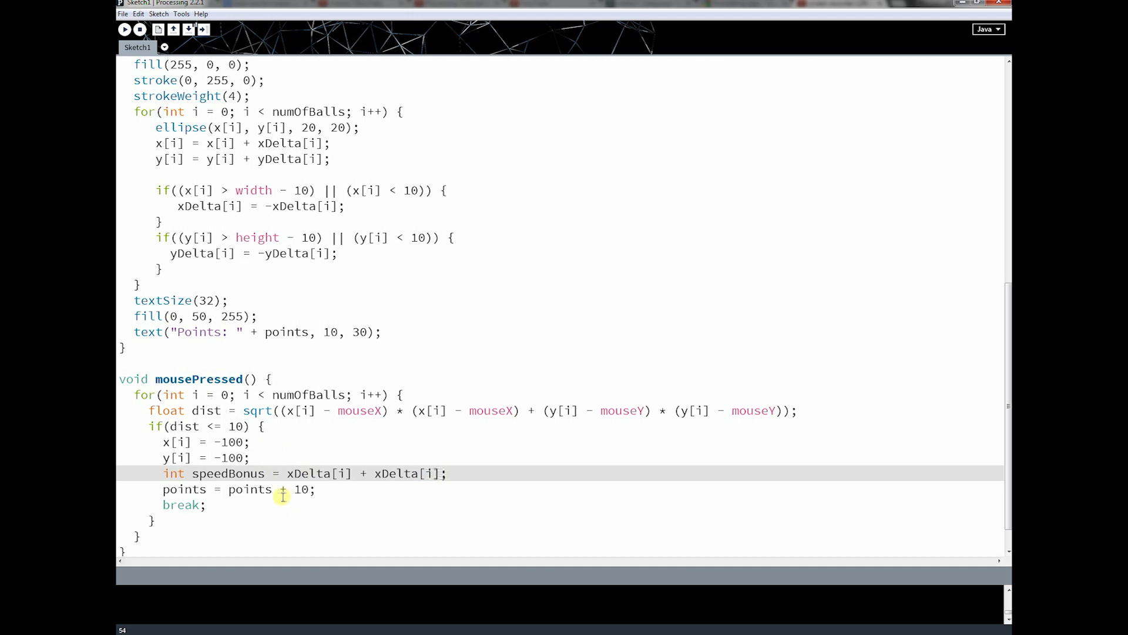
{"action": "mouse_move", "coordinate": [439, 477]}
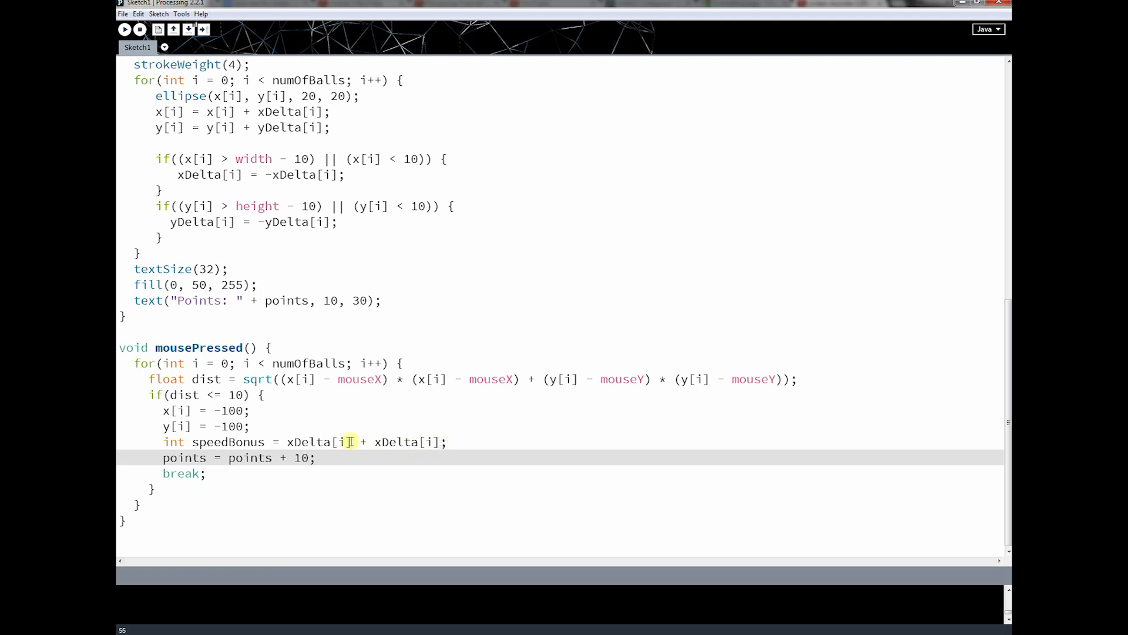
- Wrap the bonus in int(), add + speedBonus to the score line, and run the sketch
{"action": "left_click", "coordinate": [124, 29]}
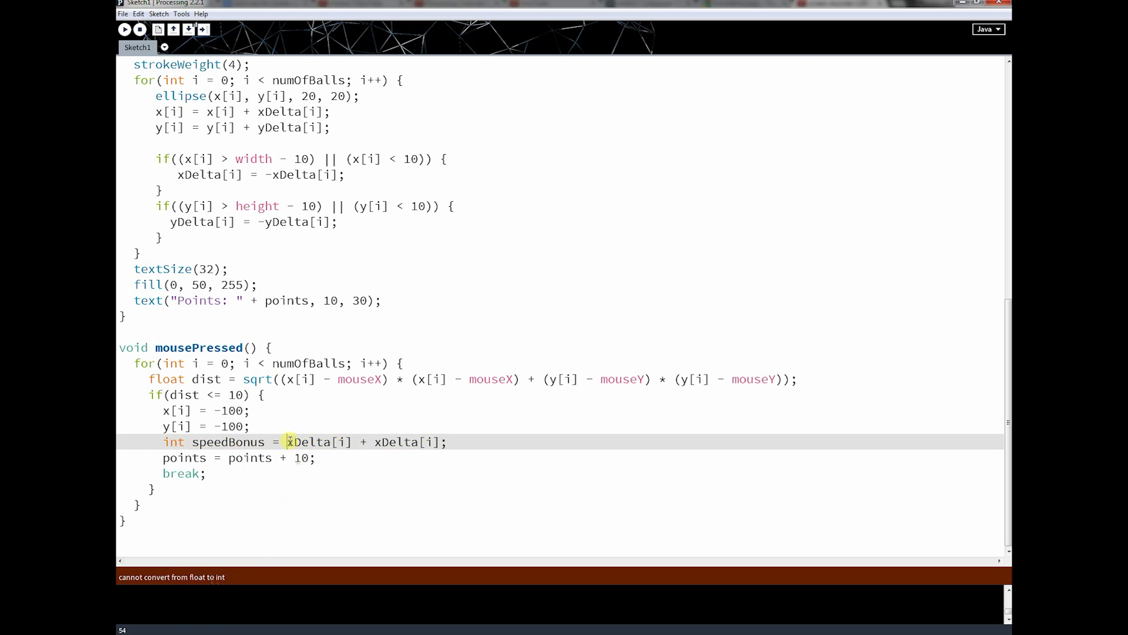
{"action": "type", "text": "int("}
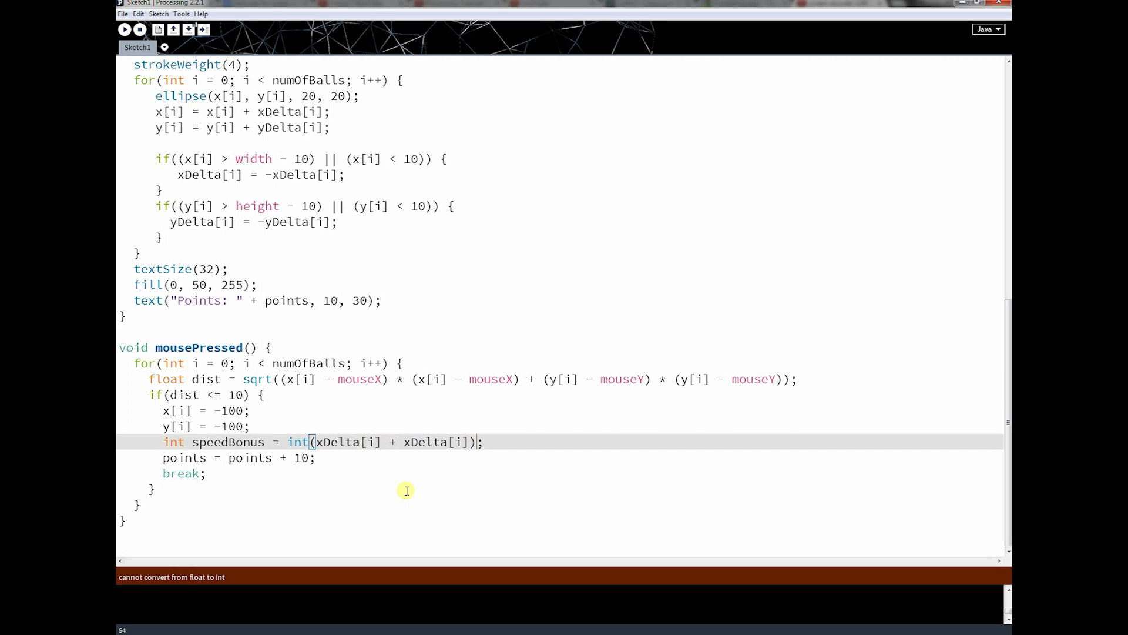
{"action": "mouse_move", "coordinate": [303, 490]}
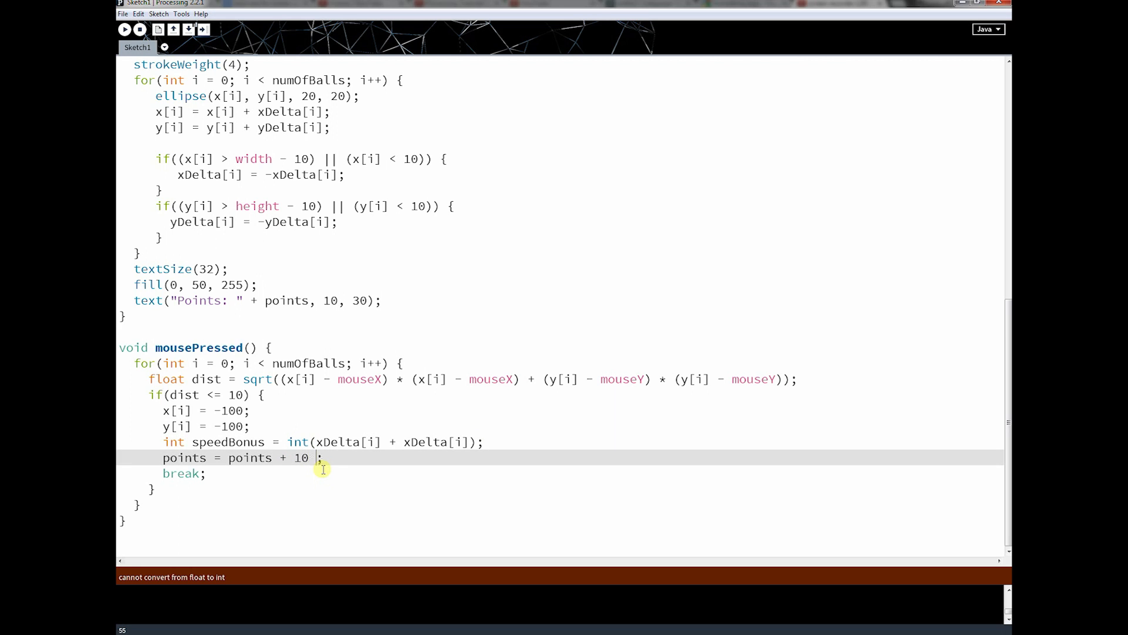
{"action": "type", "text": "+ speedB"}
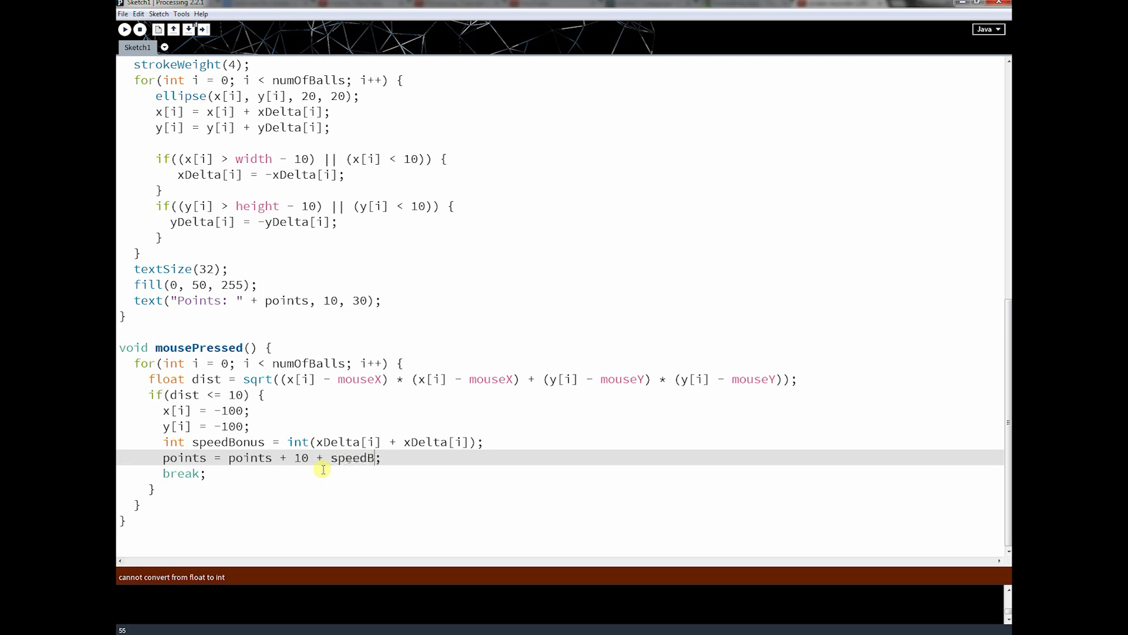
{"action": "type", "text": "onus"}
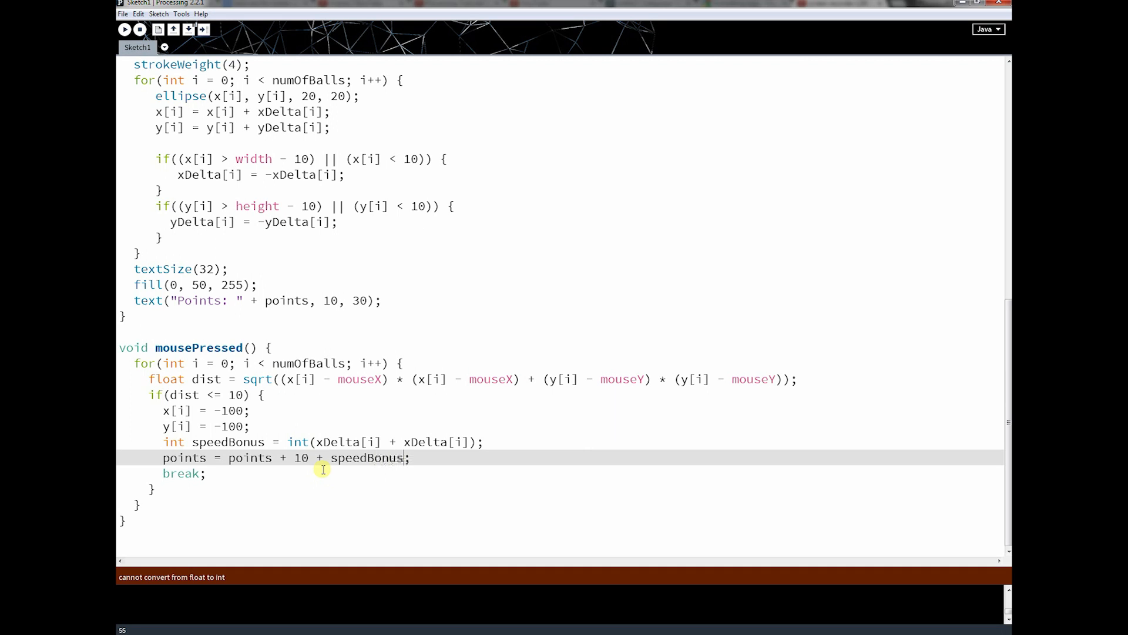
{"action": "left_click", "coordinate": [124, 28]}
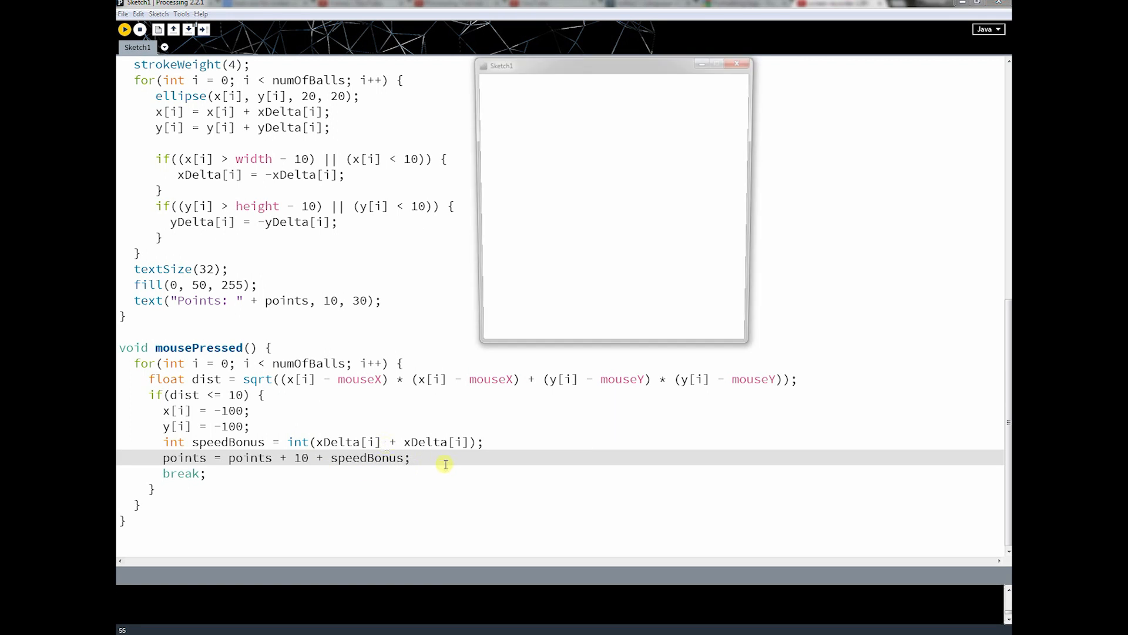
- Play the first test game by clicking balls, reaching 67 points, then close it
{"action": "left_click", "coordinate": [124, 29]}
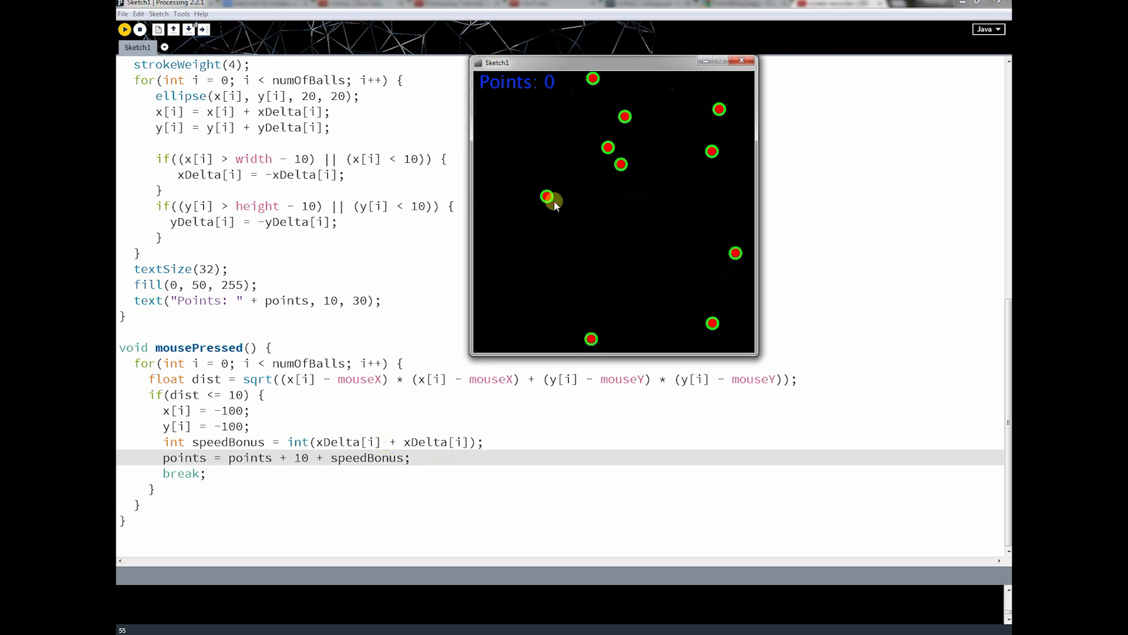
{"action": "left_click", "coordinate": [554, 204]}
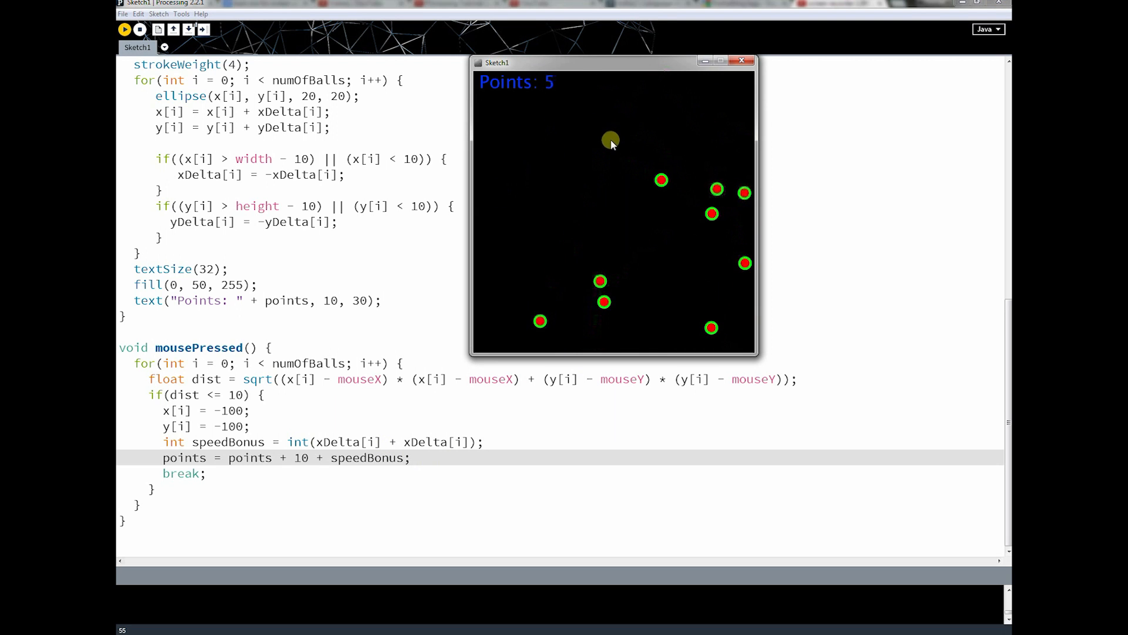
{"action": "left_click", "coordinate": [611, 140]}
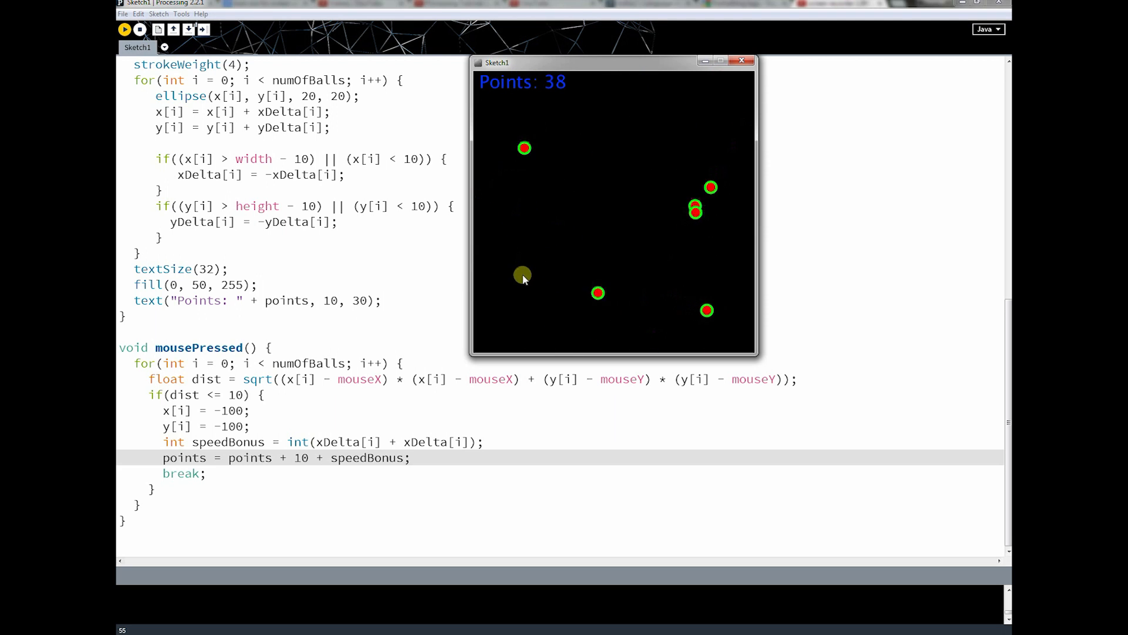
{"action": "left_click", "coordinate": [695, 153]}
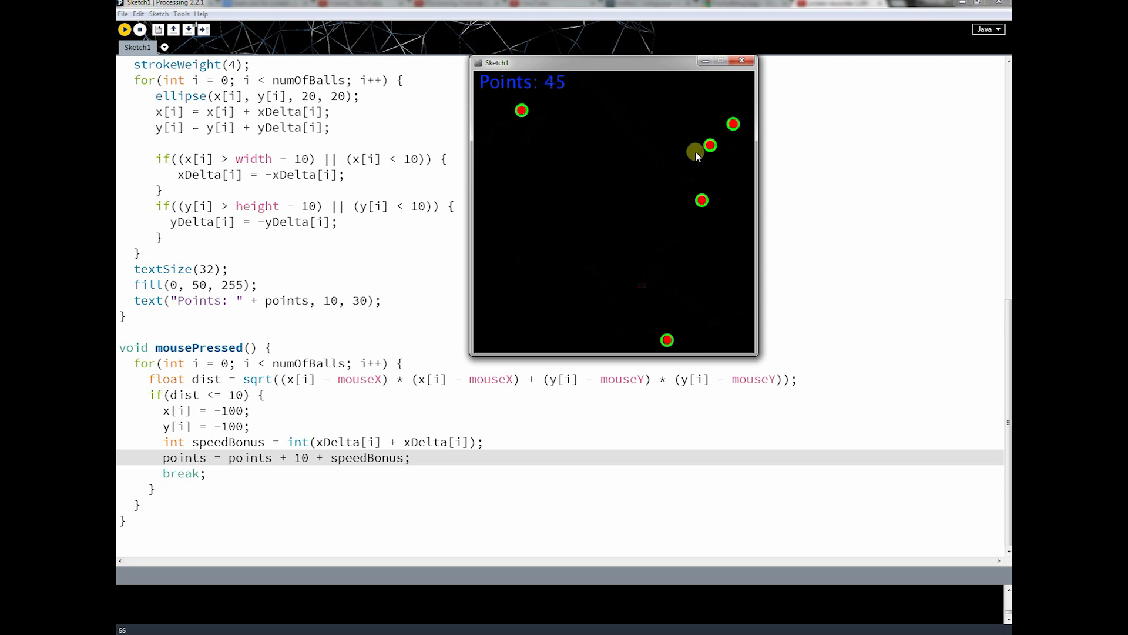
{"action": "left_click", "coordinate": [697, 153]}
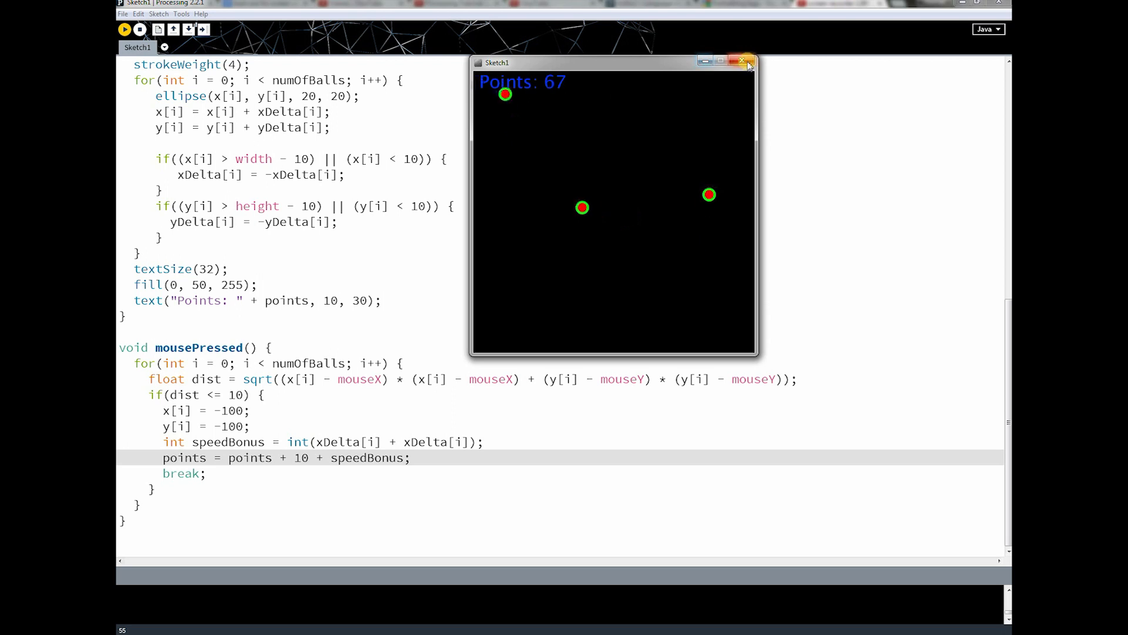
{"action": "left_click", "coordinate": [746, 60]}
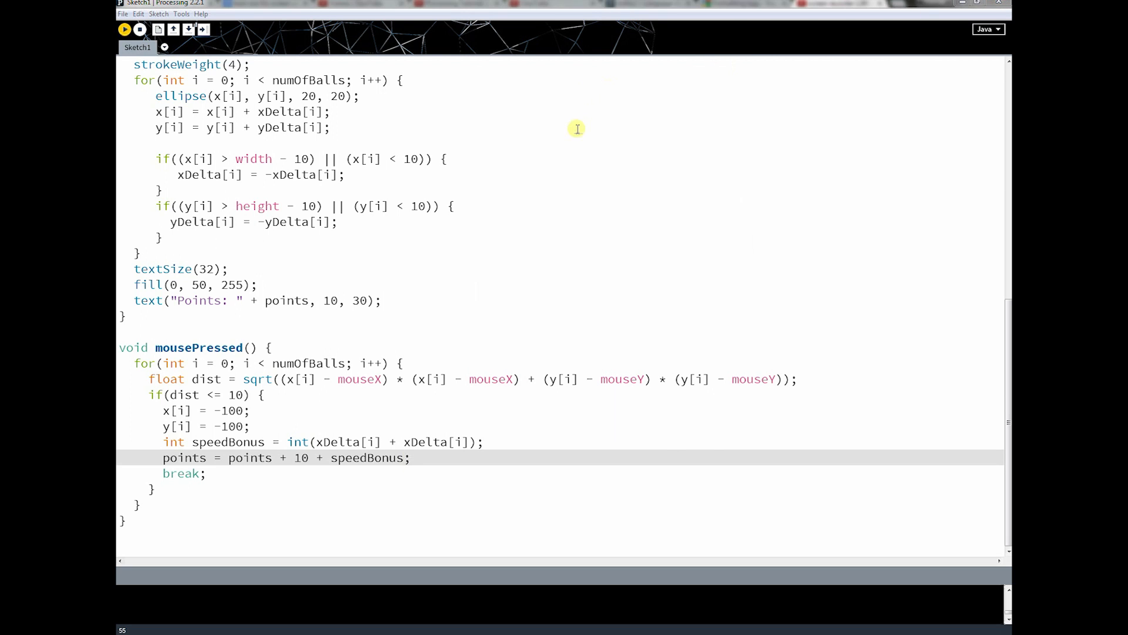
- Restart the sketch and click more balls in a second test game
{"action": "left_click", "coordinate": [124, 29]}
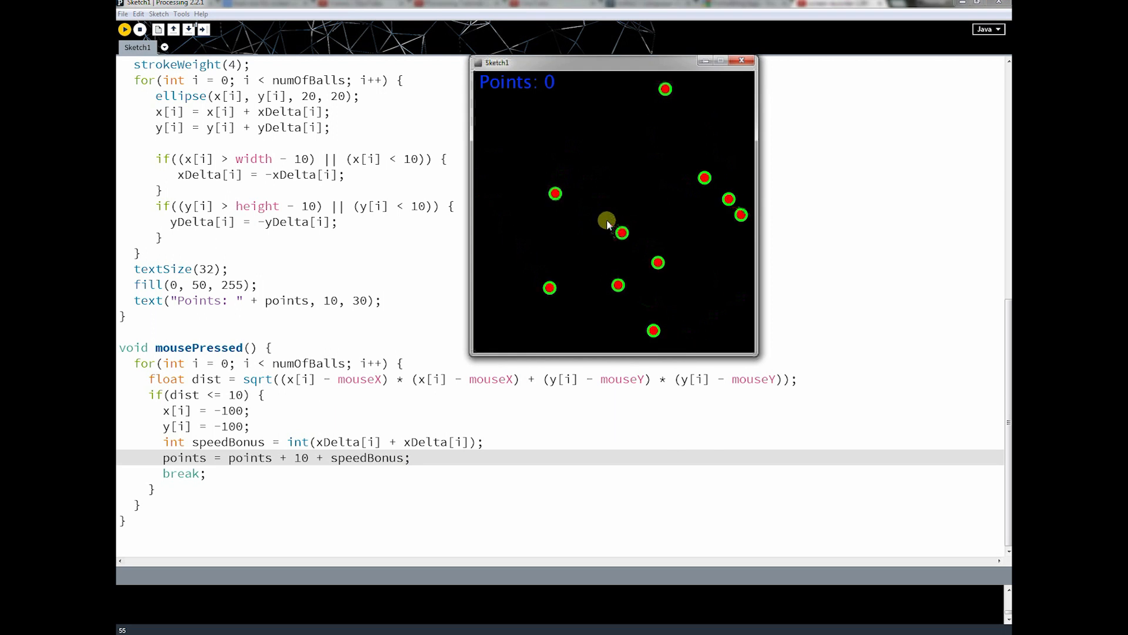
{"action": "left_click", "coordinate": [607, 221]}
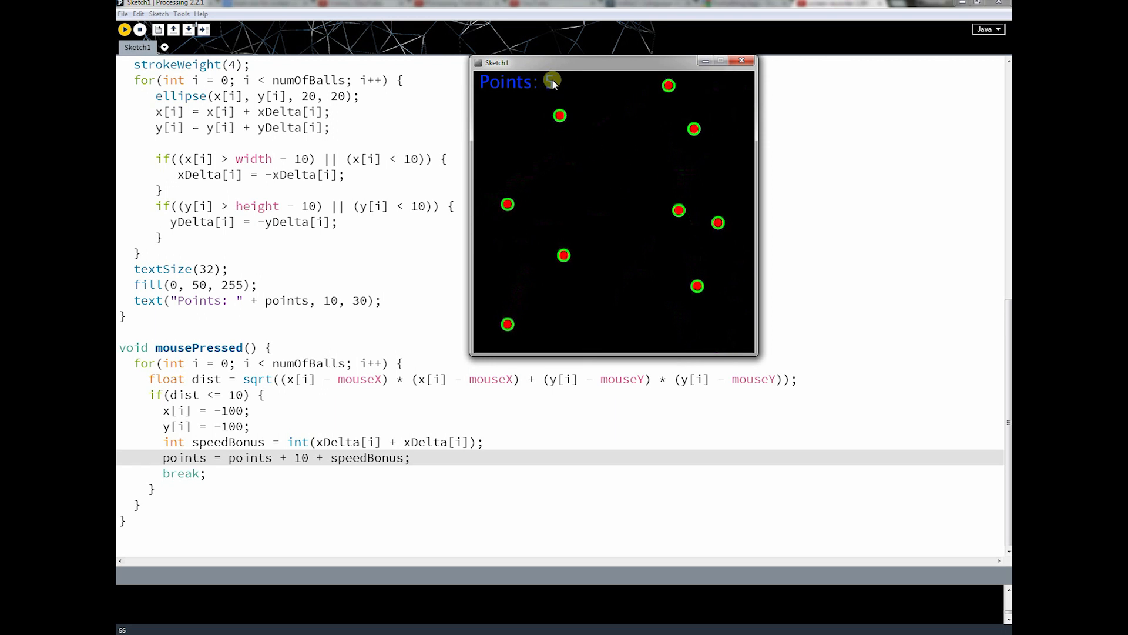
{"action": "left_click", "coordinate": [552, 80]}
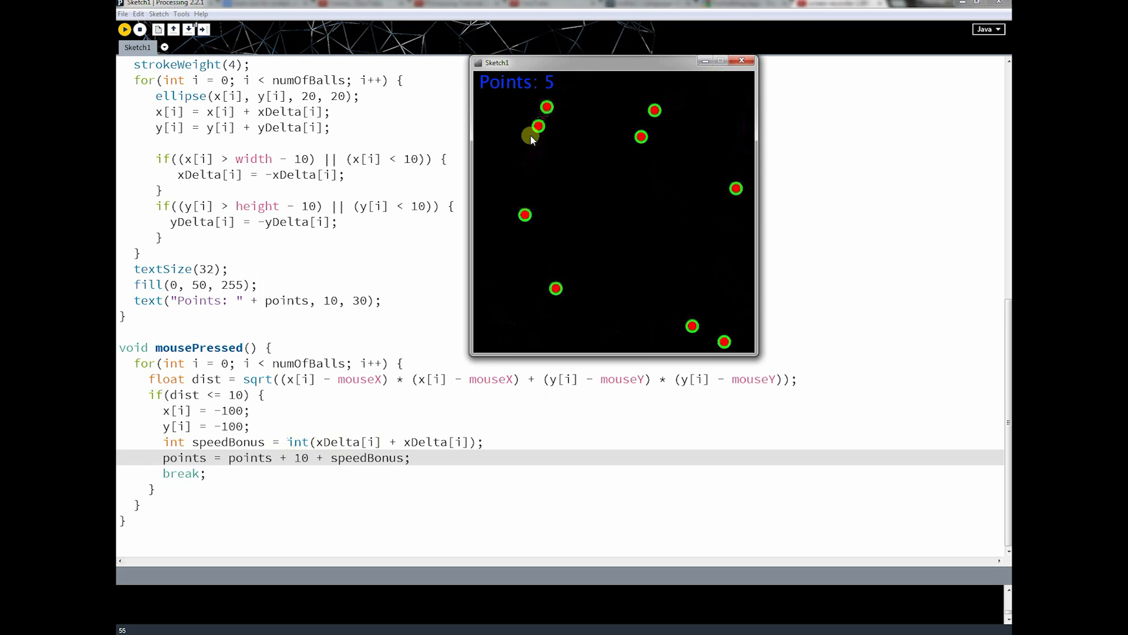
{"action": "left_click", "coordinate": [606, 171]}
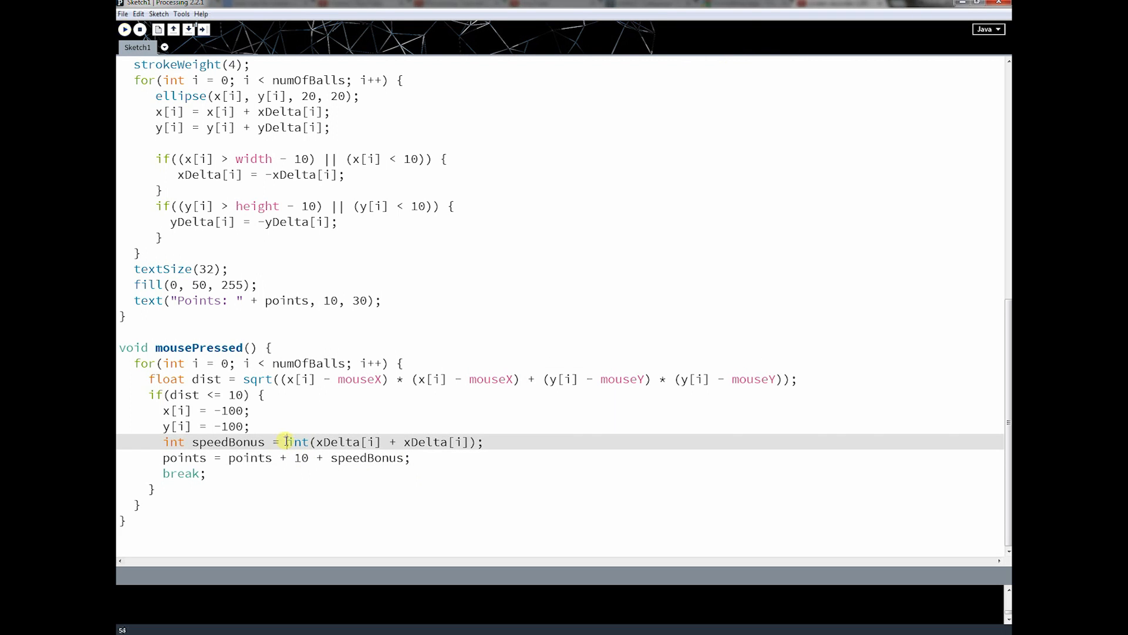
- Wrap the speedBonus expression in abs(): abs(int(xDelta[i] + xDelta[i]))
{"action": "type", "text": "abs("}
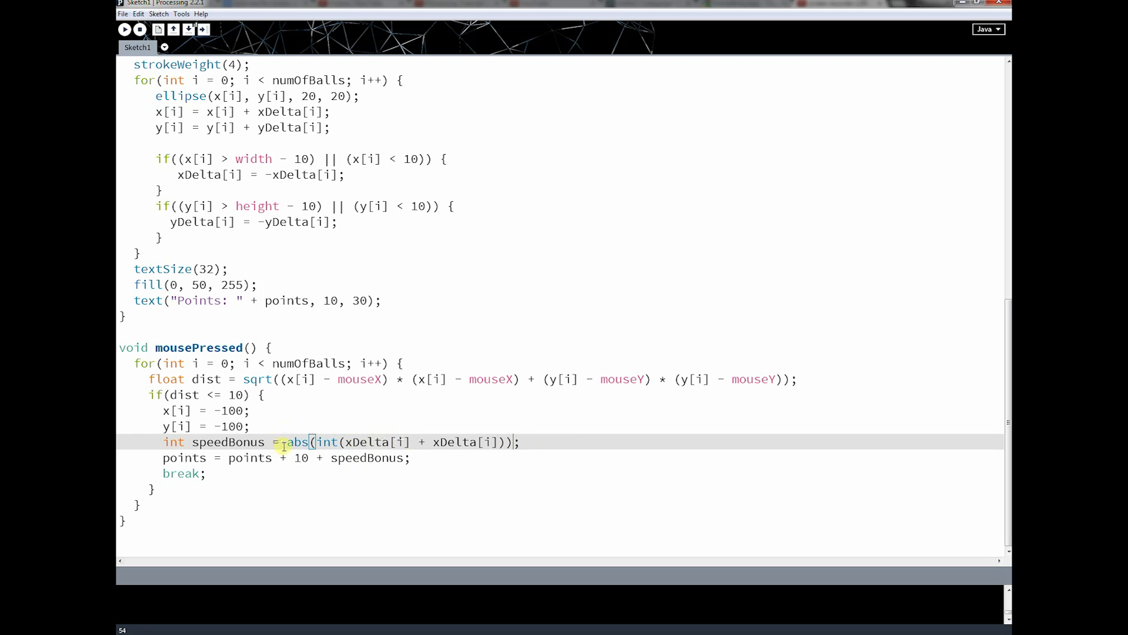
{"action": "left_click_drag", "start_coordinate": [317, 442], "coordinate": [480, 442]}
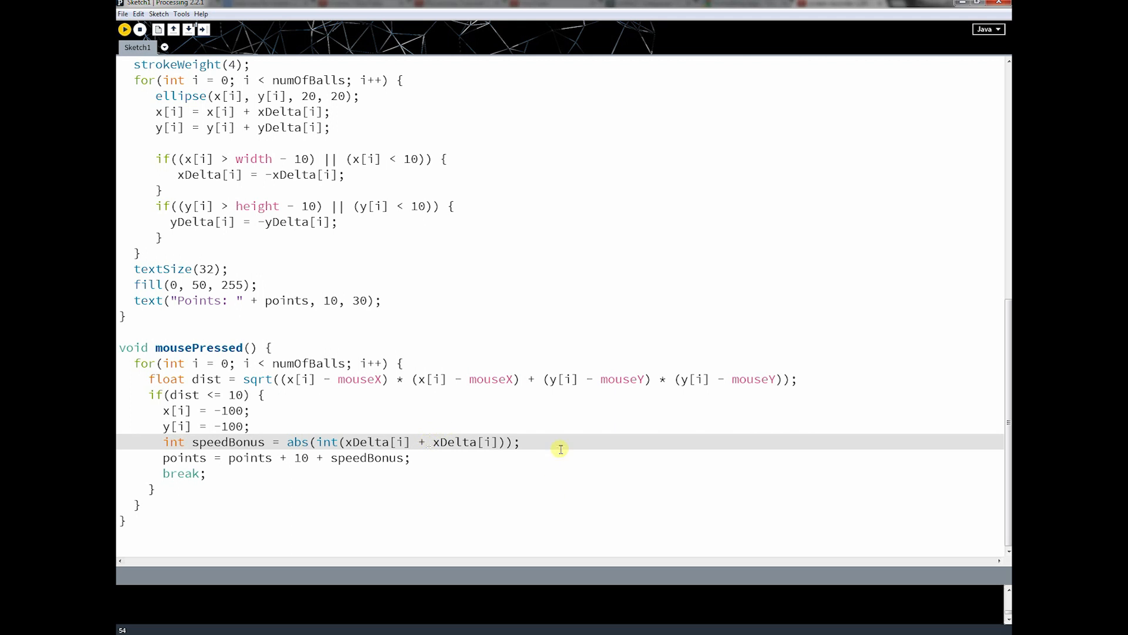
{"action": "left_click", "coordinate": [124, 28]}
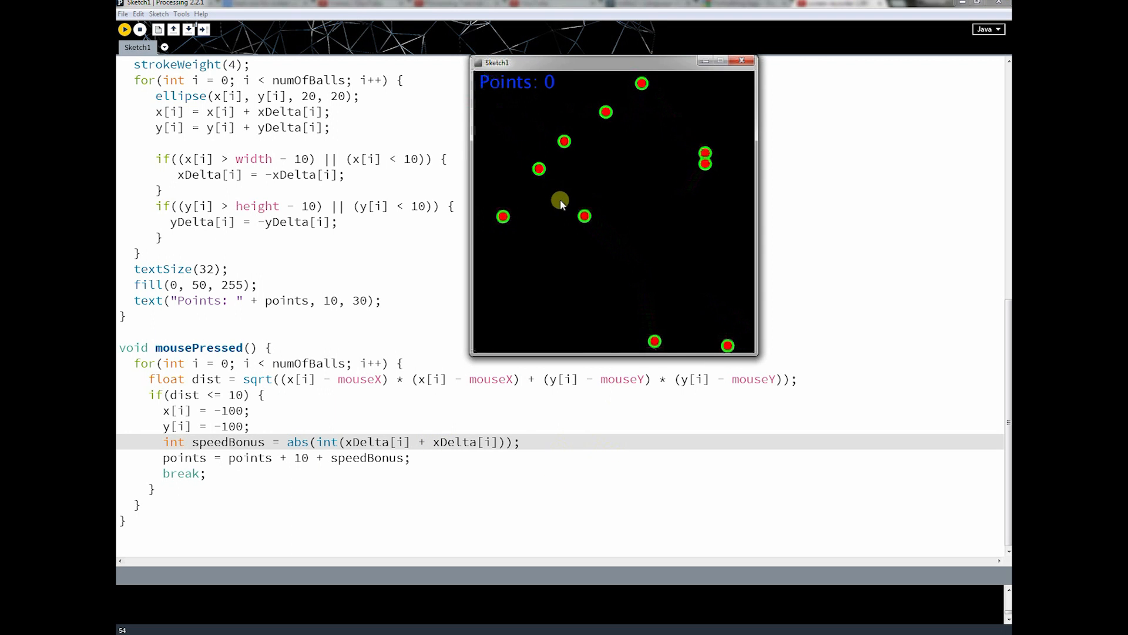
{"action": "left_click", "coordinate": [560, 200]}
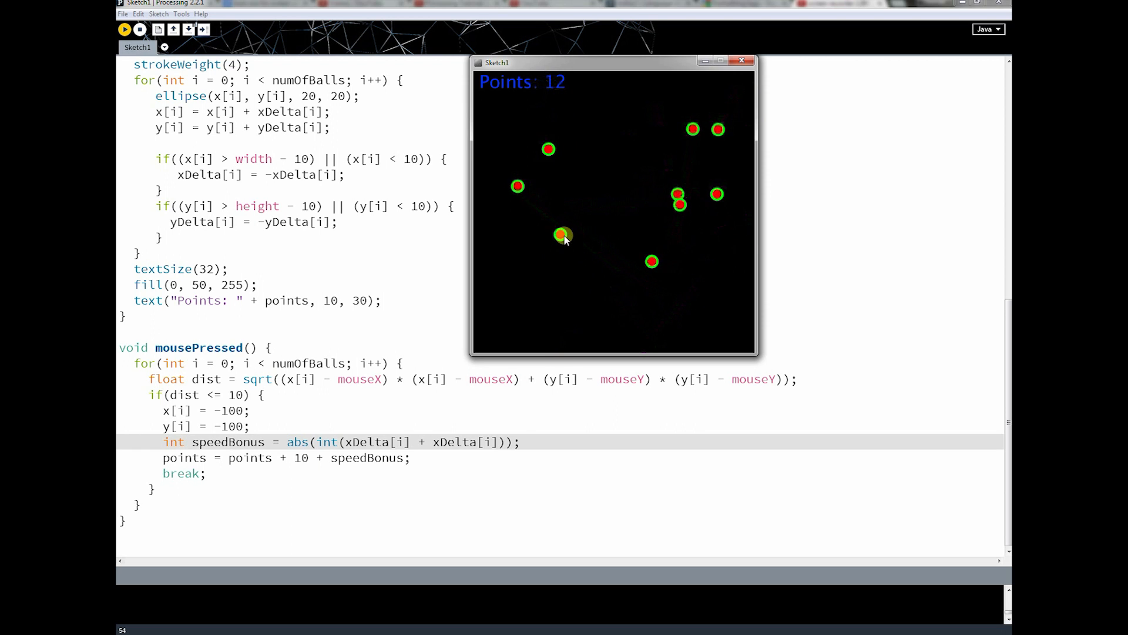
{"action": "left_click", "coordinate": [563, 236]}
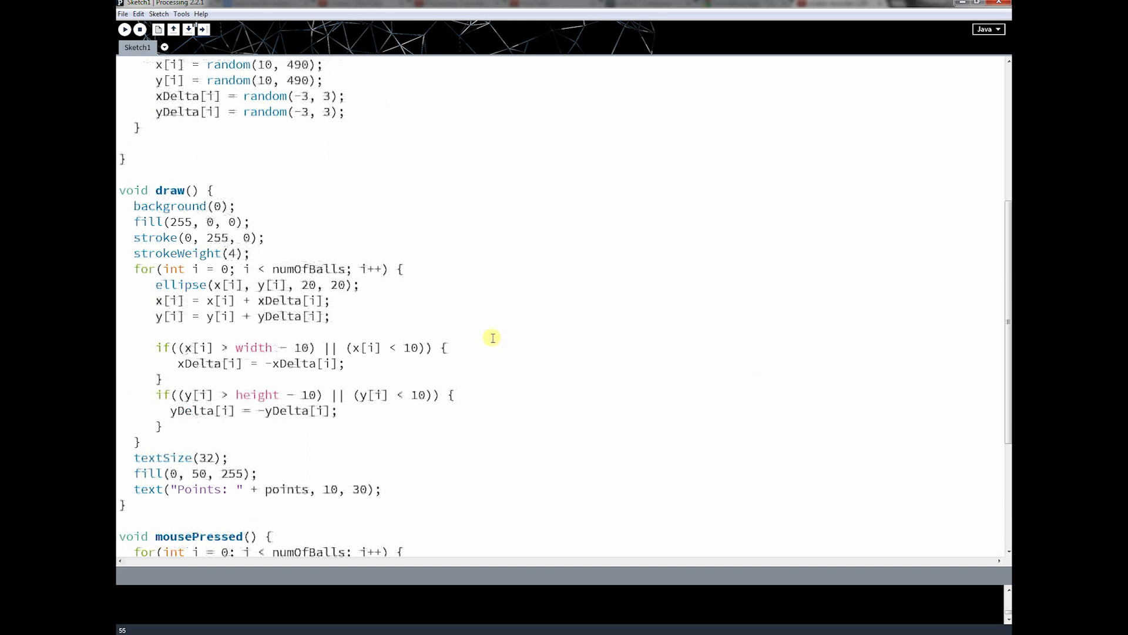
- Add println(millis()); after strokeWeight(4), then run the sketch to log elapsed milliseconds
{"action": "left_click", "coordinate": [284, 253]}
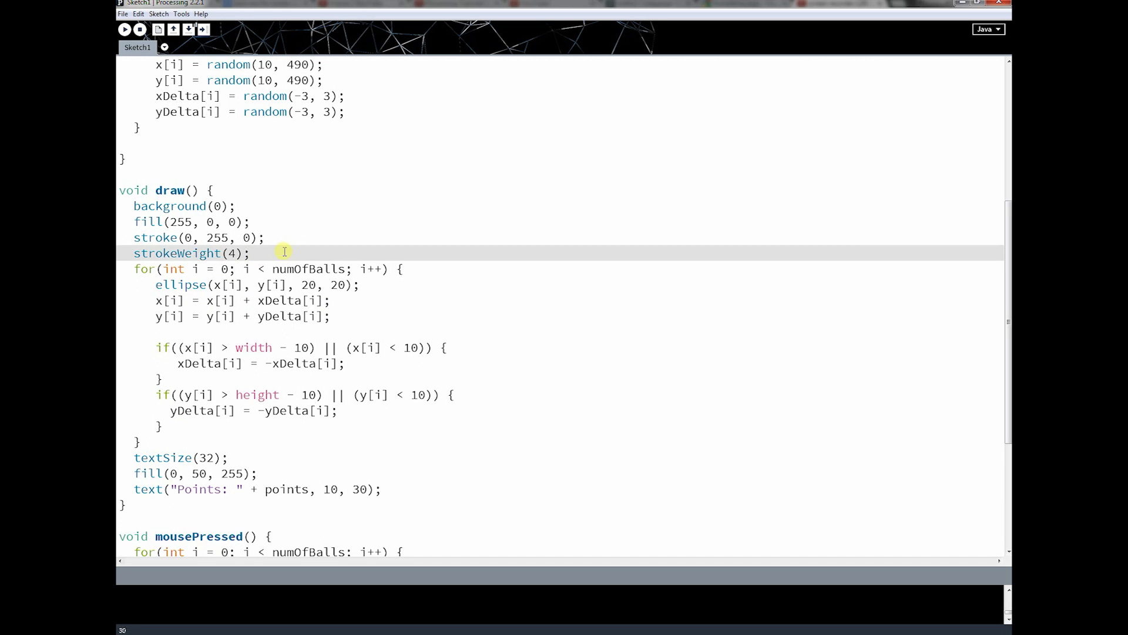
{"action": "type", "text": "println("}
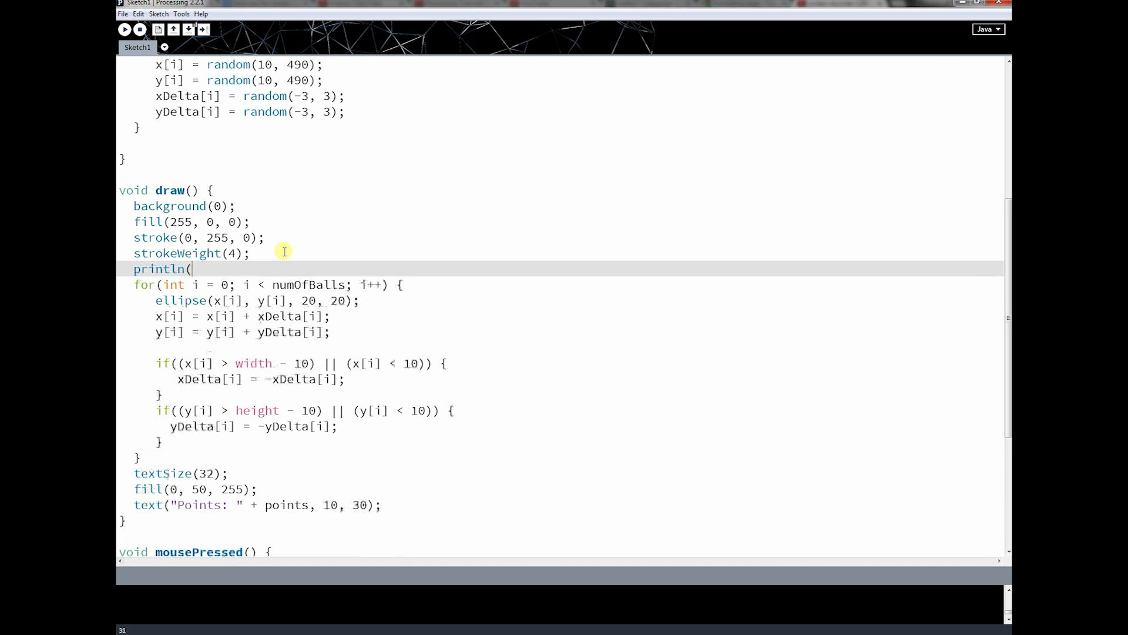
{"action": "type", "text": "milli"}
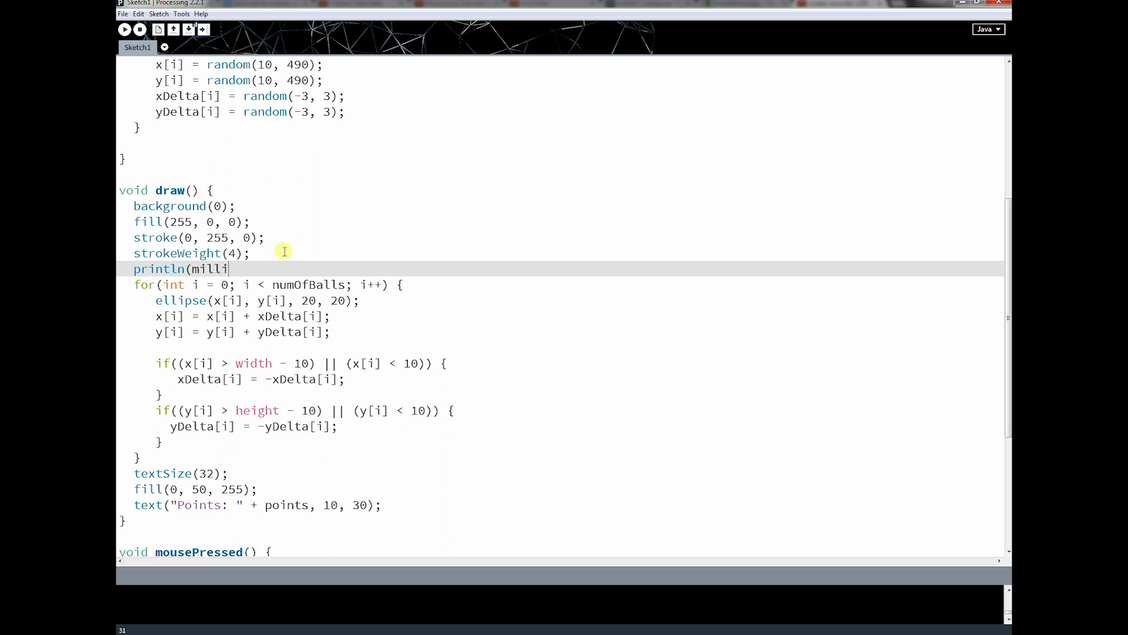
{"action": "type", "text": "s());"}
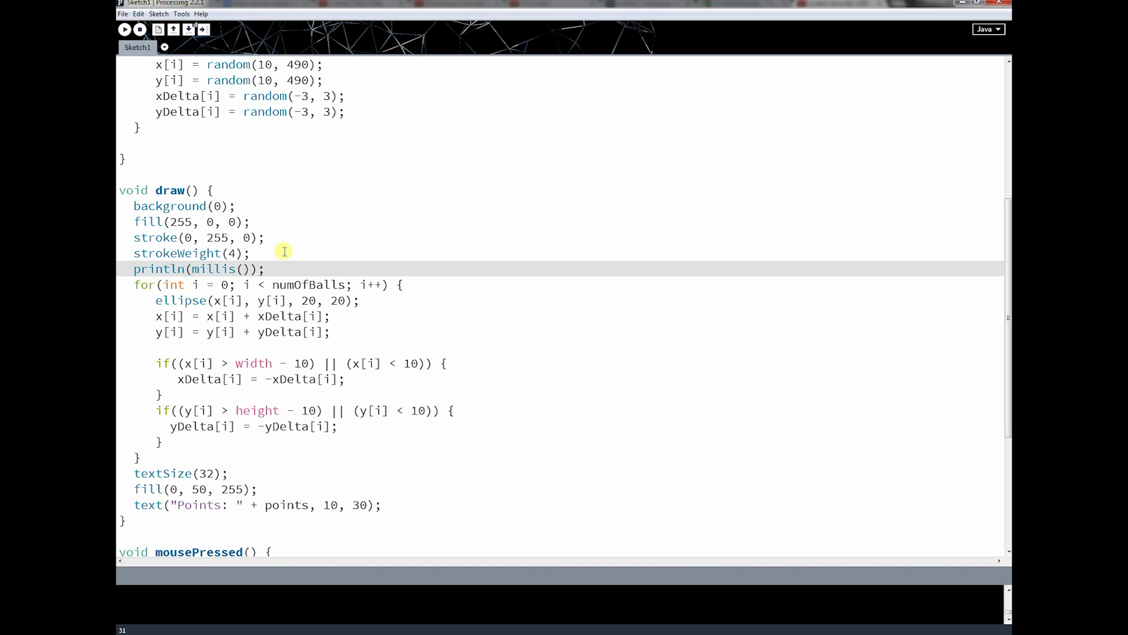
{"action": "left_click", "coordinate": [124, 29]}
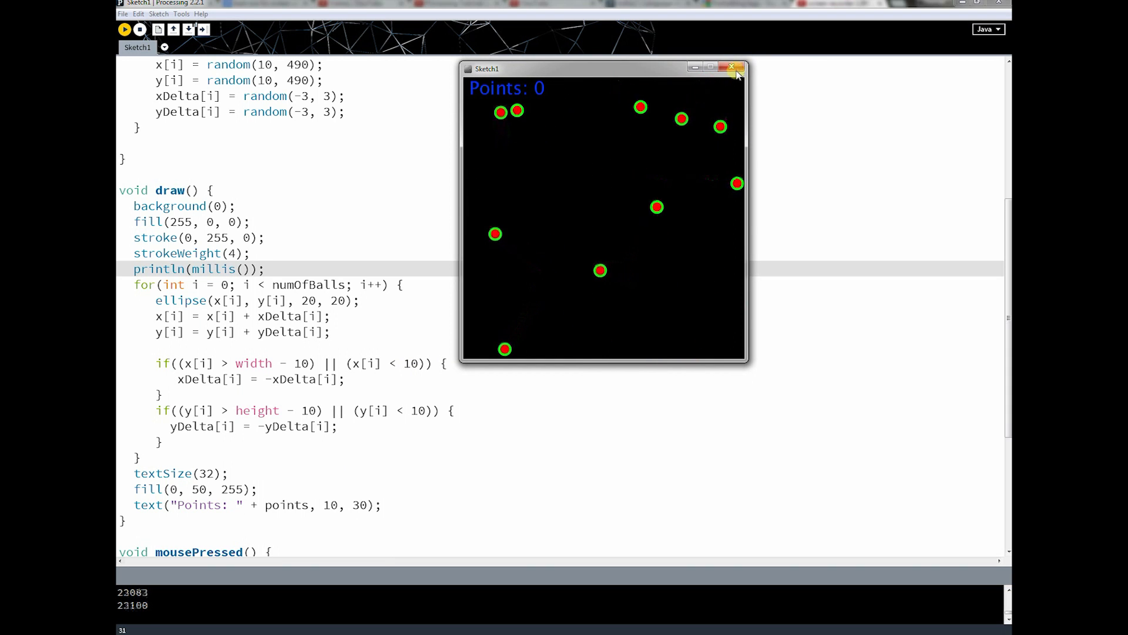
{"action": "left_click", "coordinate": [733, 67]}
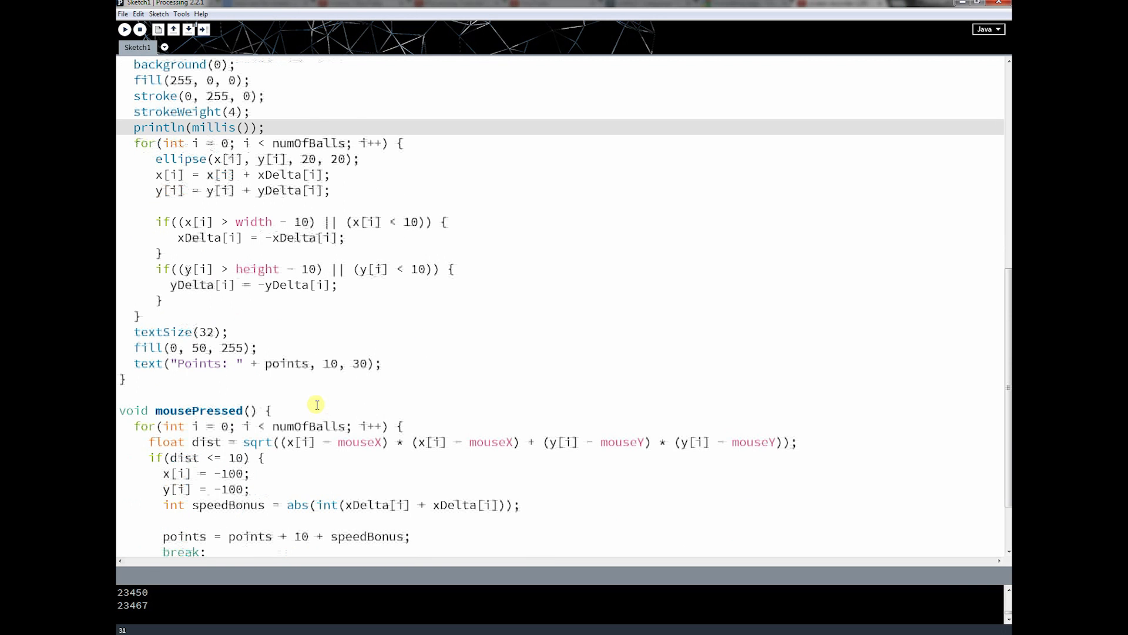
- Write the timeBonus line int((20000 / millis()) * 10) in mousePressed
{"action": "scroll", "scroll_direction": "down", "scroll_amount": 3}
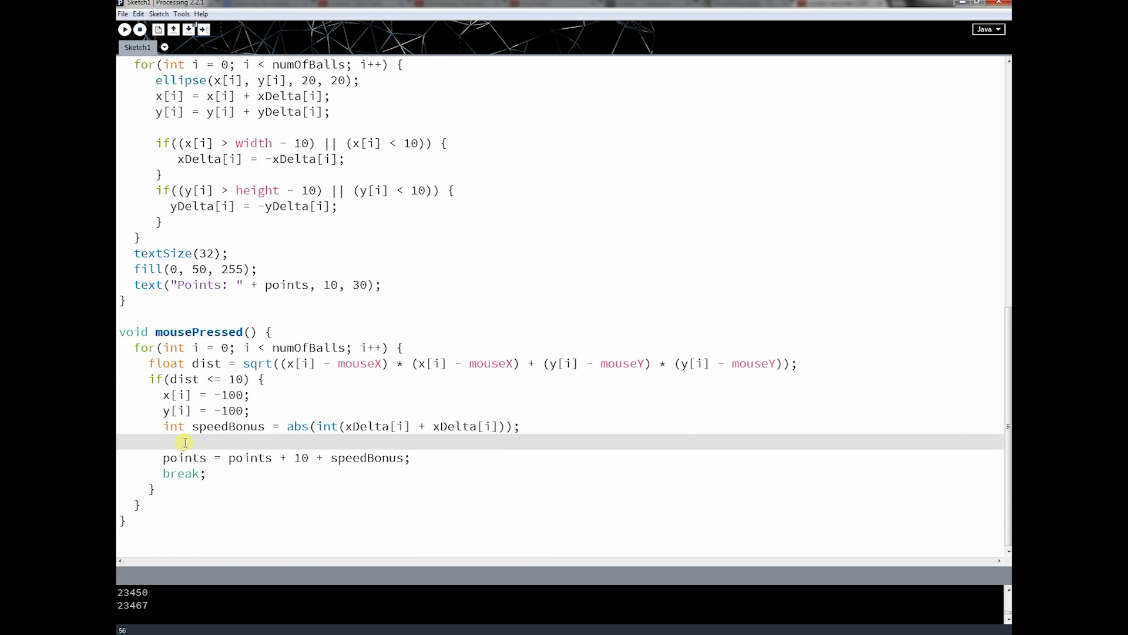
{"action": "type", "text": "int"}
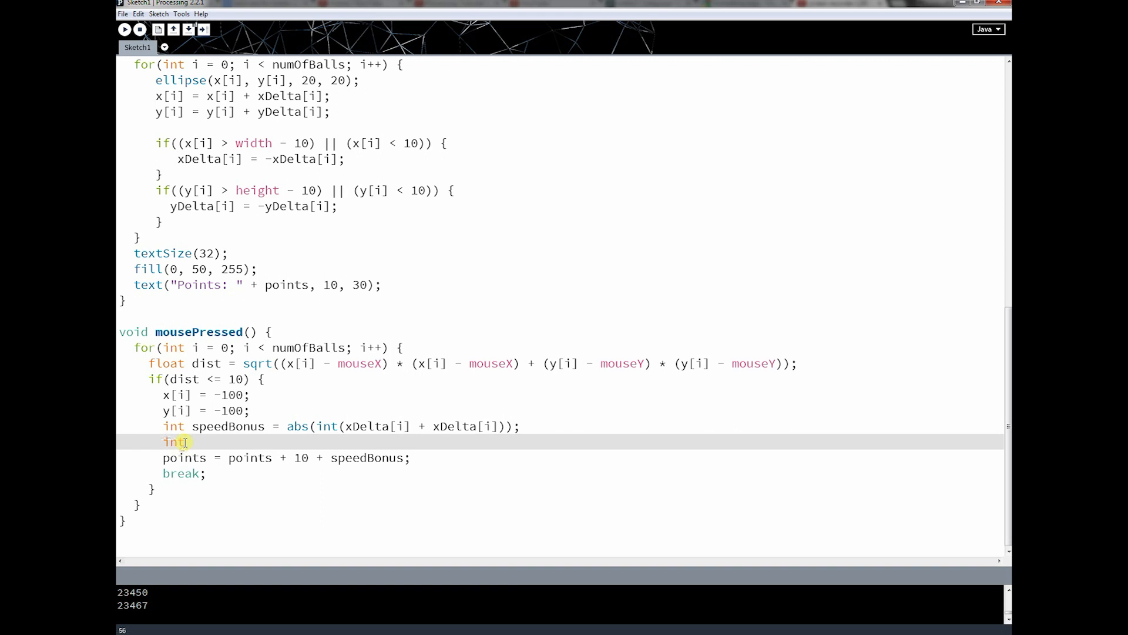
{"action": "type", "text": "timeBonus ="}
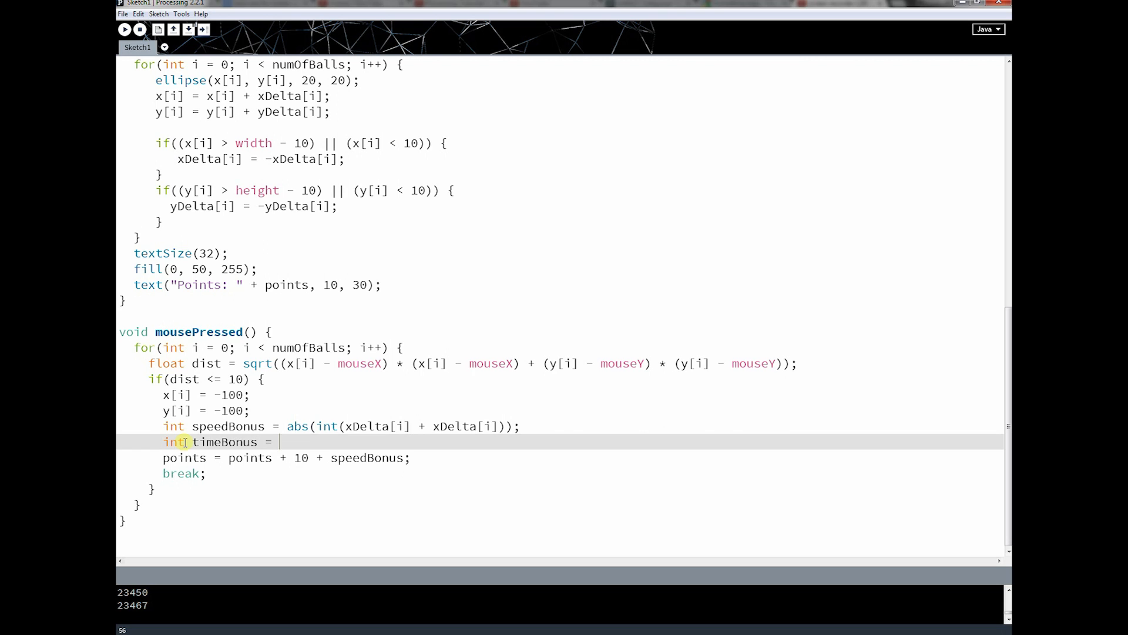
{"action": "mouse_move", "coordinate": [319, 404]}
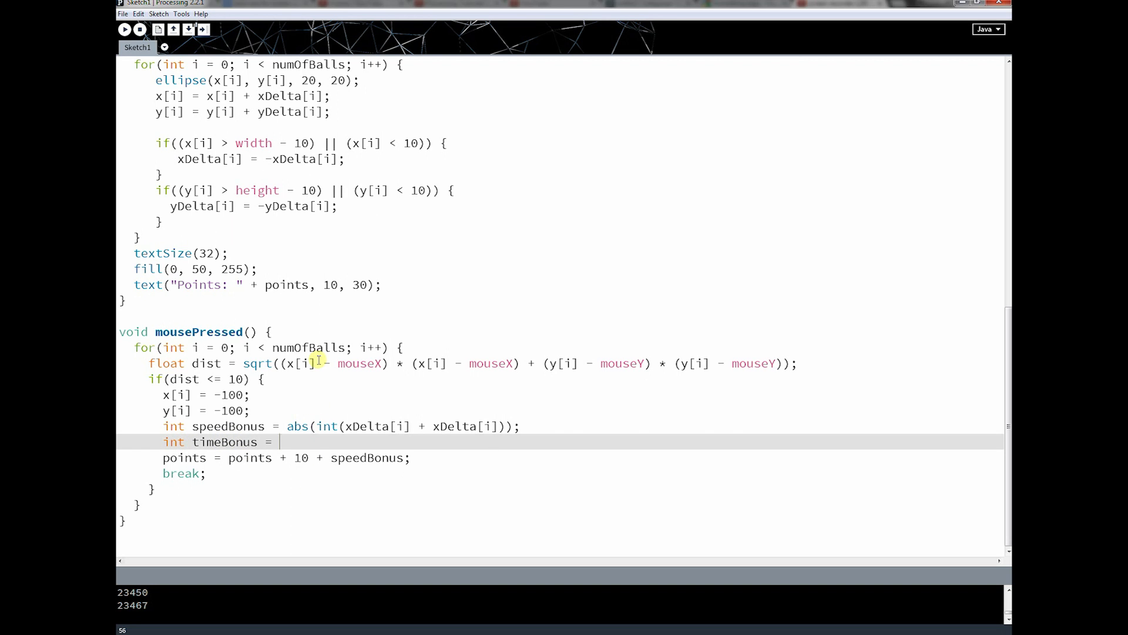
{"action": "type", "text": "20000 / m"}
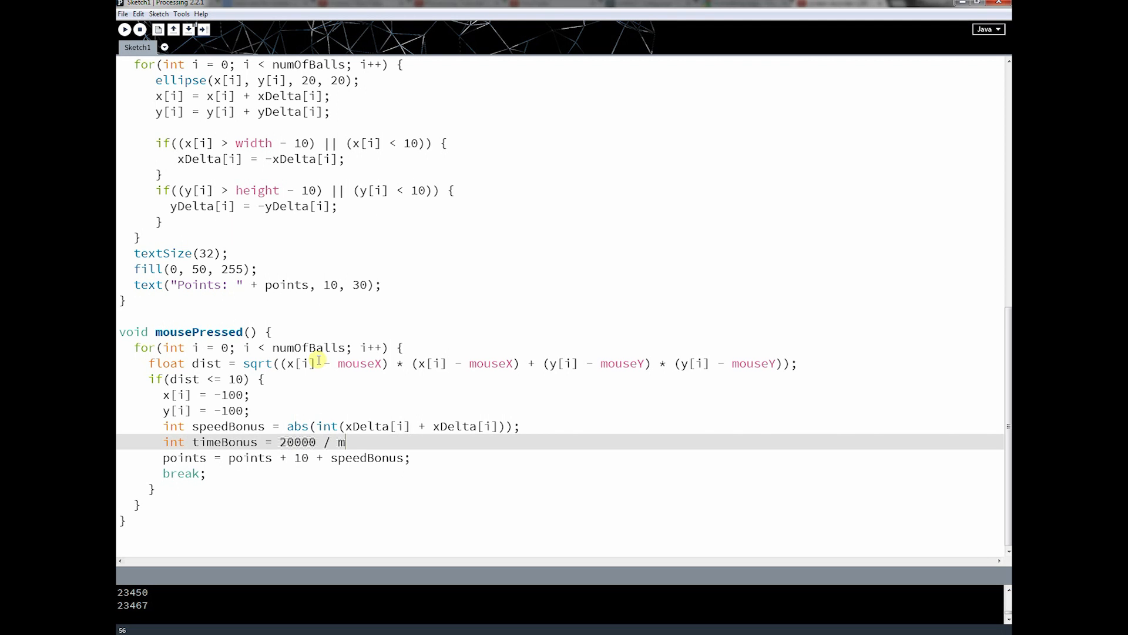
{"action": "type", "text": "illis"}
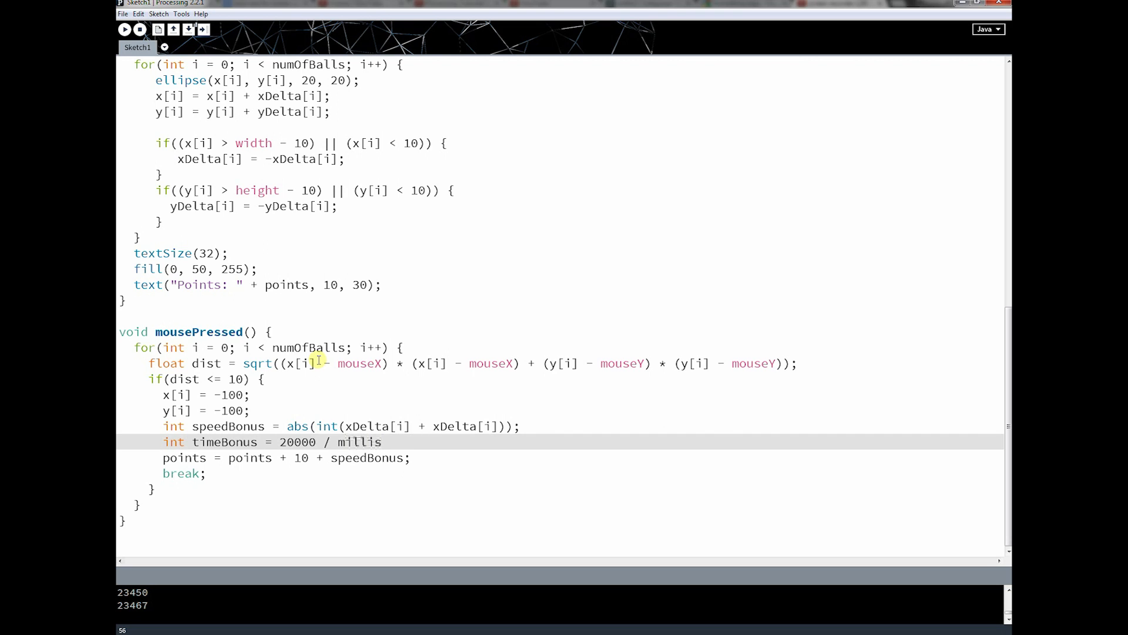
{"action": "type", "text": "());"}
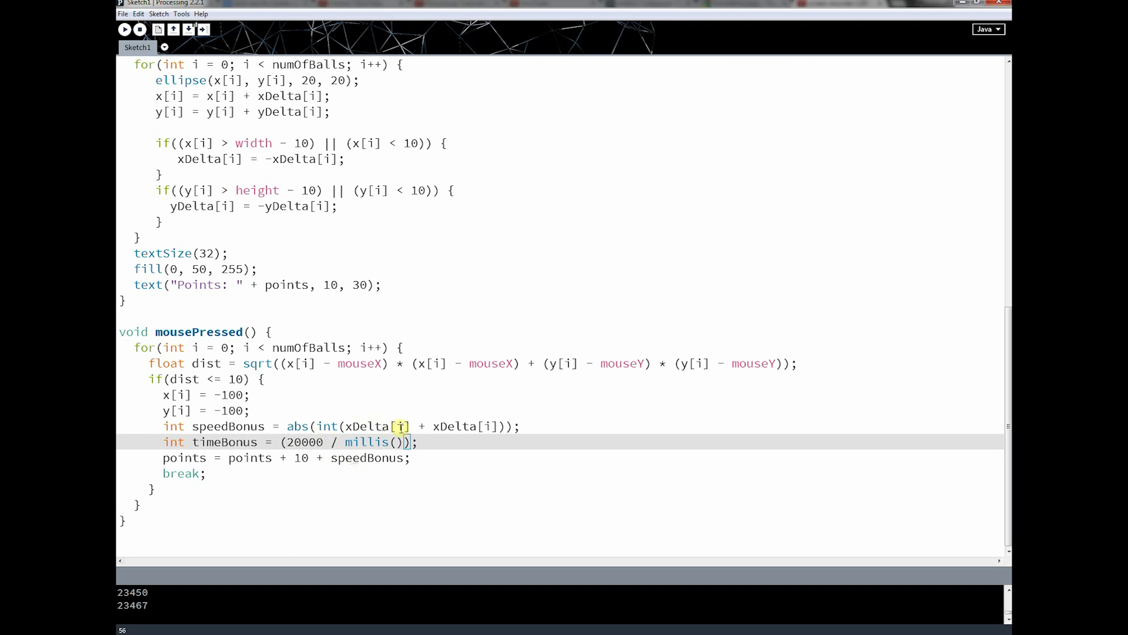
{"action": "mouse_move", "coordinate": [381, 446]}
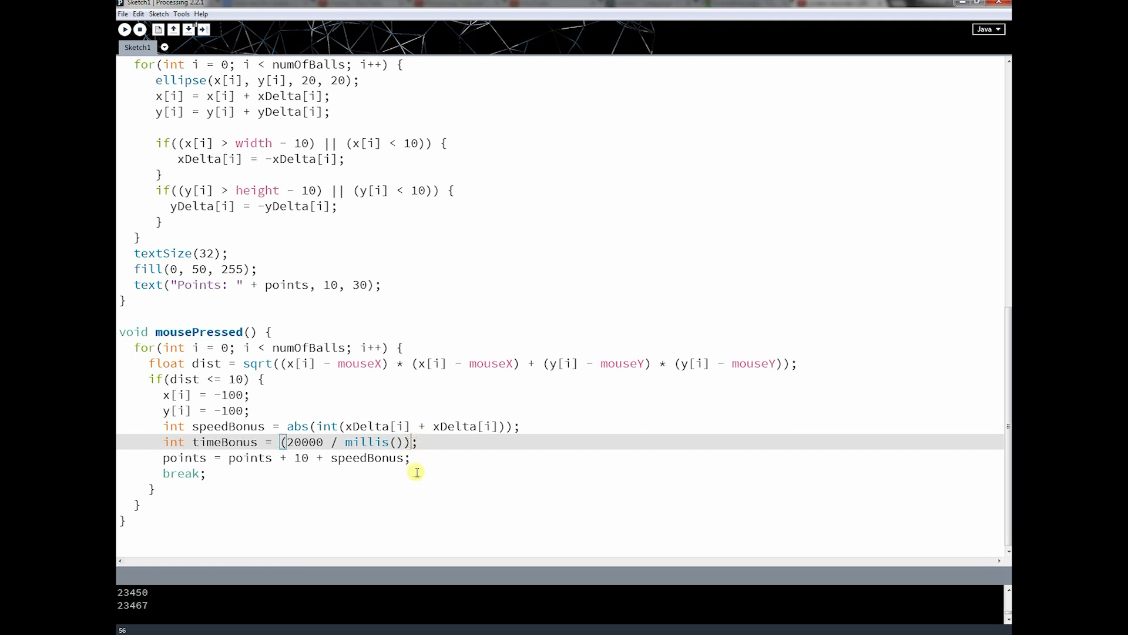
{"action": "type", "text": "* 10"}
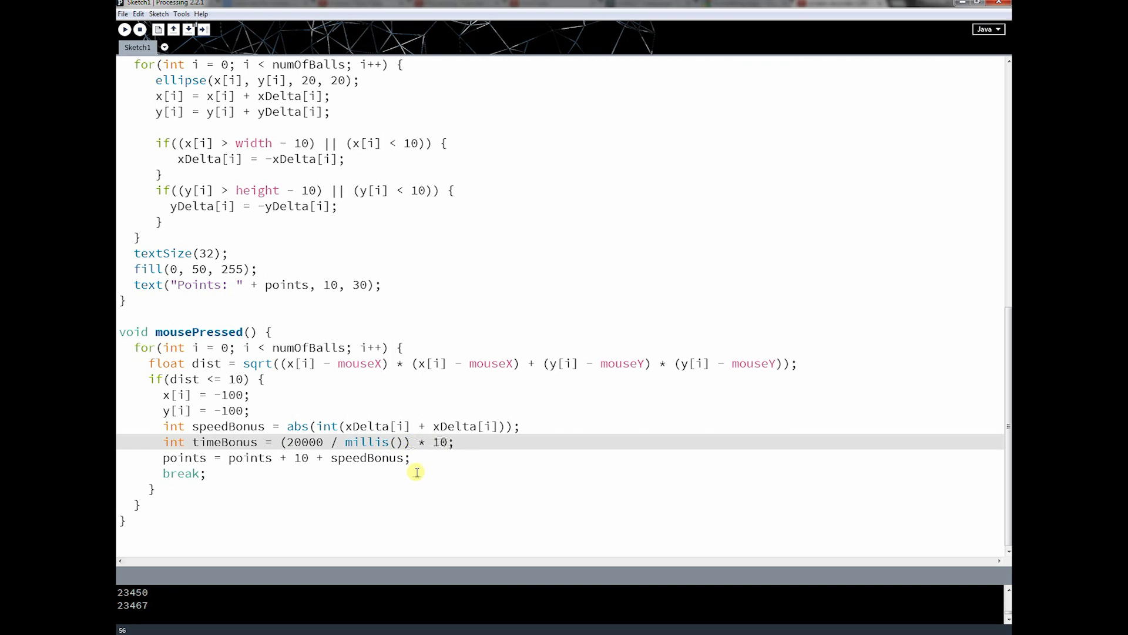
{"action": "type", "text": "20"}
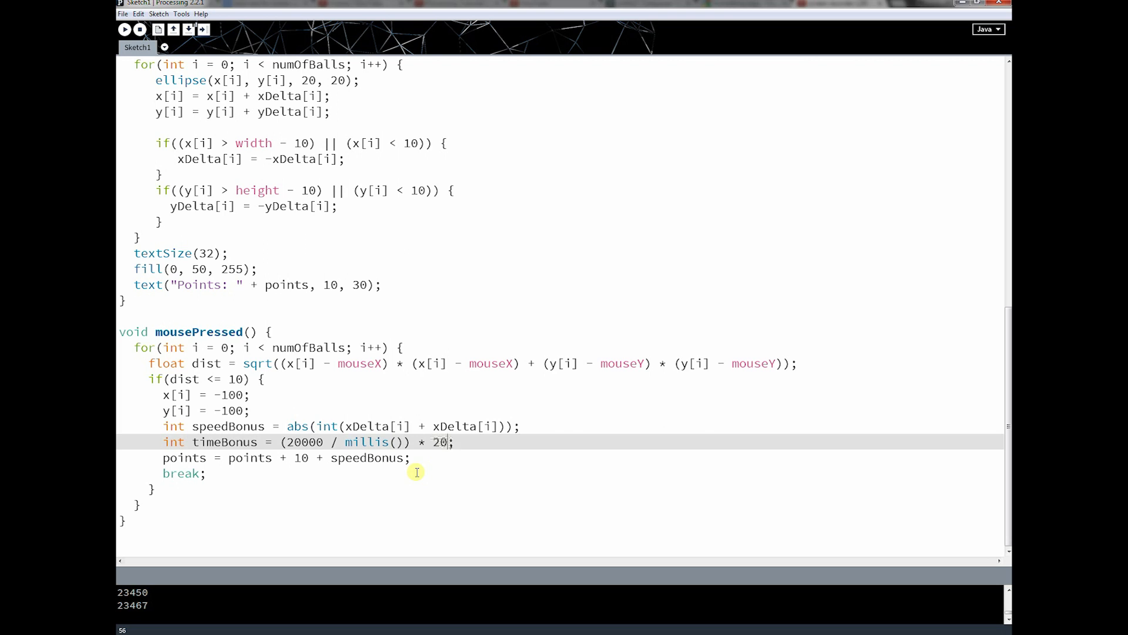
{"action": "type", "text": "10"}
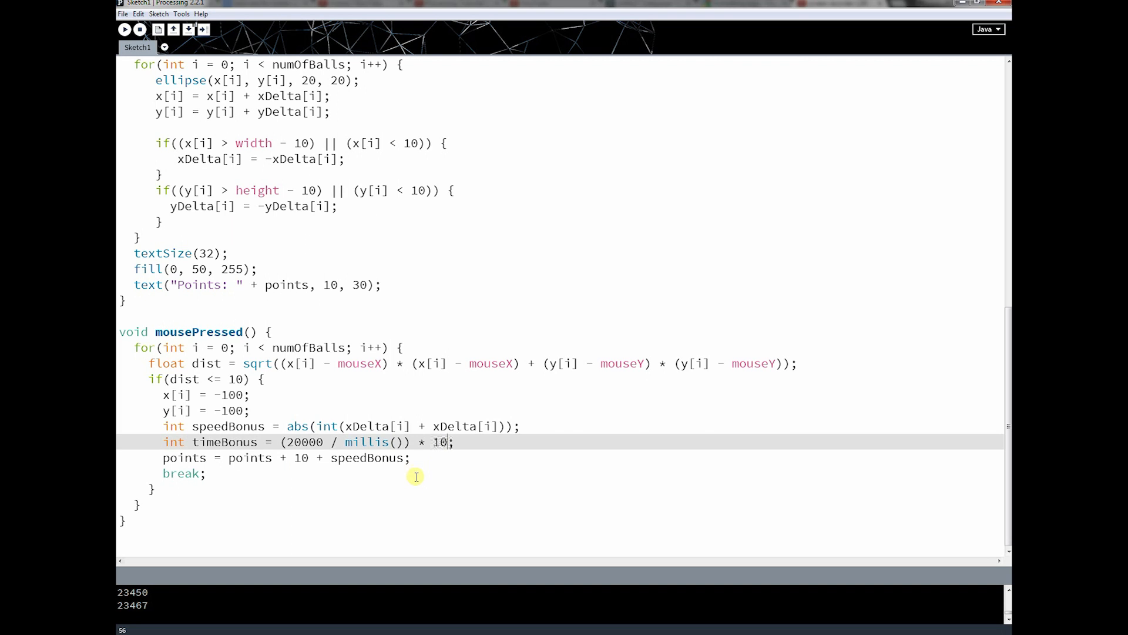
{"action": "mouse_move", "coordinate": [343, 474]}
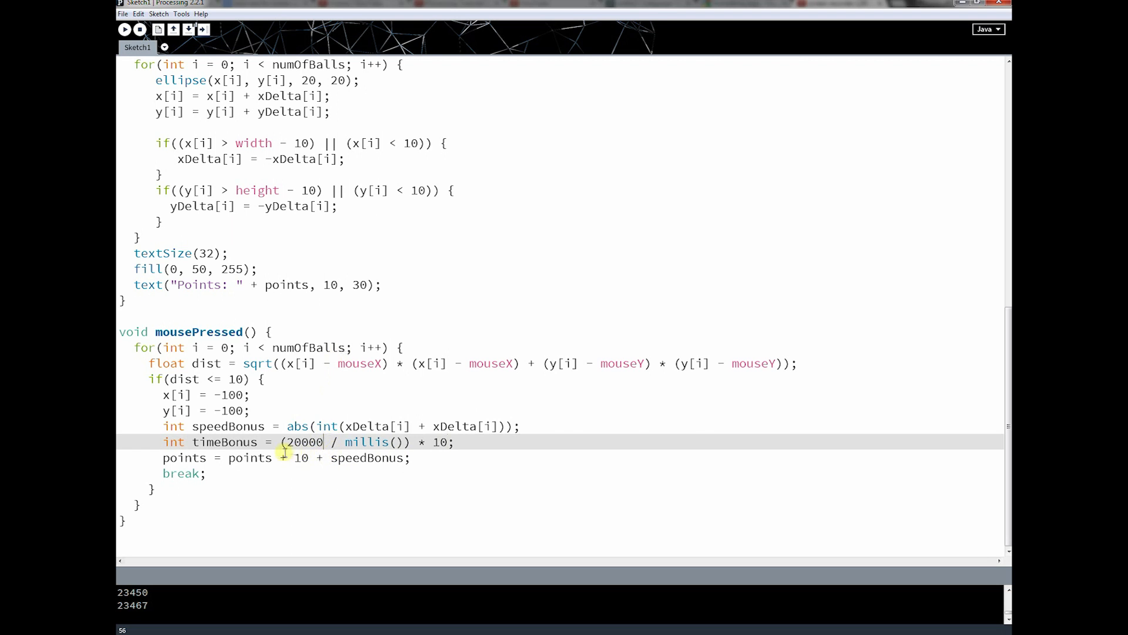
{"action": "type", "text": "int("}
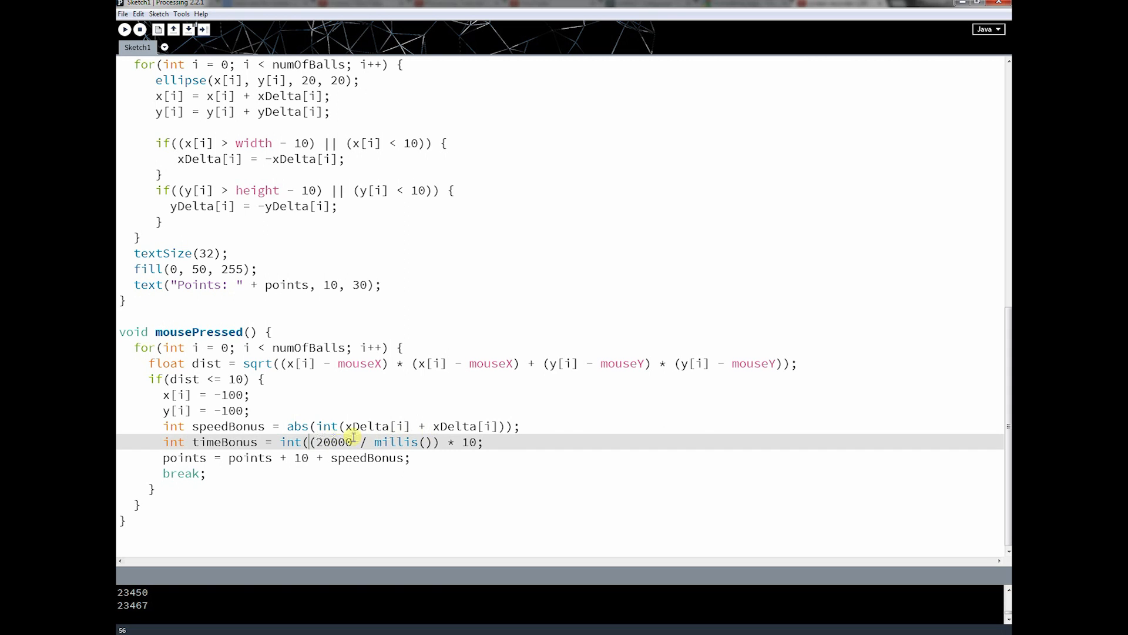
{"action": "mouse_move", "coordinate": [461, 435]}
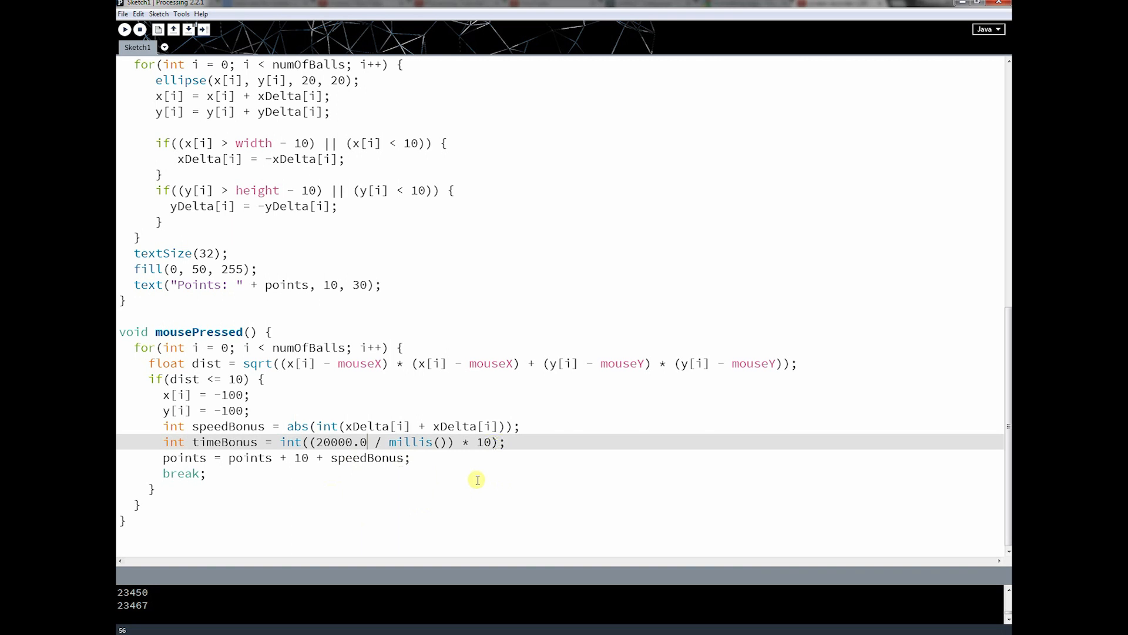
{"action": "mouse_move", "coordinate": [418, 454]}
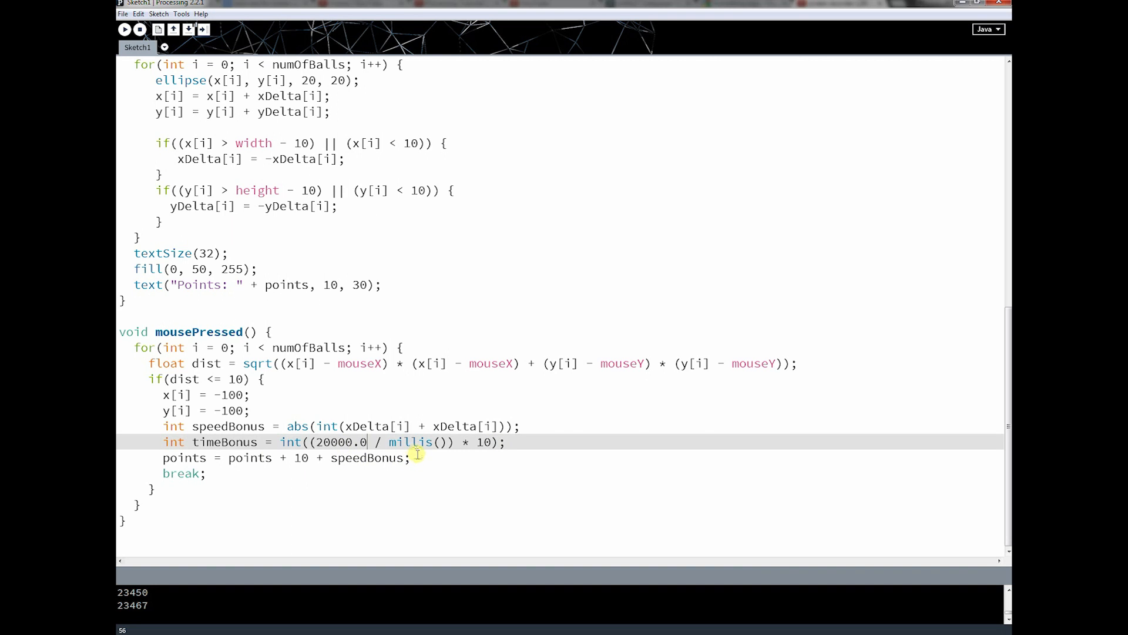
{"action": "mouse_move", "coordinate": [313, 352]}
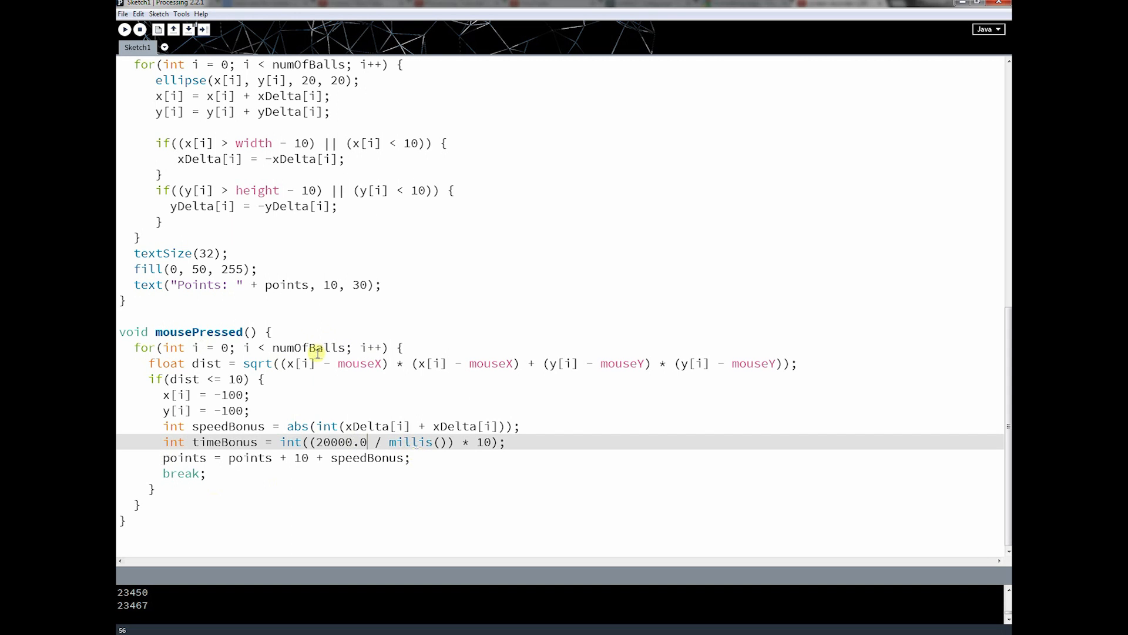
{"action": "mouse_move", "coordinate": [416, 464]}
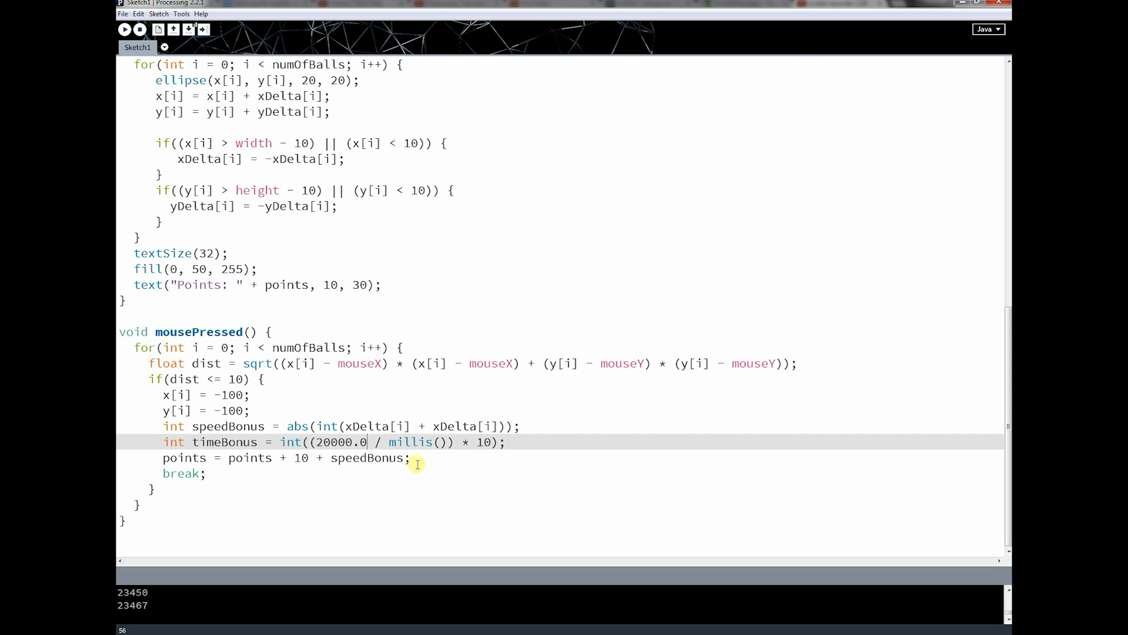
{"action": "mouse_move", "coordinate": [342, 425]}
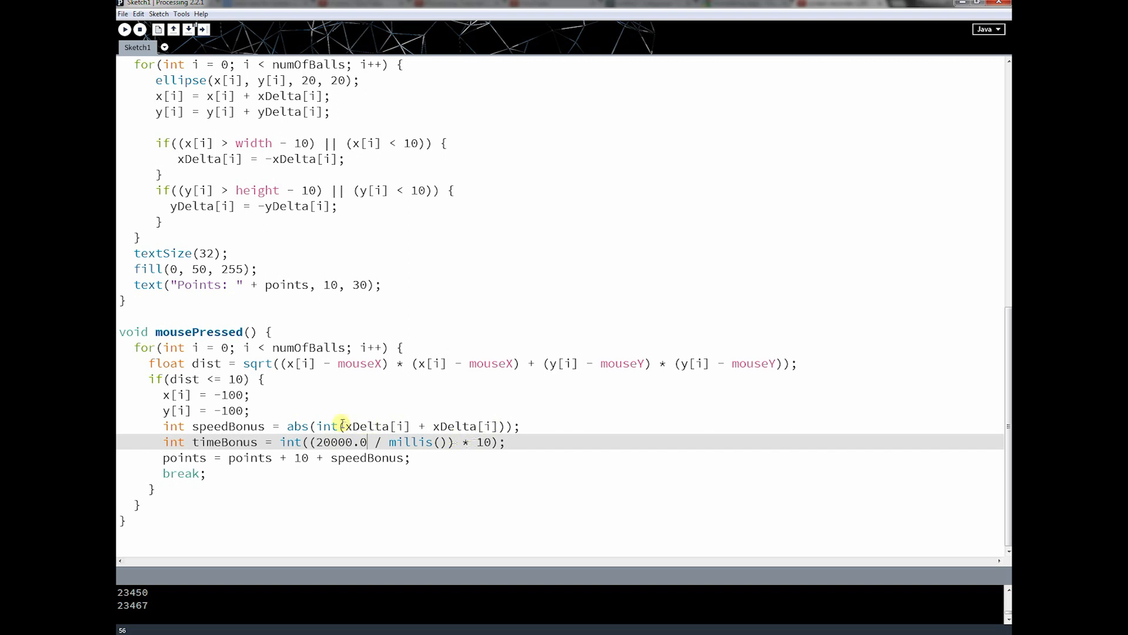
{"action": "mouse_move", "coordinate": [291, 432]}
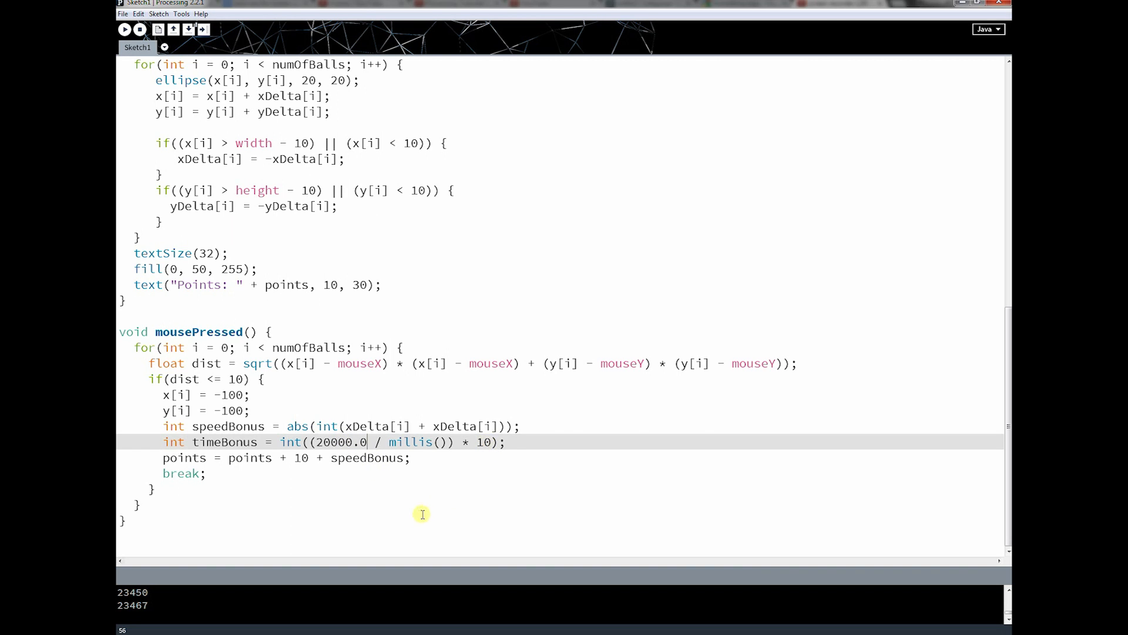
{"action": "mouse_move", "coordinate": [349, 542]}
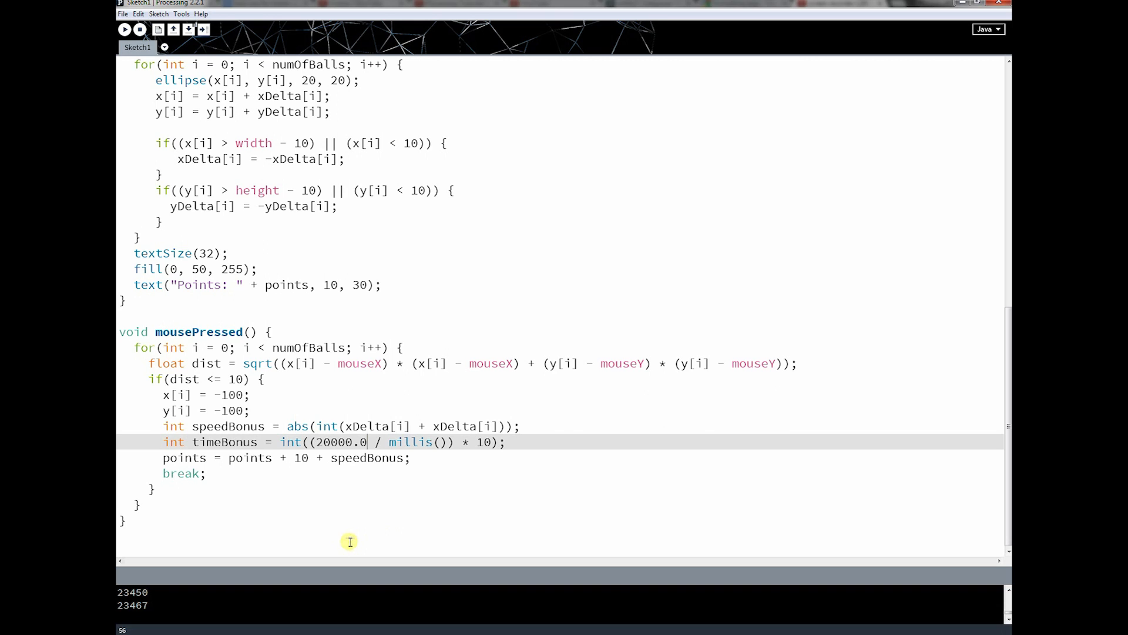
{"action": "mouse_move", "coordinate": [412, 527]}
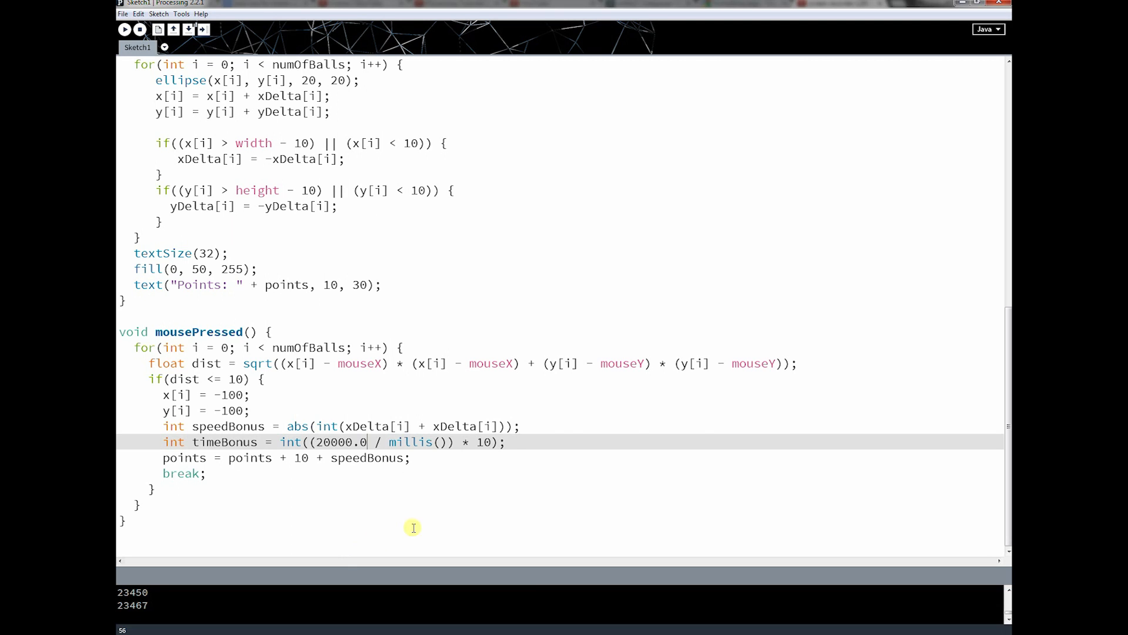
{"action": "mouse_move", "coordinate": [459, 498]}
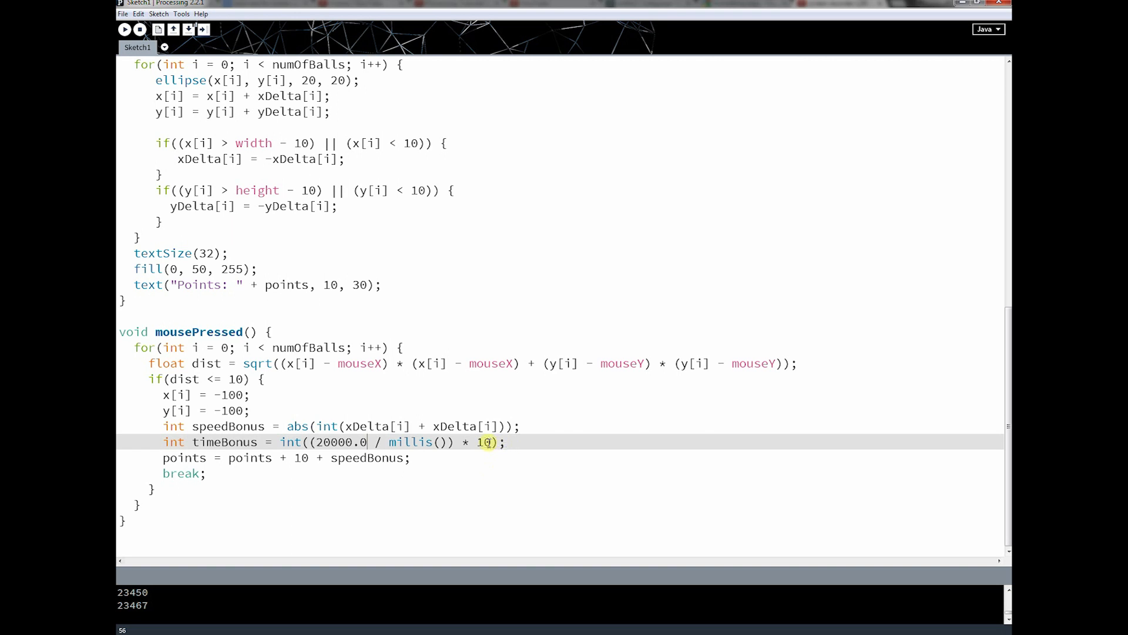
{"action": "mouse_move", "coordinate": [509, 449]}
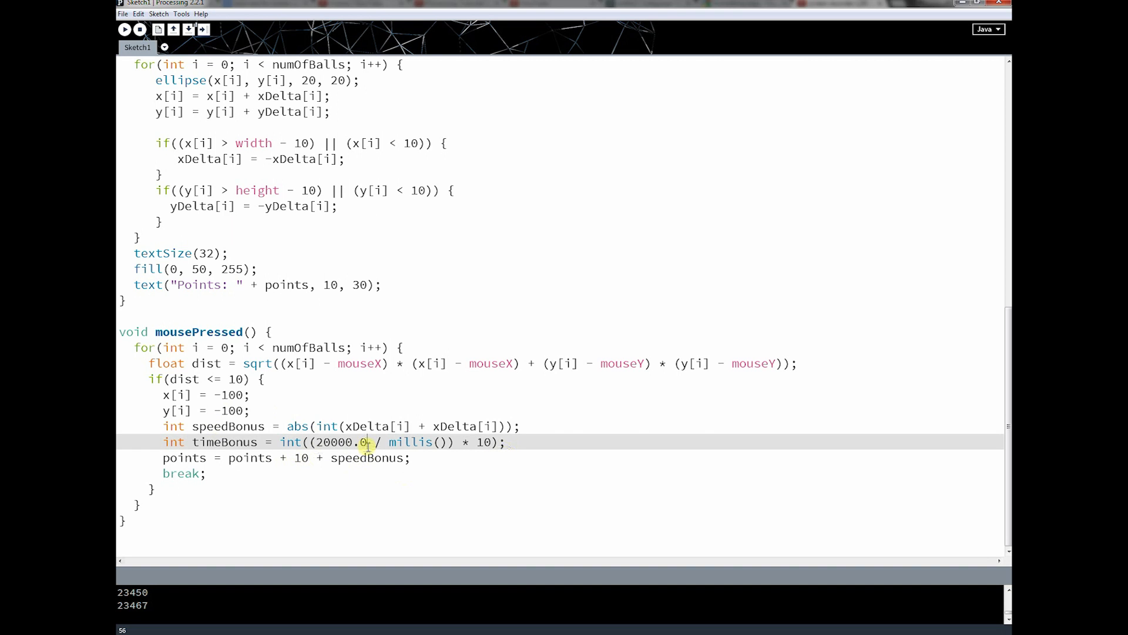
{"action": "mouse_move", "coordinate": [437, 482]}
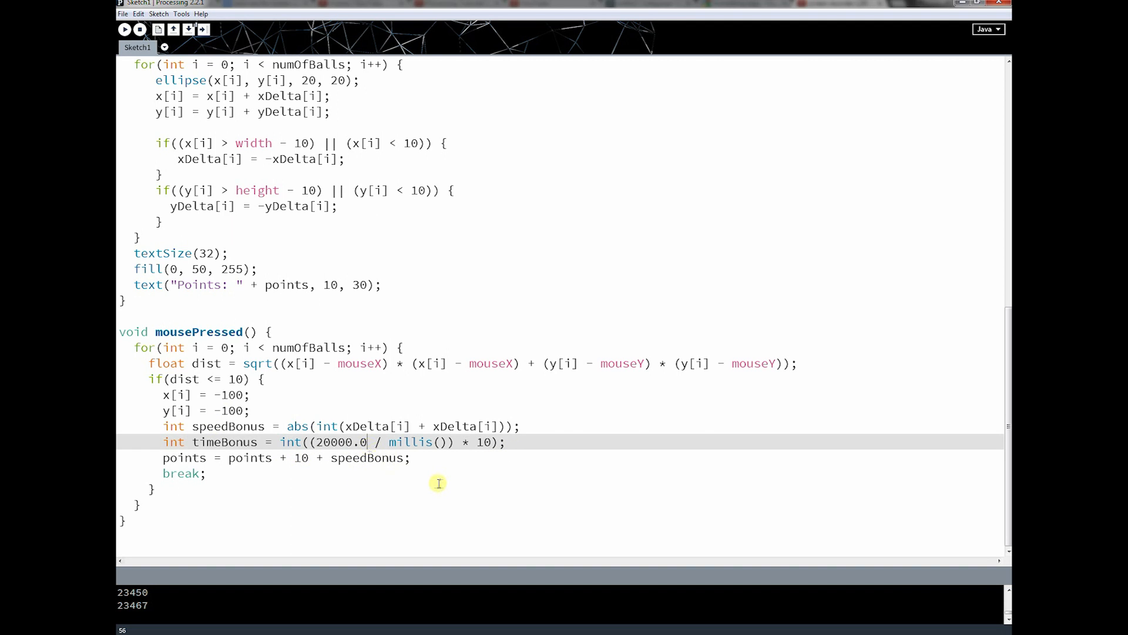
{"action": "mouse_move", "coordinate": [459, 472]}
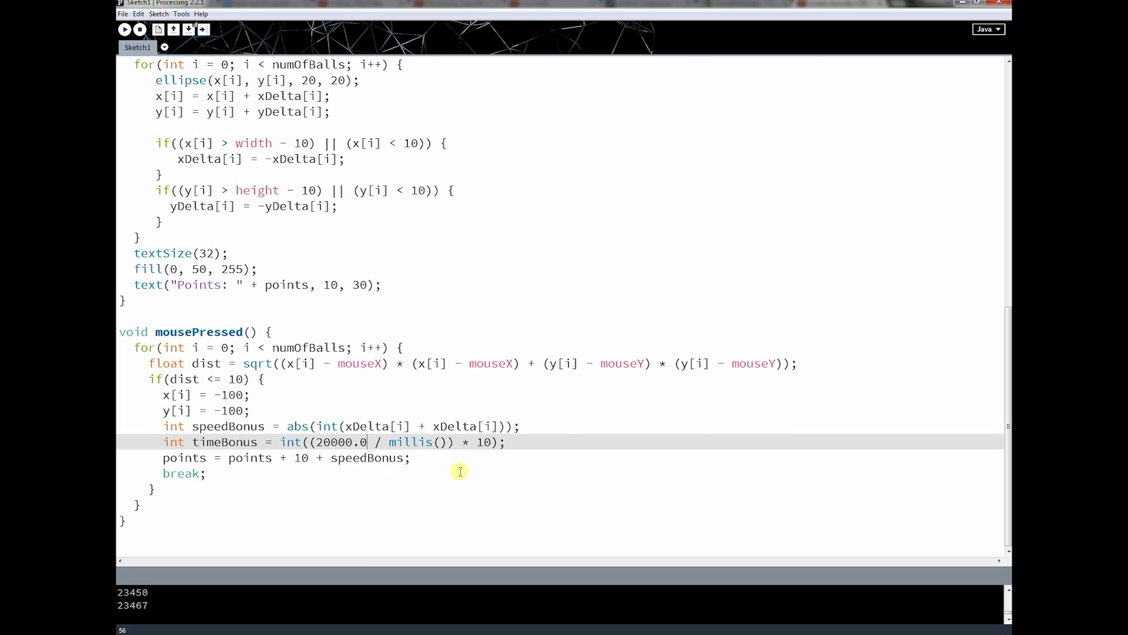
{"action": "mouse_move", "coordinate": [462, 458]}
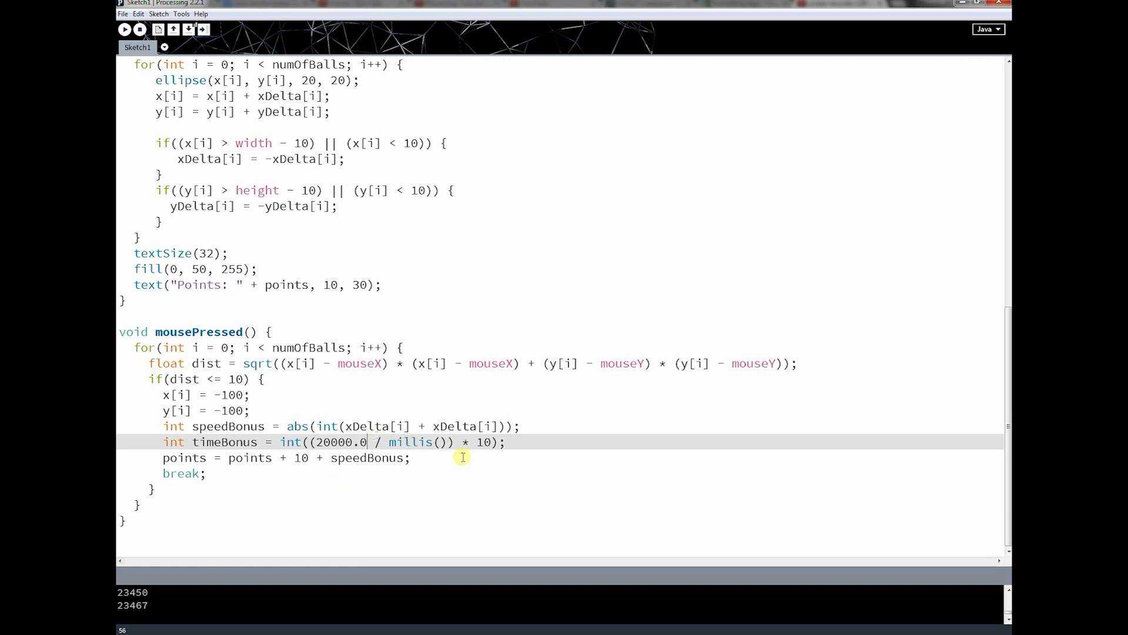
{"action": "mouse_move", "coordinate": [431, 478]}
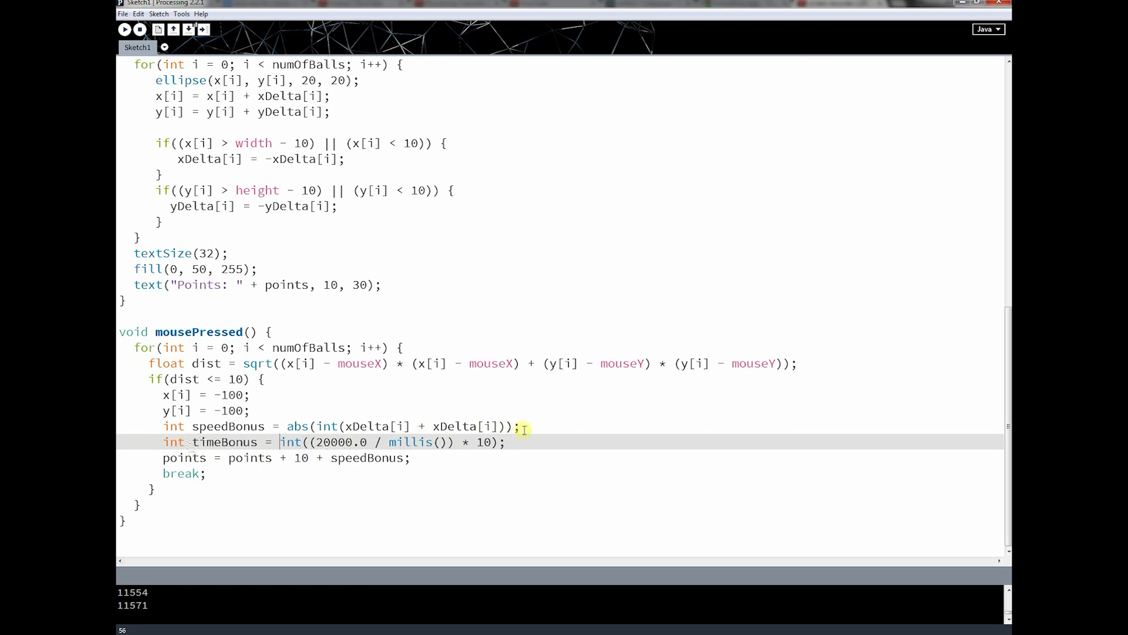
{"action": "mouse_move", "coordinate": [420, 462]}
{"action": "type", "text": " + "}
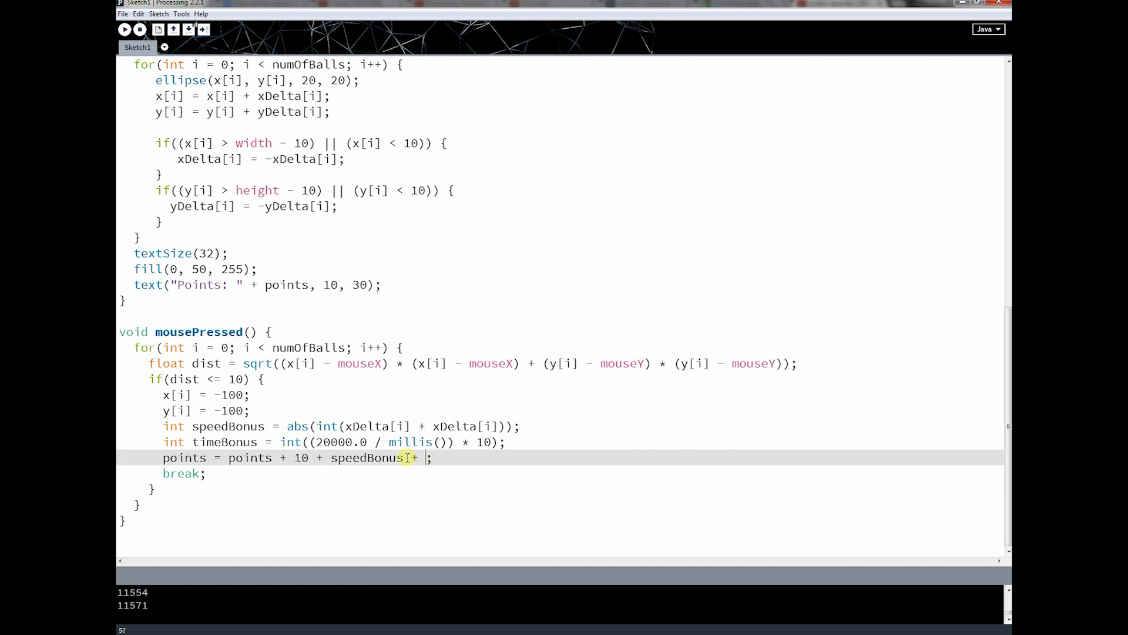
- Add + timeBonus to the points line and test-play, reaching 328 points
{"action": "type", "text": "timeBonus"}
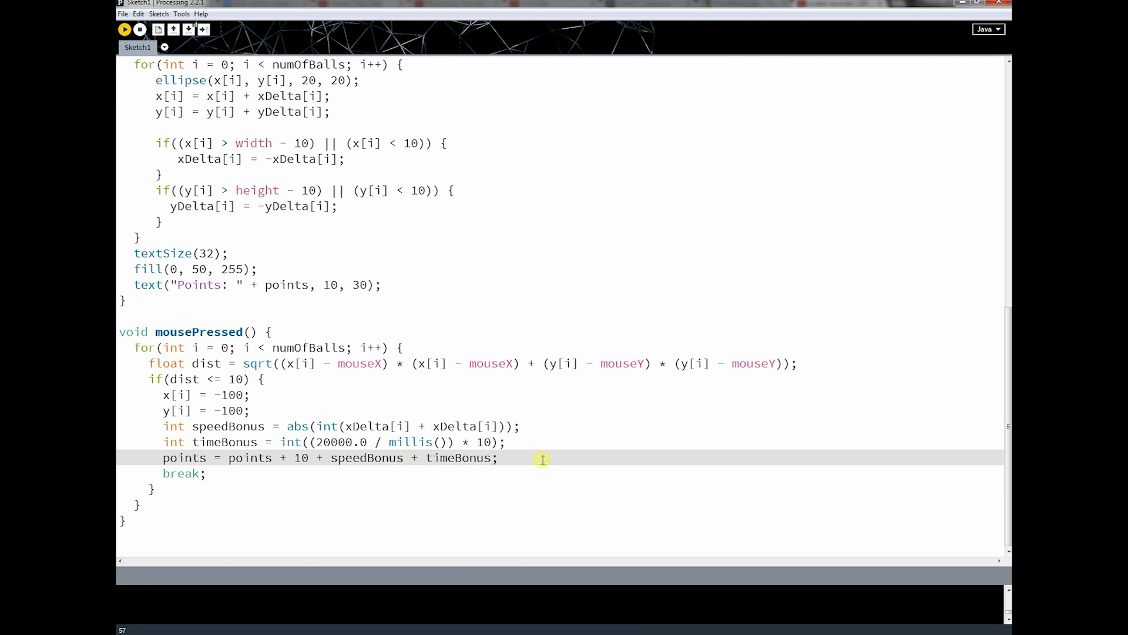
{"action": "left_click", "coordinate": [124, 29]}
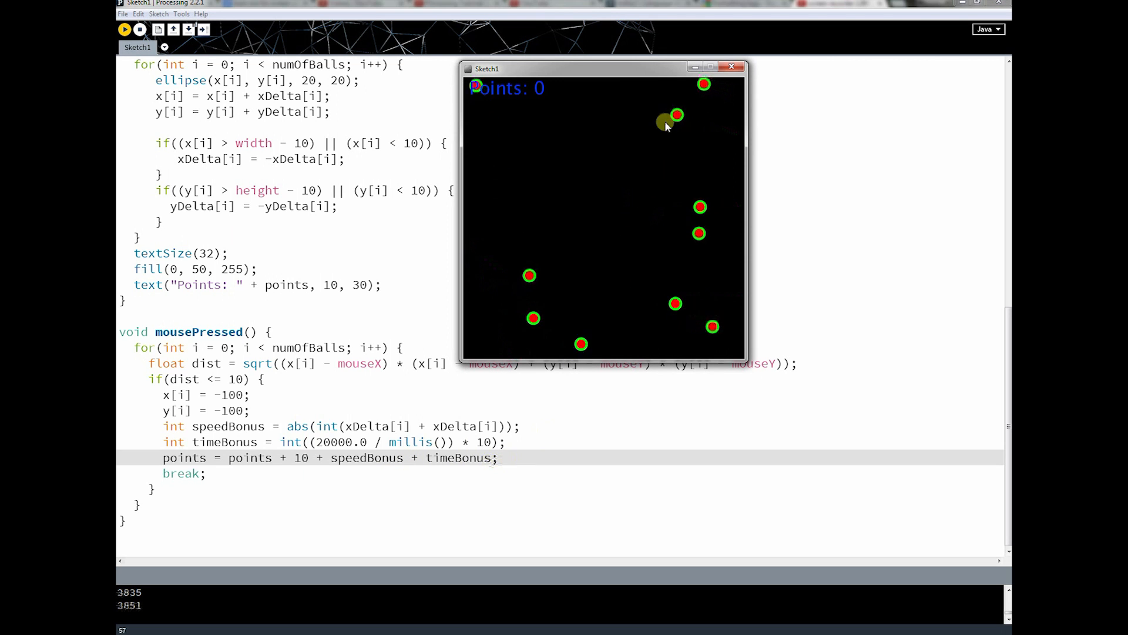
{"action": "left_click", "coordinate": [665, 122]}
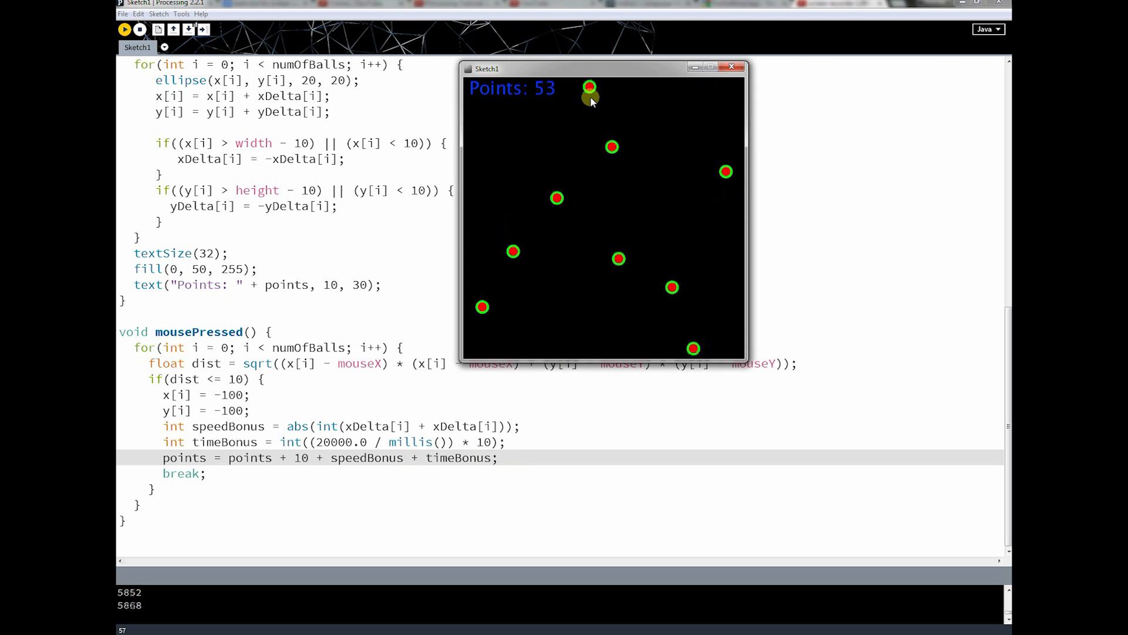
{"action": "left_click", "coordinate": [567, 189]}
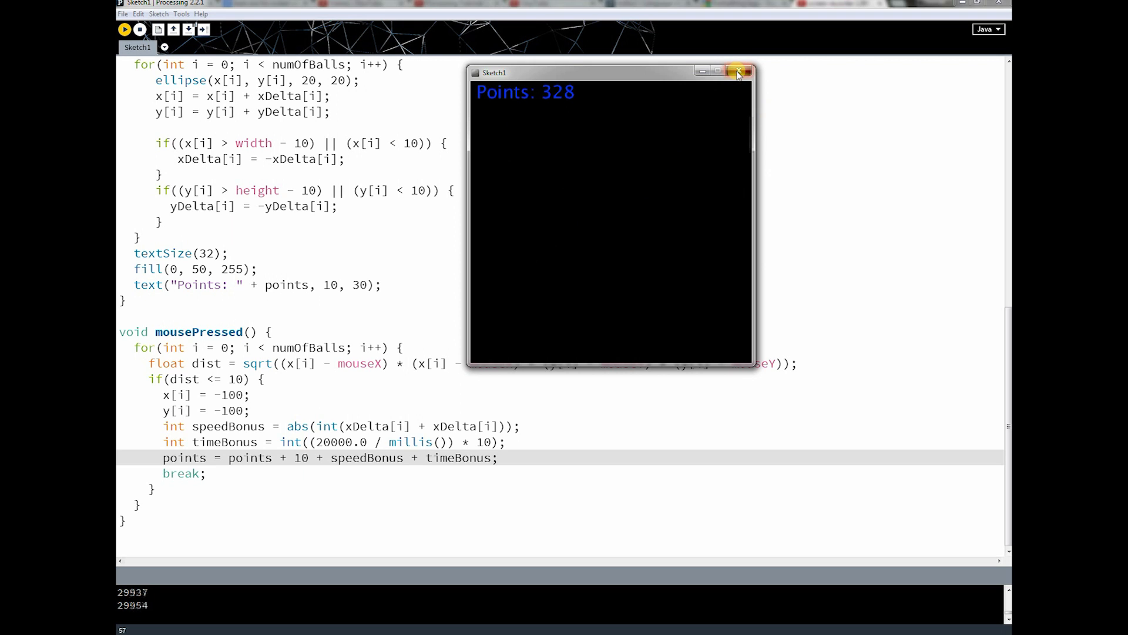
{"action": "left_click", "coordinate": [747, 70]}
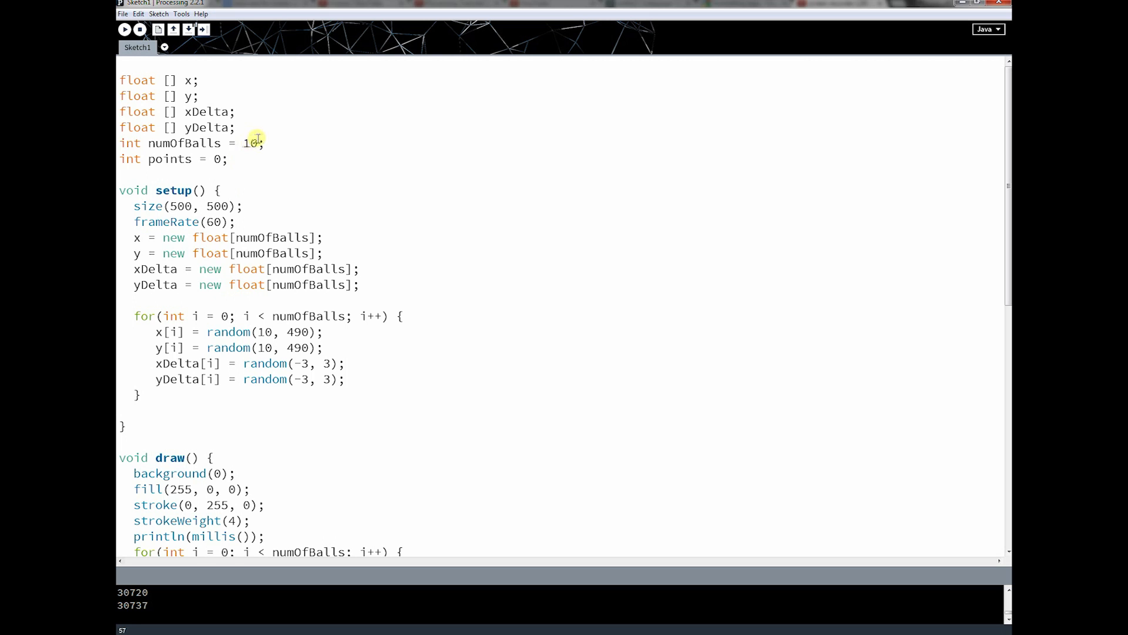
- Declare the global int numOfBallsRemaining = numOfBalls at the top
{"action": "double_click", "coordinate": [251, 142]}
{"action": "type", "text": "int numOfBallsR"}
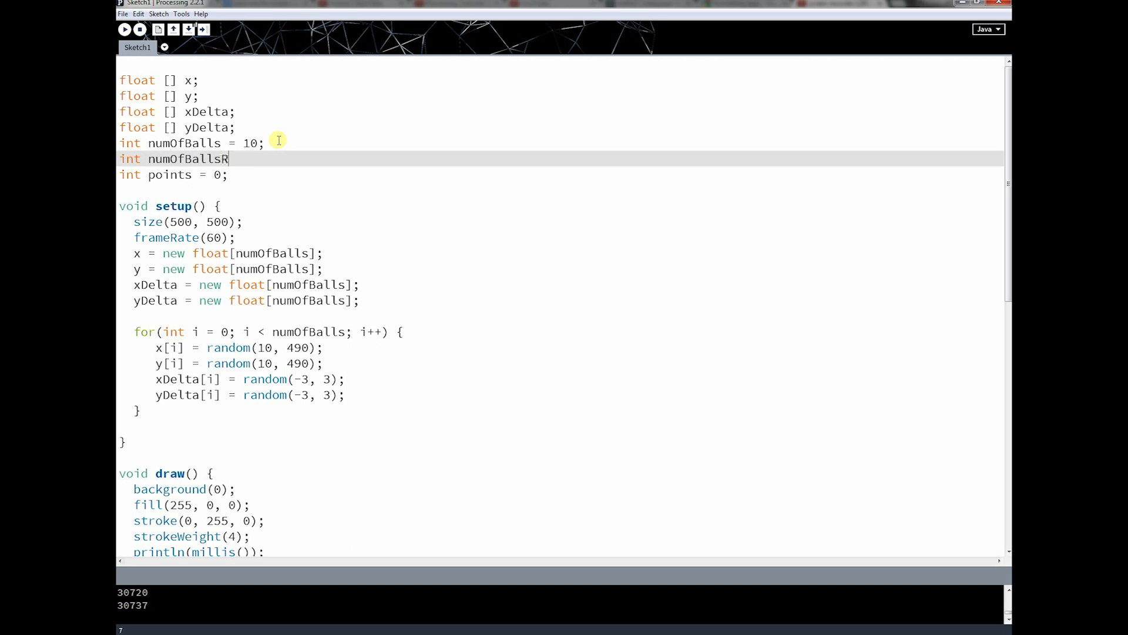
{"action": "type", "text": "emaining = 10;"}
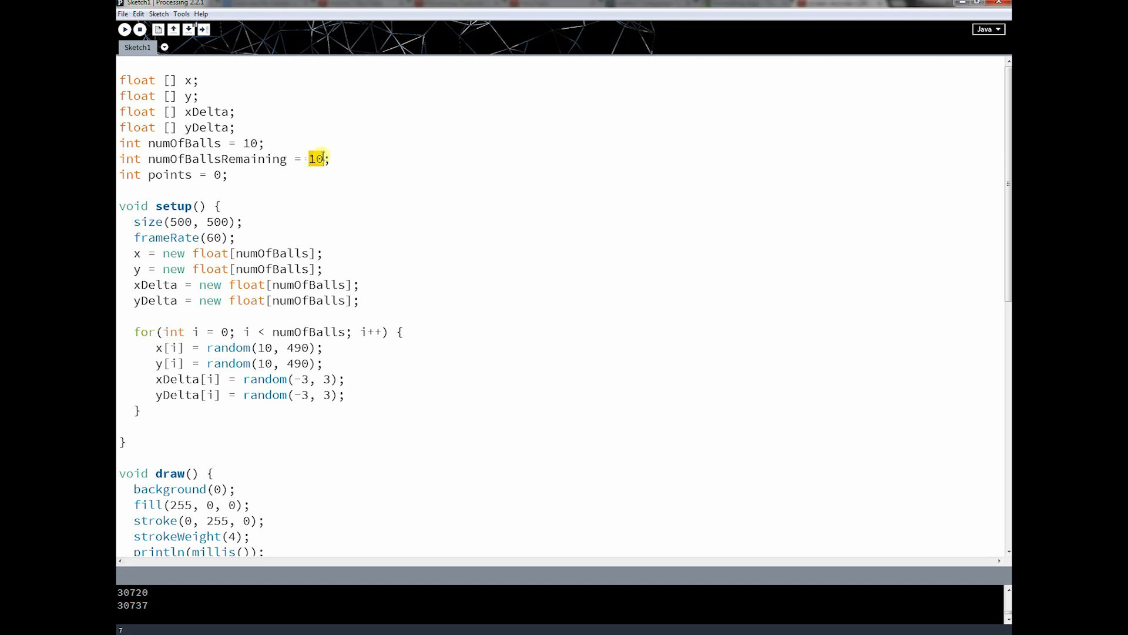
{"action": "type", "text": "numOfBa"}
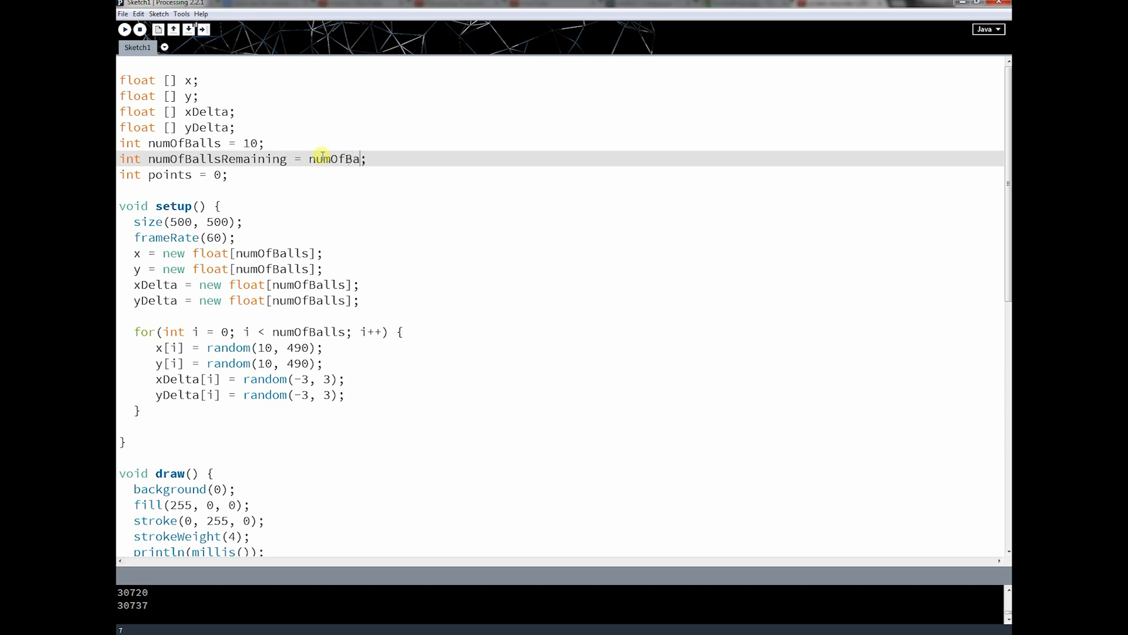
- Add numOfBallsRemaining--; after the points update in mousePressed
{"action": "scroll", "scroll_direction": "down", "scroll_amount": 3}
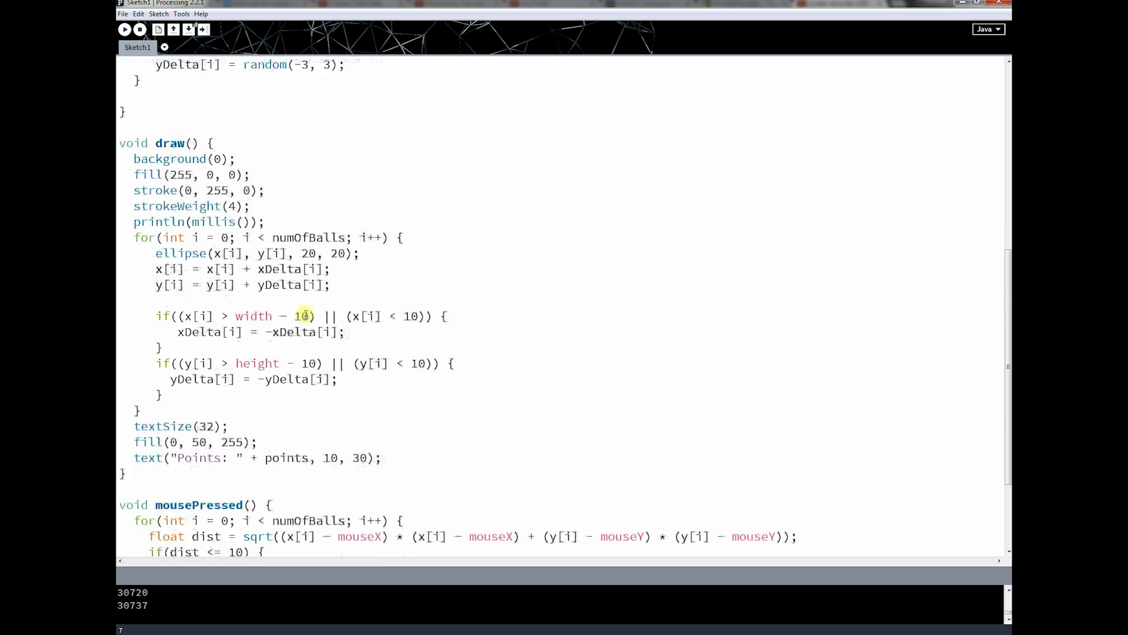
{"action": "scroll", "scroll_direction": "down", "scroll_amount": 3}
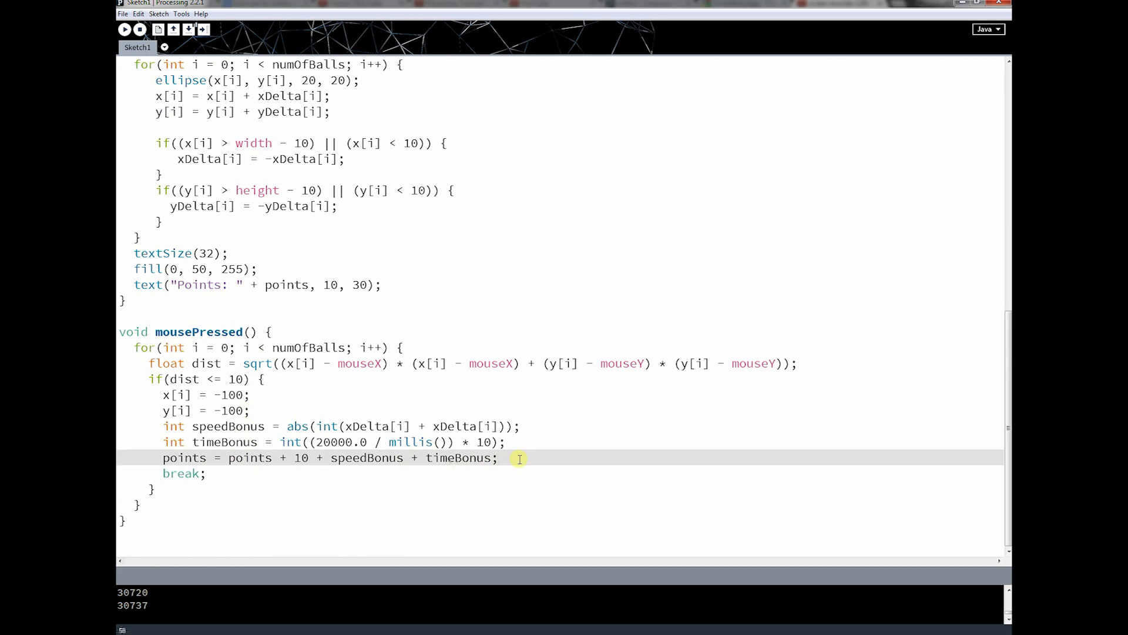
{"action": "type", "text": "num"}
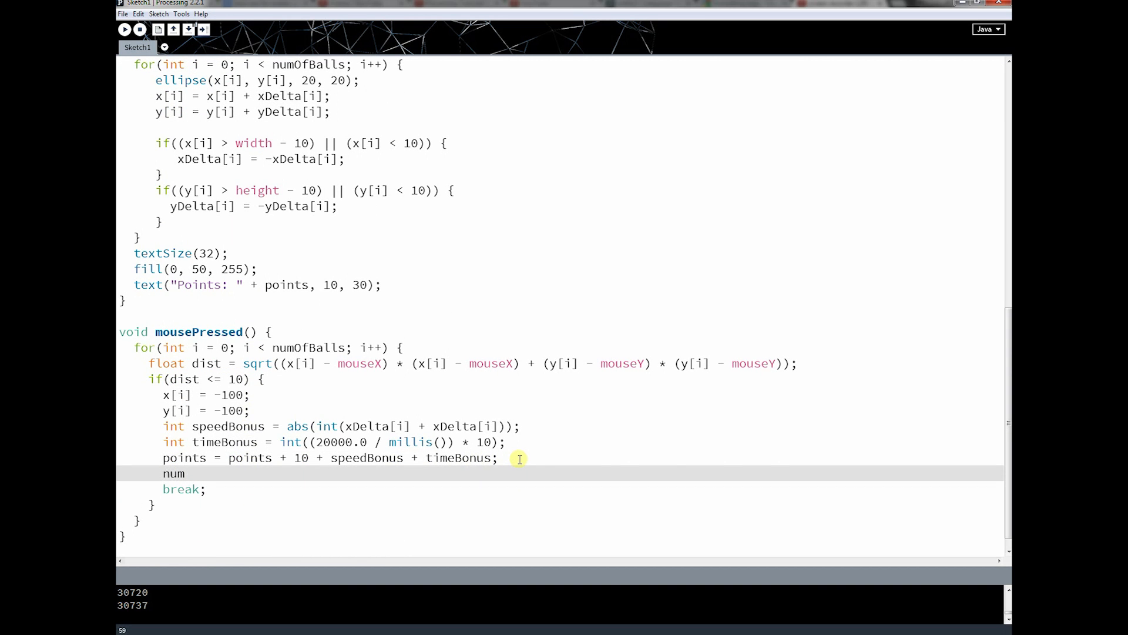
{"action": "type", "text": "OfBallsRemain"}
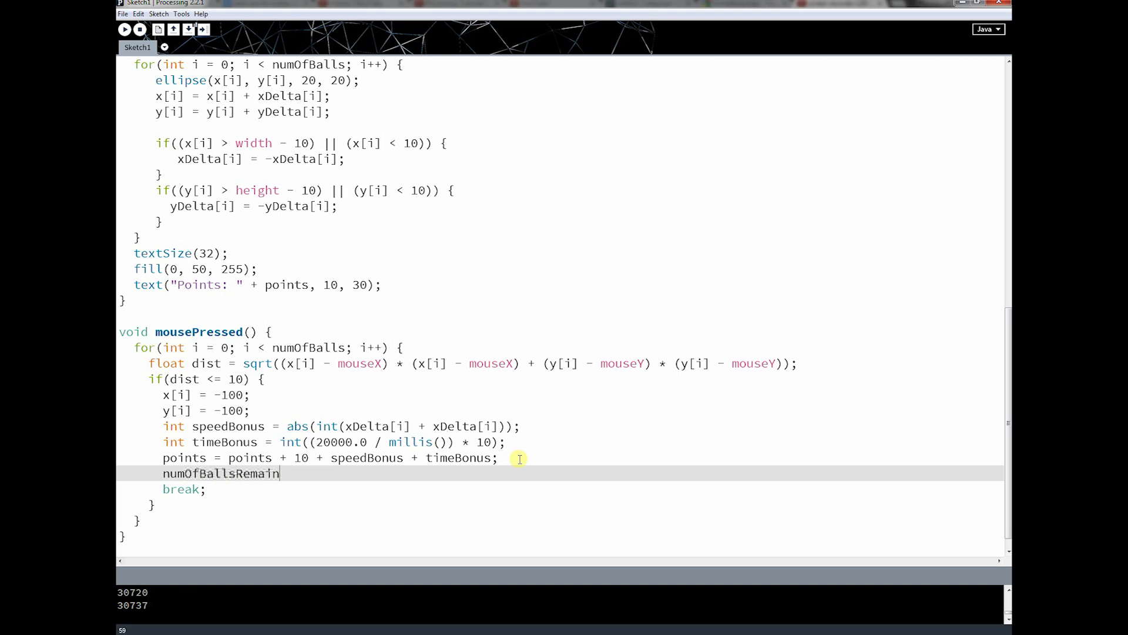
{"action": "type", "text": "ing--;"}
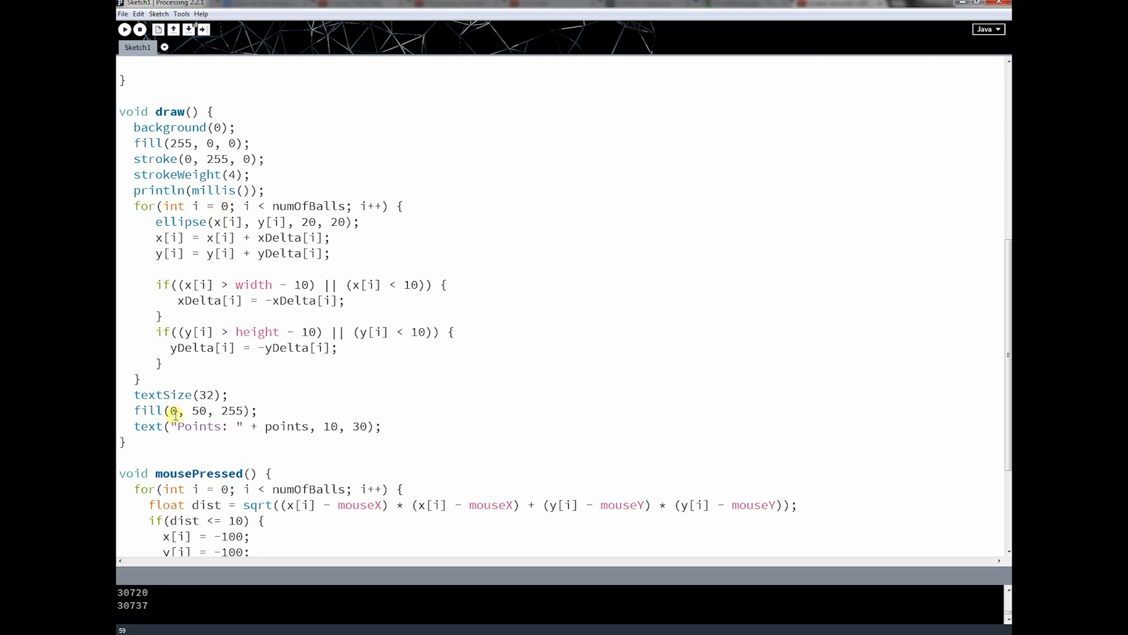
- Start an if(numOfBallsRemaining == 0) block below the points display in draw()
{"action": "left_click", "coordinate": [137, 410]}
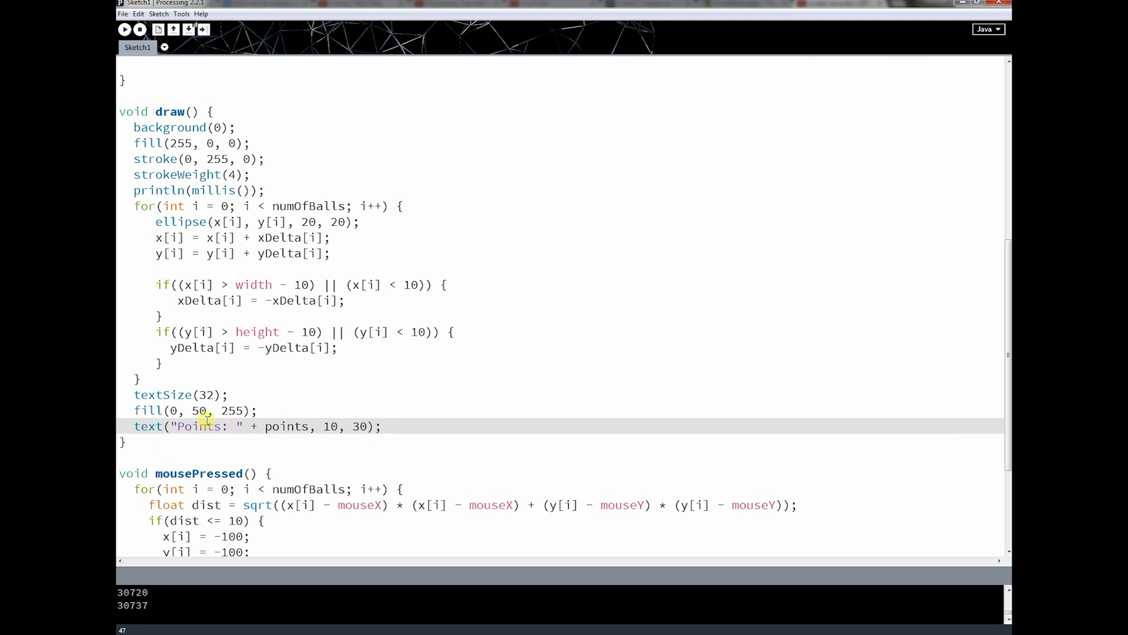
{"action": "type", "text": "if("}
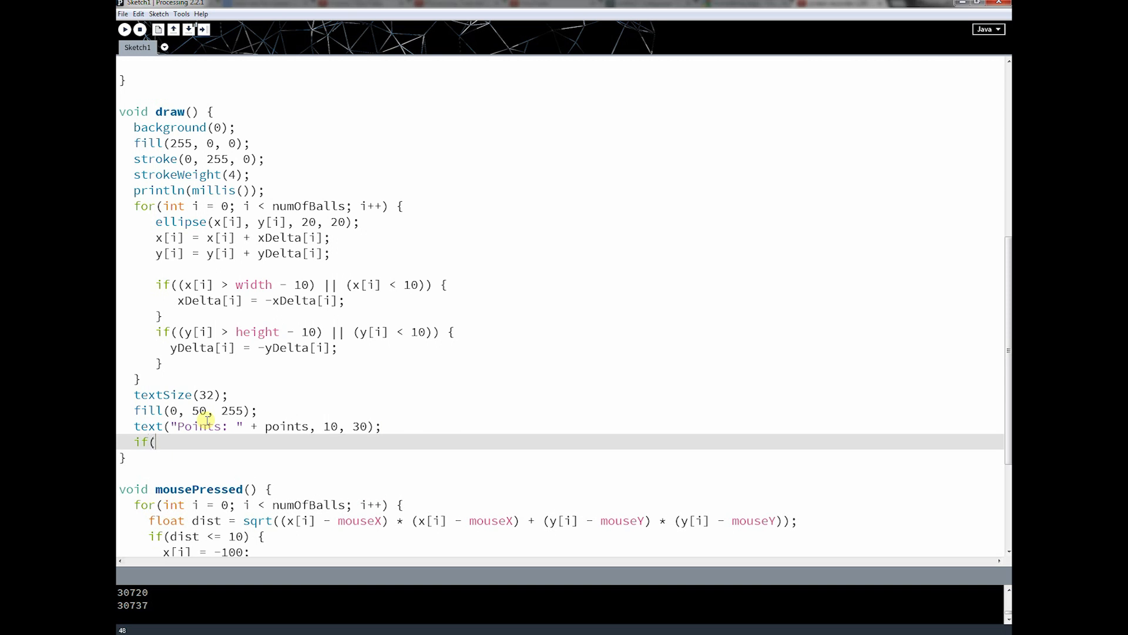
{"action": "type", "text": "numOf"}
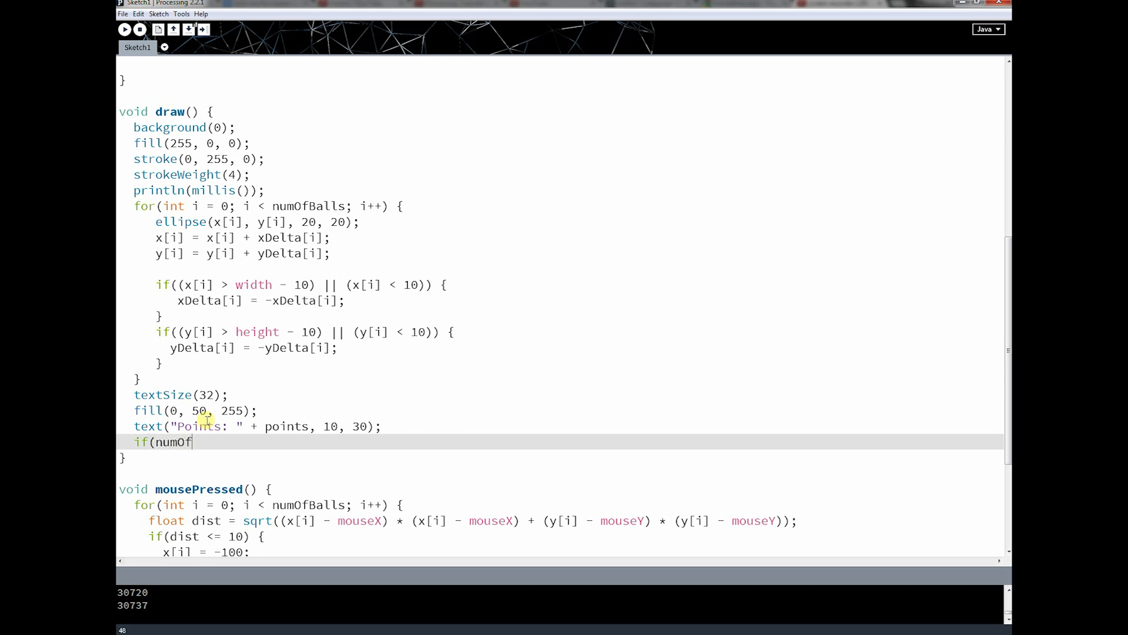
{"action": "type", "text": "BallsRem"}
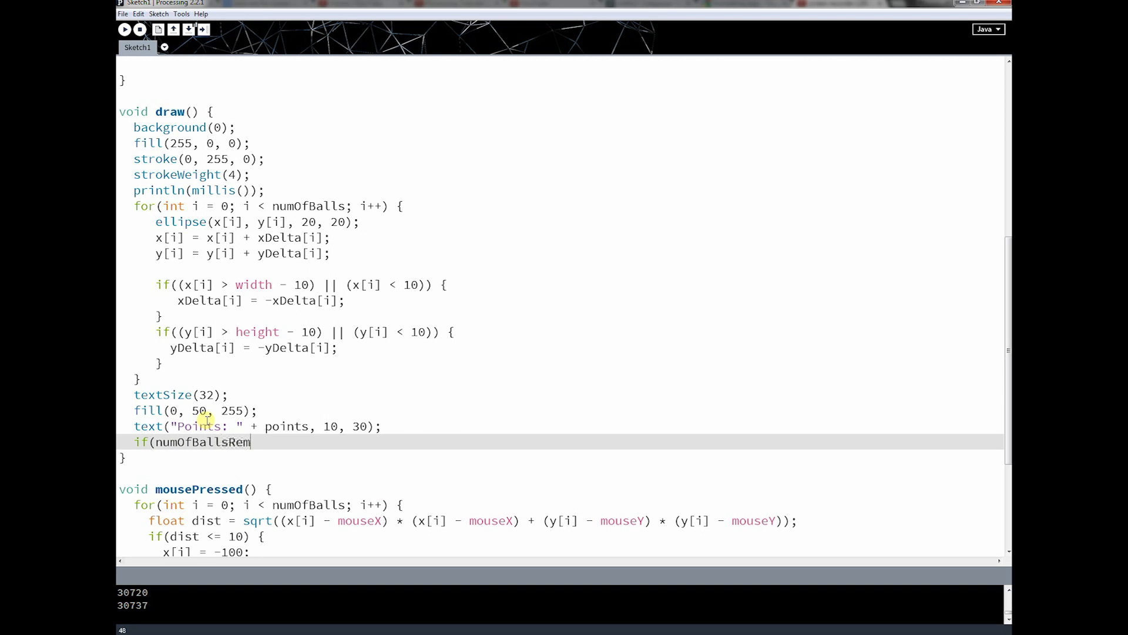
{"action": "type", "text": "aining"}
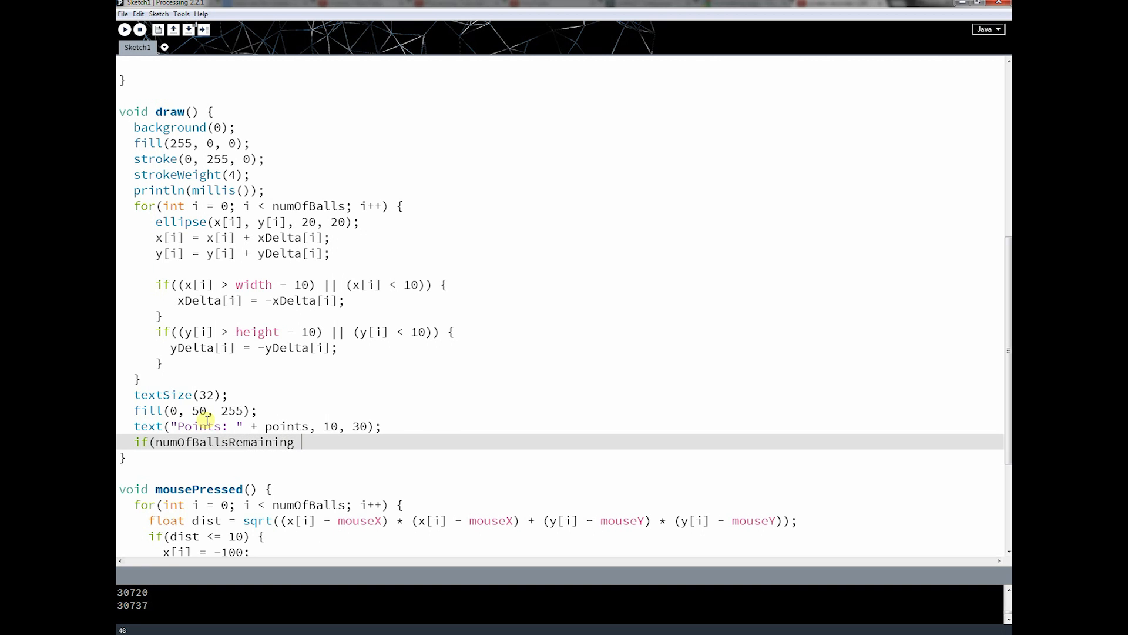
{"action": "type", "text": "=="}
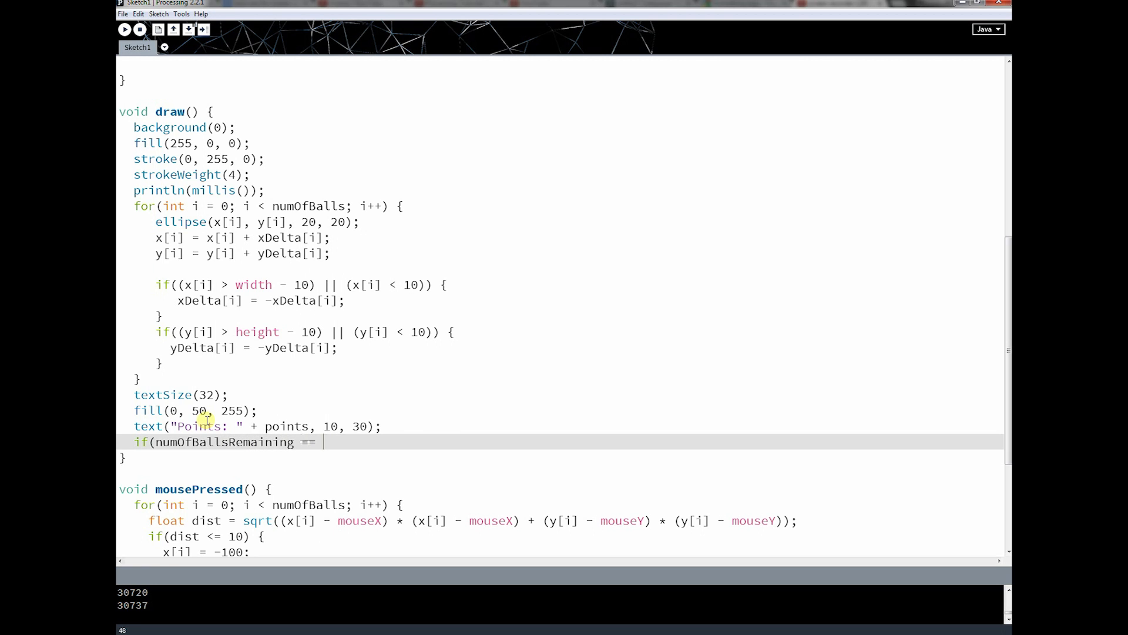
{"action": "type", "text": "0) {"}
{"action": "type", "text": "}"}
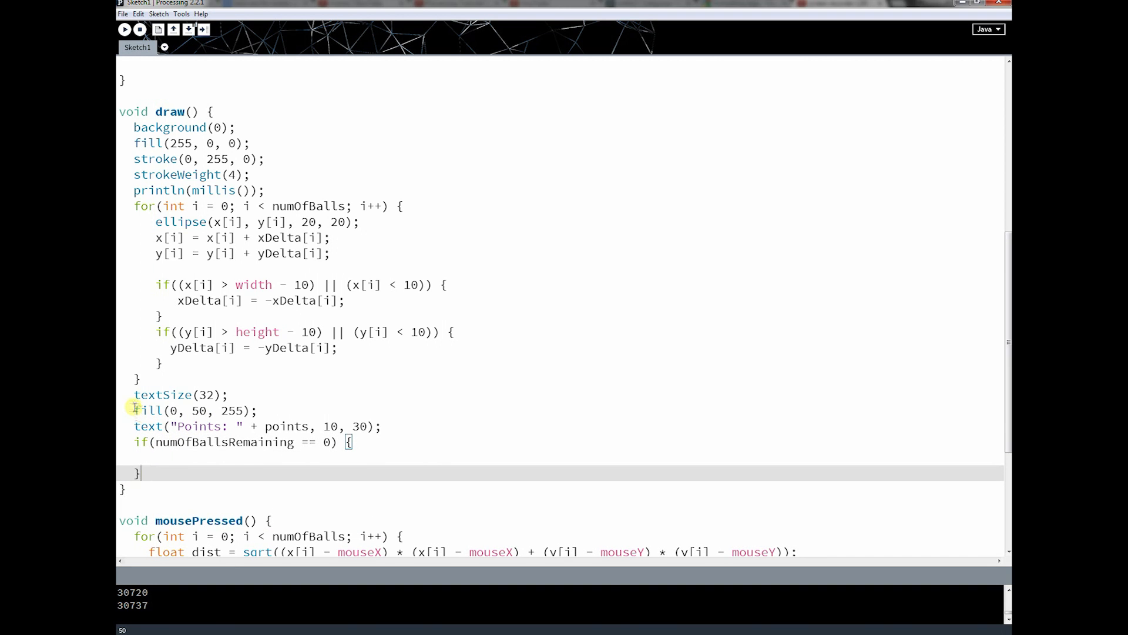
- Fill the block with textSize(32), blue fill and text("Game Over!", 10, 30)
{"action": "left_click_drag", "start_coordinate": [134, 394], "coordinate": [366, 426]}
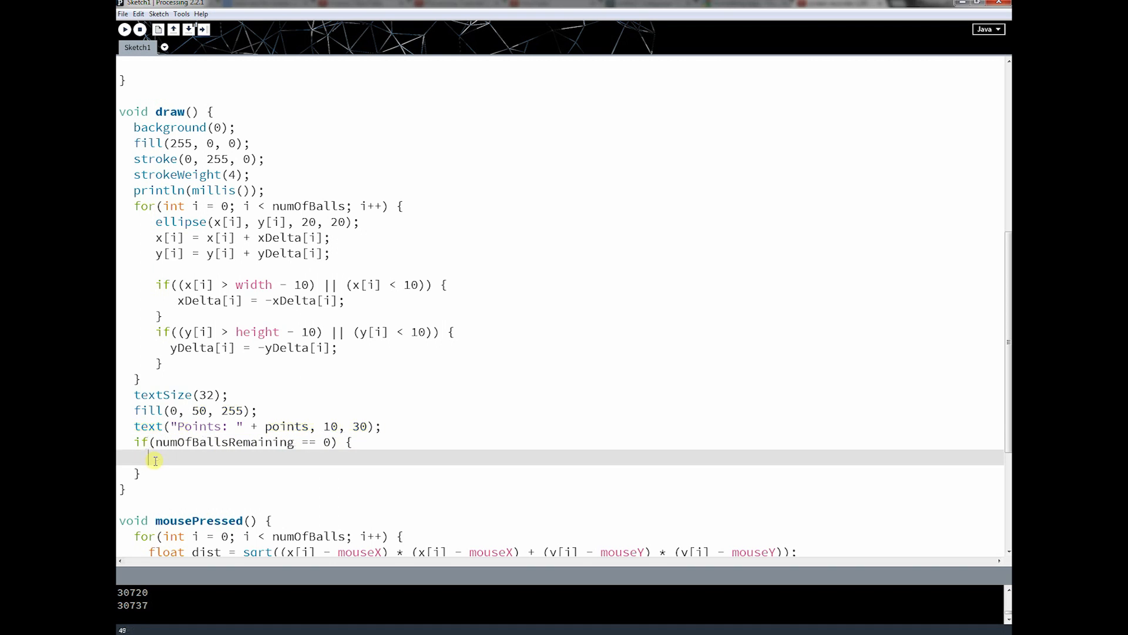
{"action": "type", "text": "textSize(32);"}
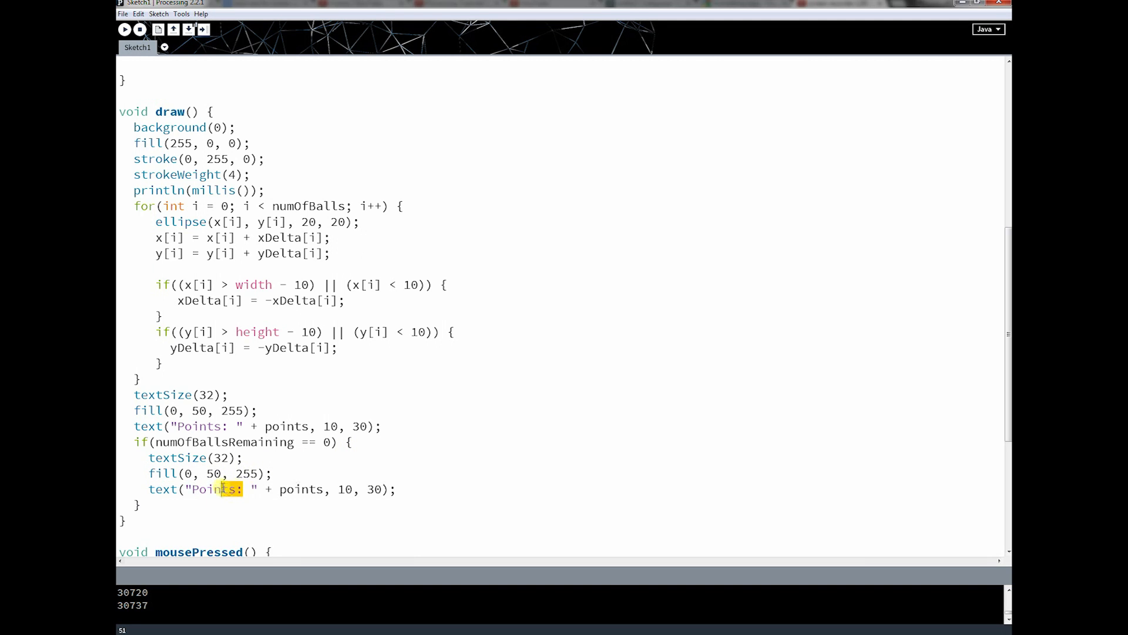
{"action": "type", "text": "Game Over!"}
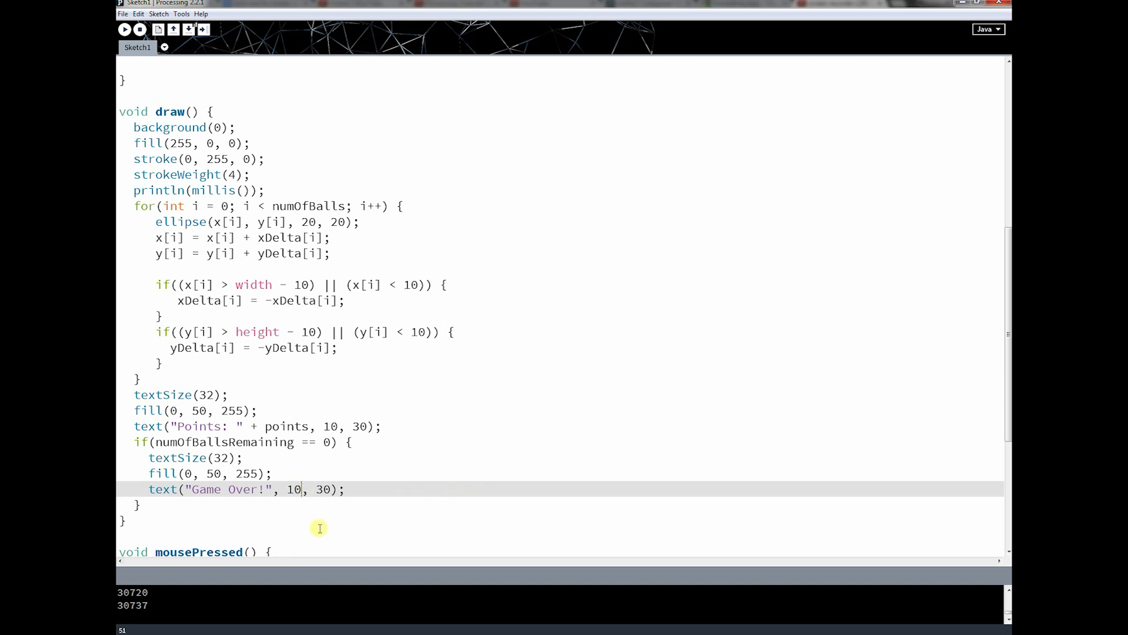
{"action": "key", "text": "Backspace"}
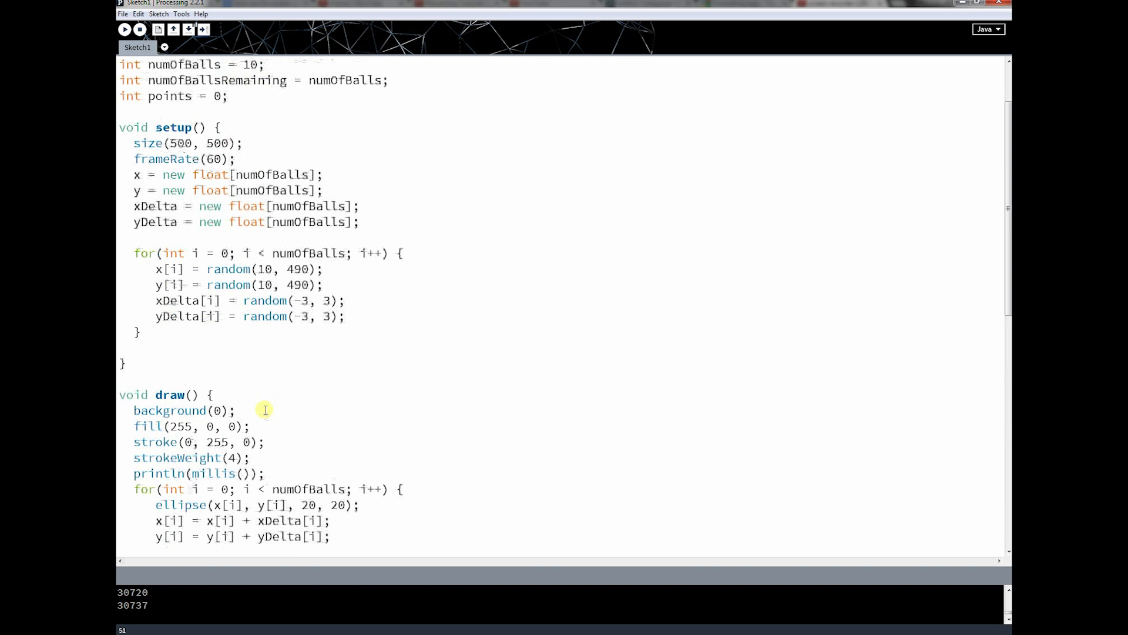
- Move the Game Over text to 220, 270 and set numOfBalls to 1
{"action": "scroll", "scroll_direction": "down", "scroll_amount": 3}
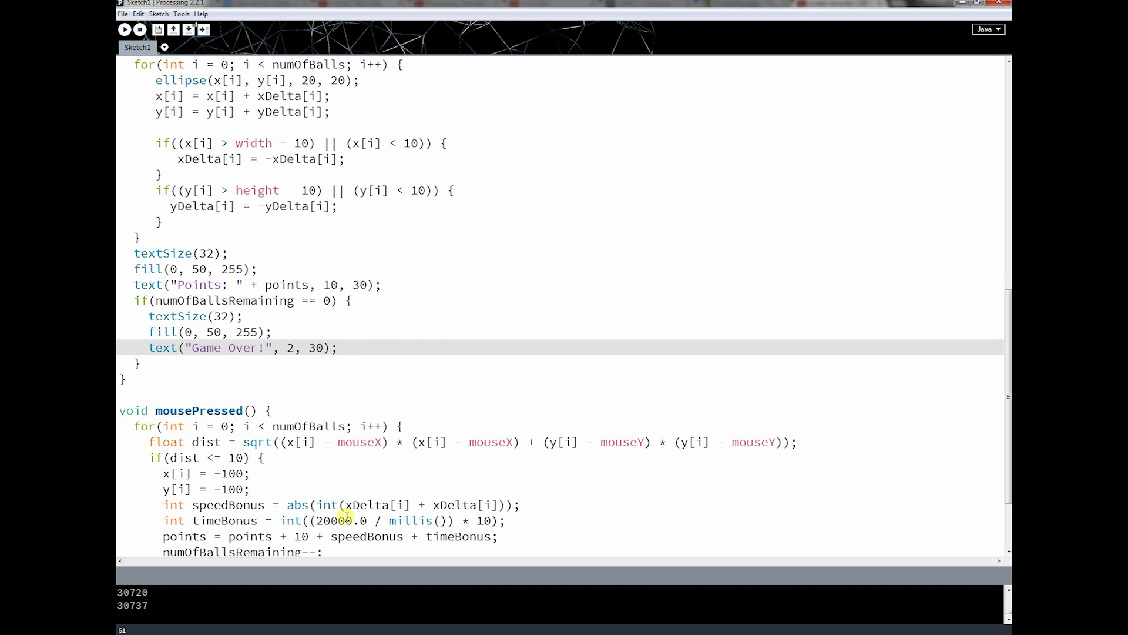
{"action": "type", "text": "70"}
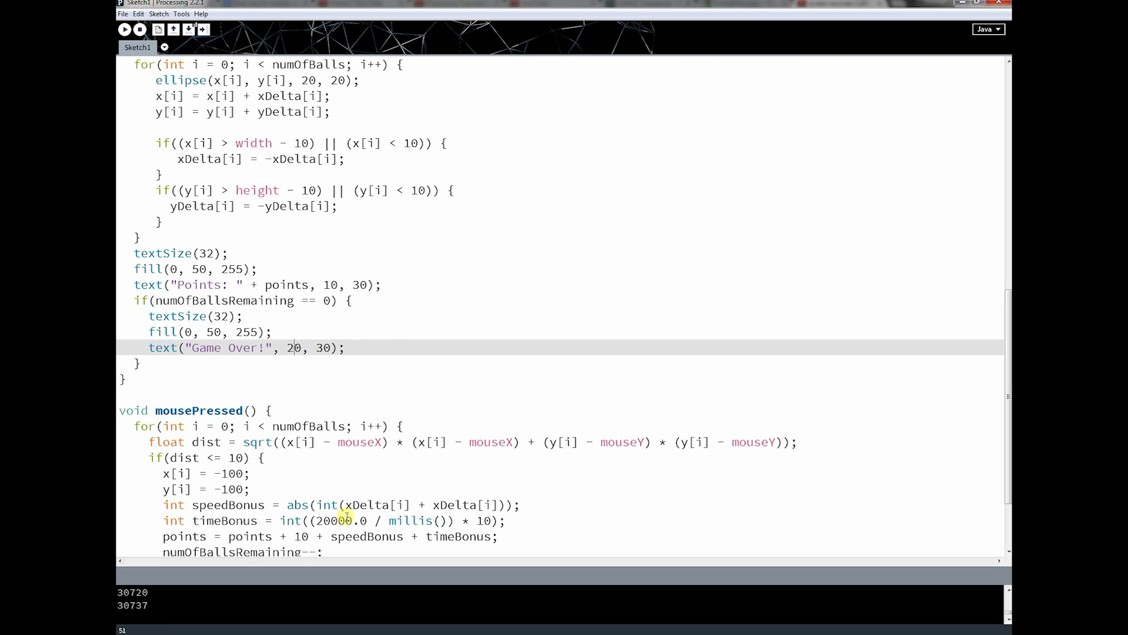
{"action": "type", "text": "2"}
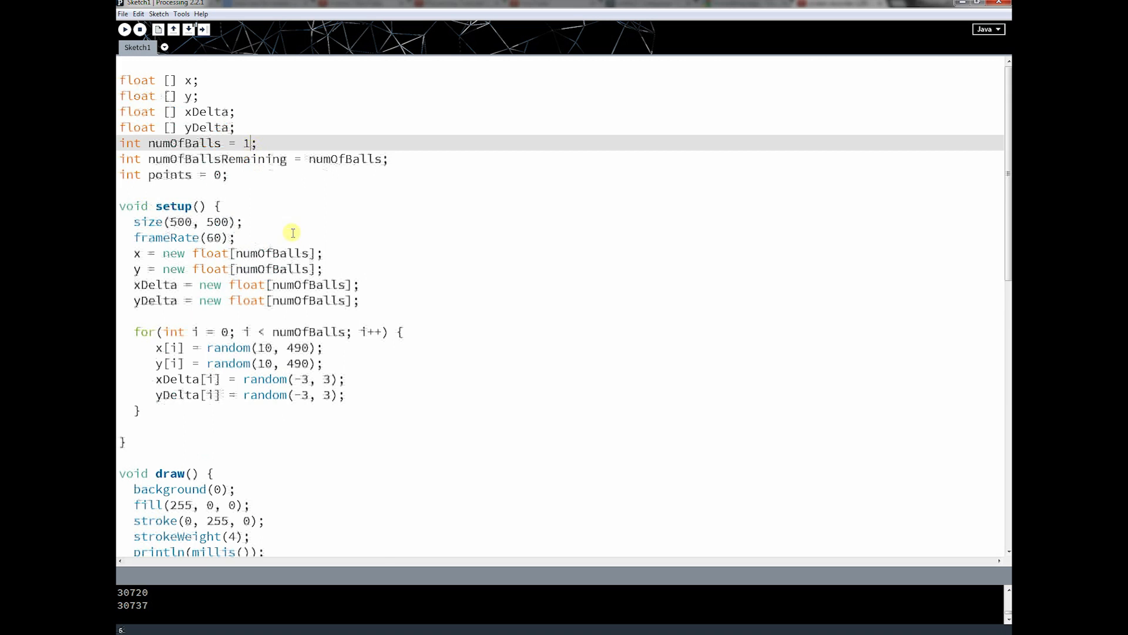
{"action": "scroll", "scroll_direction": "down", "scroll_amount": 3}
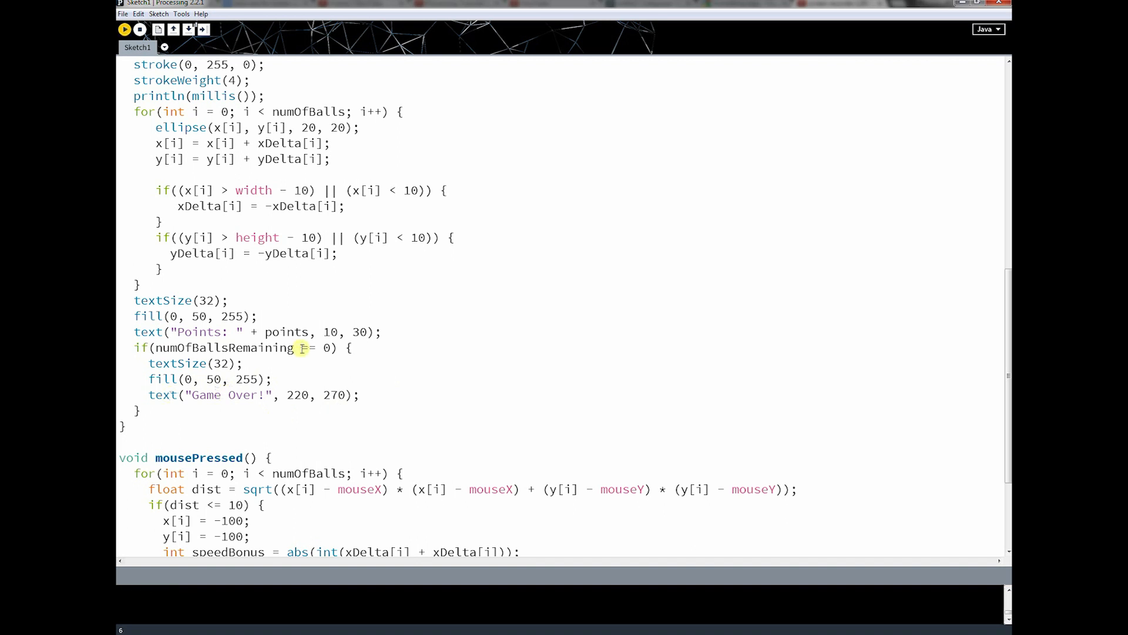
- Test-play the one-ball game to check the Game Over position
{"action": "left_click", "coordinate": [125, 29]}
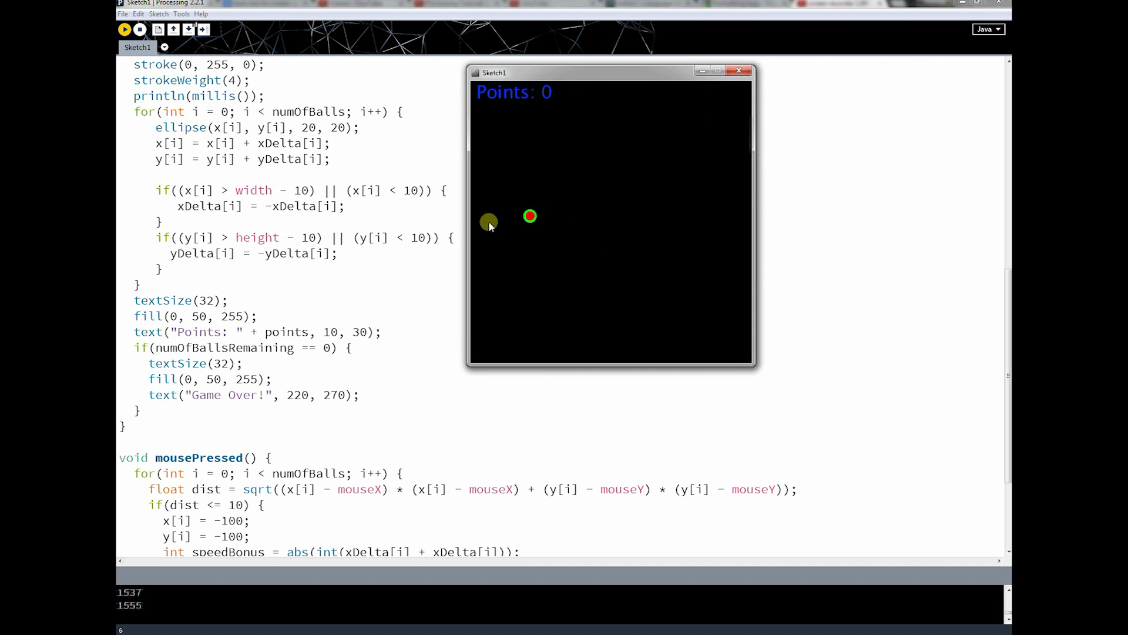
{"action": "left_click", "coordinate": [618, 234]}
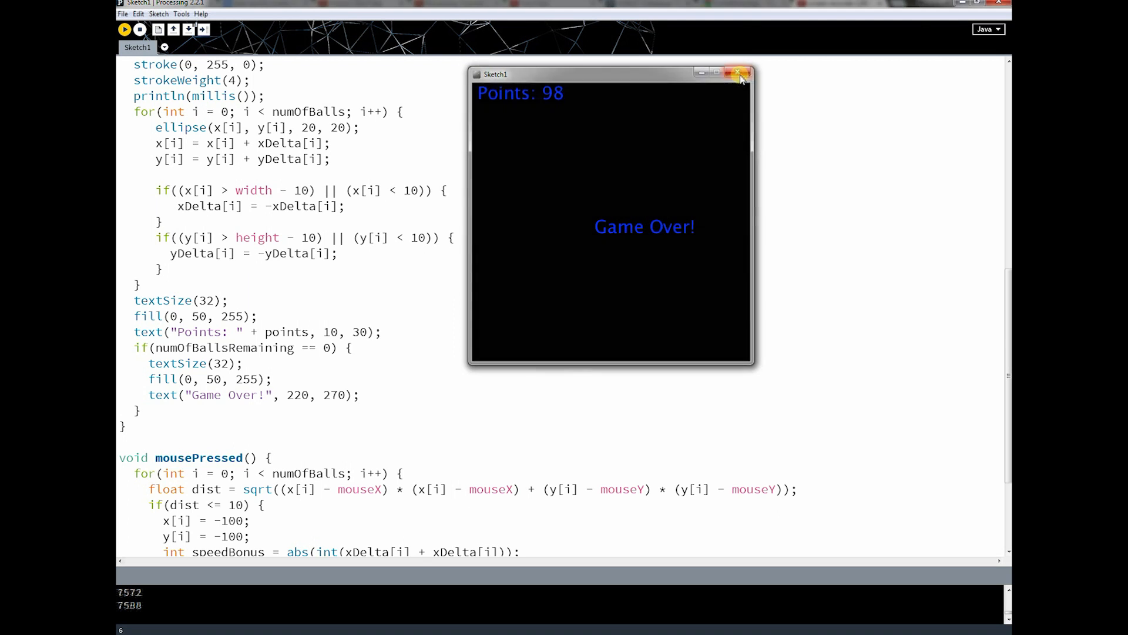
{"action": "left_click", "coordinate": [737, 73]}
{"action": "type", "text": "16"}
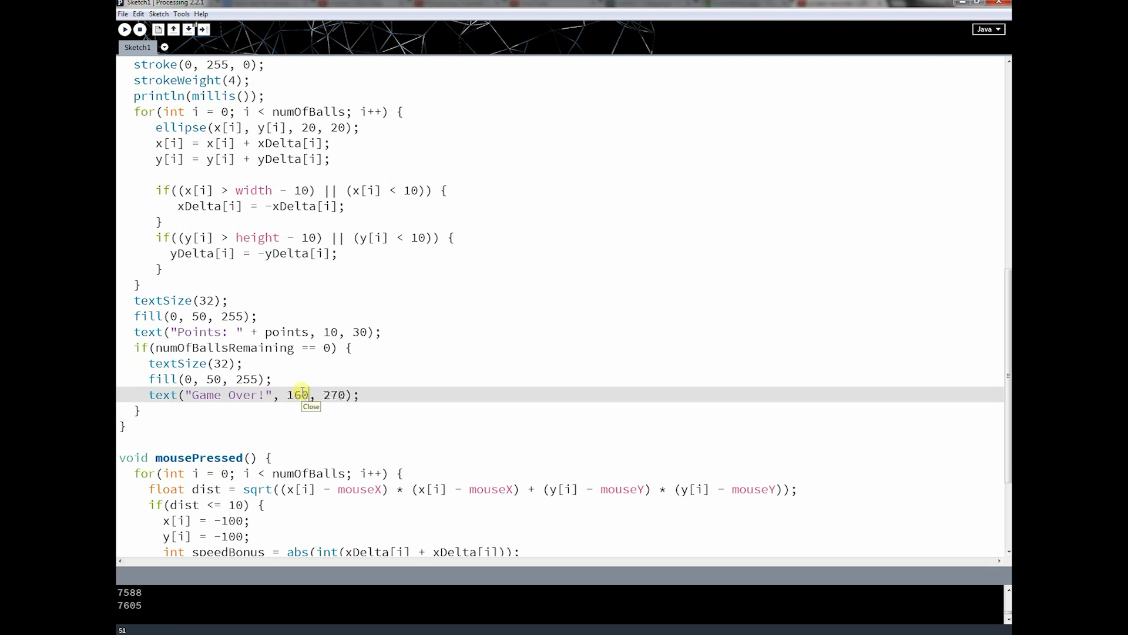
- Move the Game Over text to 160, 250 and test it again
{"action": "double_click", "coordinate": [333, 394]}
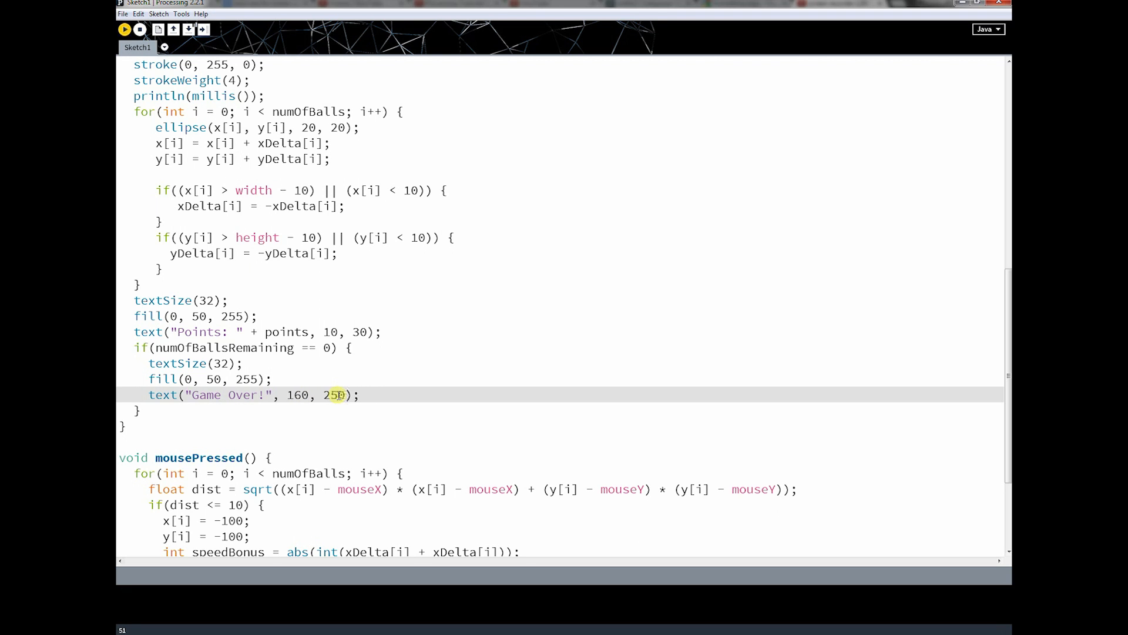
{"action": "left_click", "coordinate": [124, 29]}
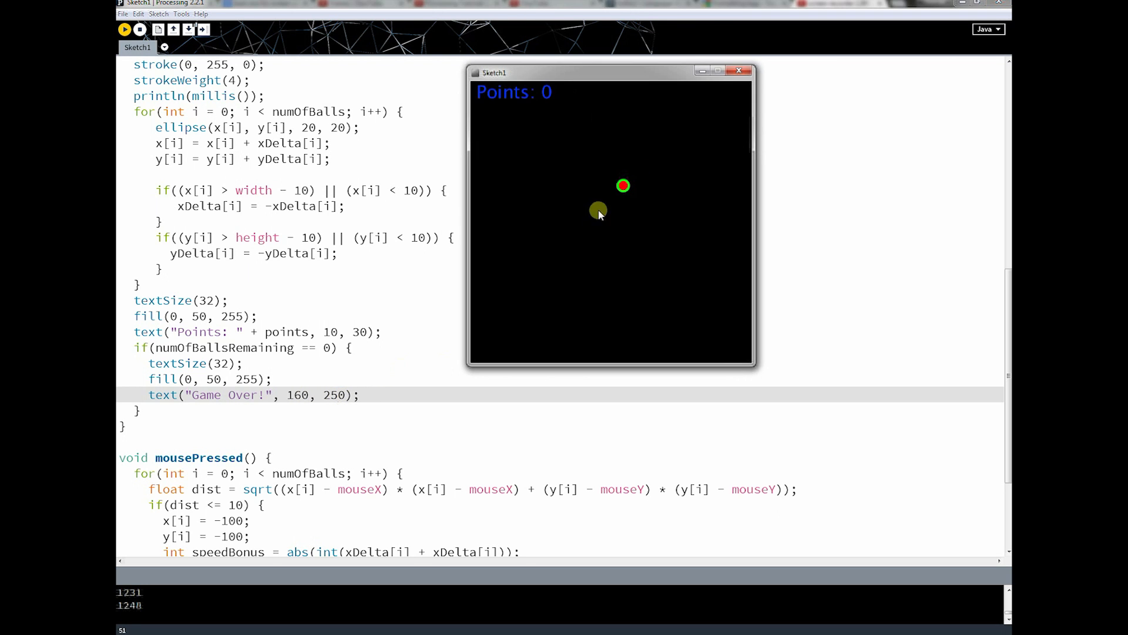
{"action": "left_click", "coordinate": [598, 209]}
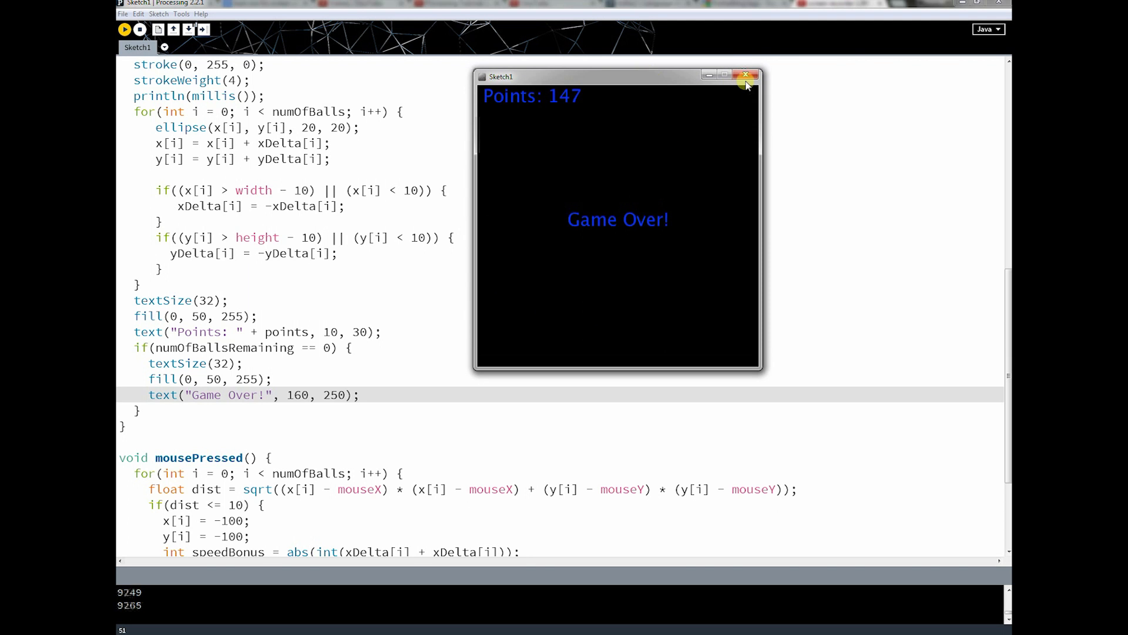
{"action": "left_click", "coordinate": [746, 76]}
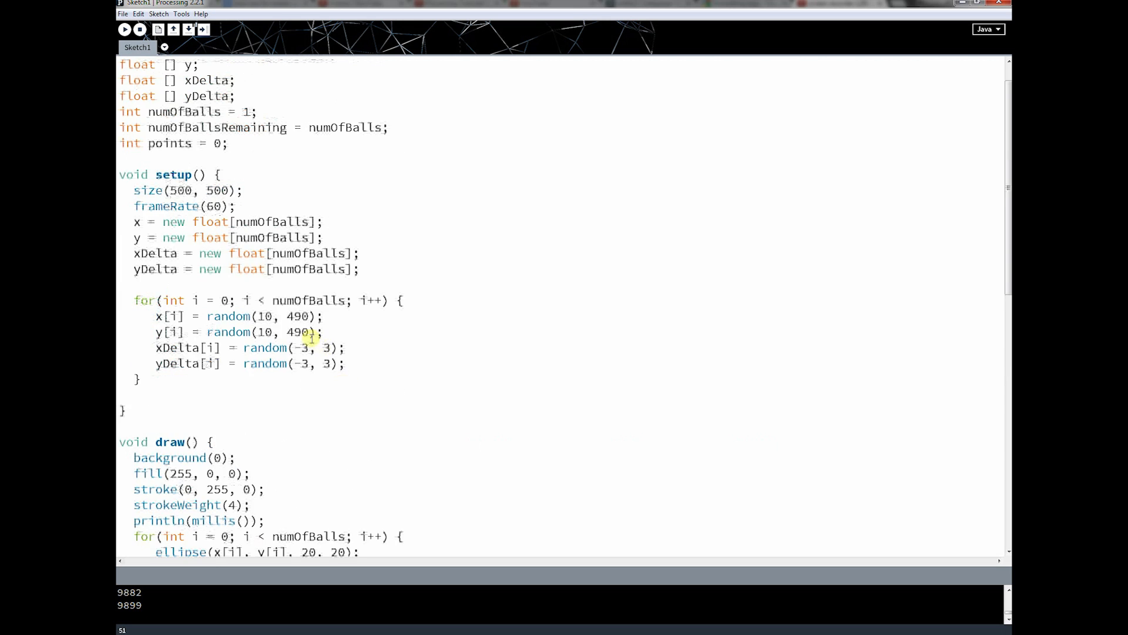
{"action": "scroll", "scroll_direction": "down", "scroll_amount": 3}
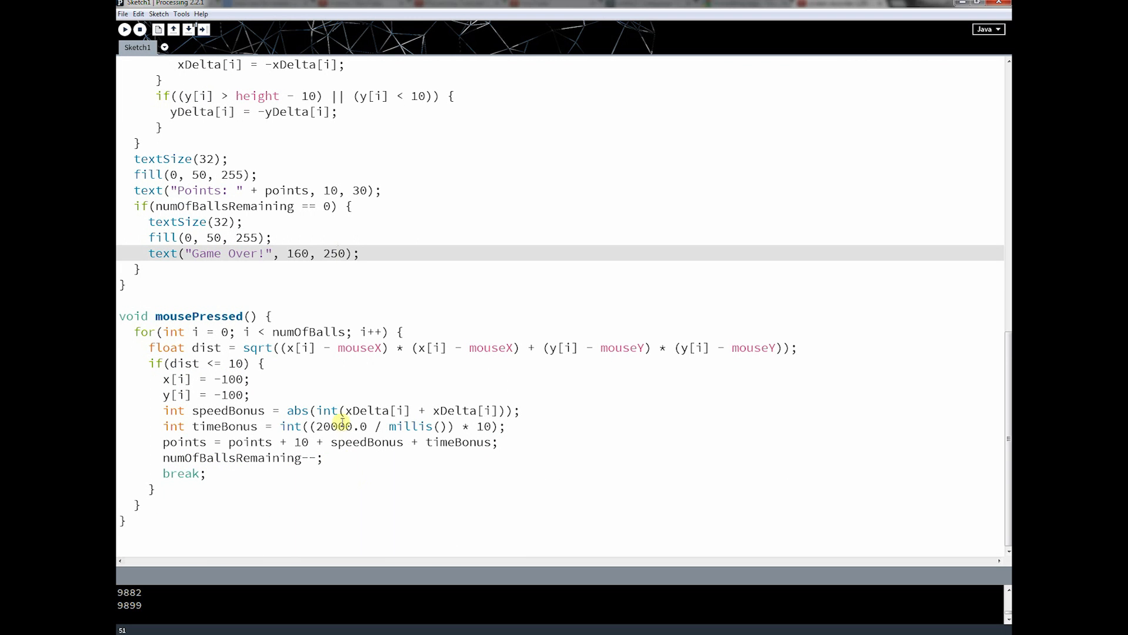
{"action": "mouse_move", "coordinate": [286, 425]}
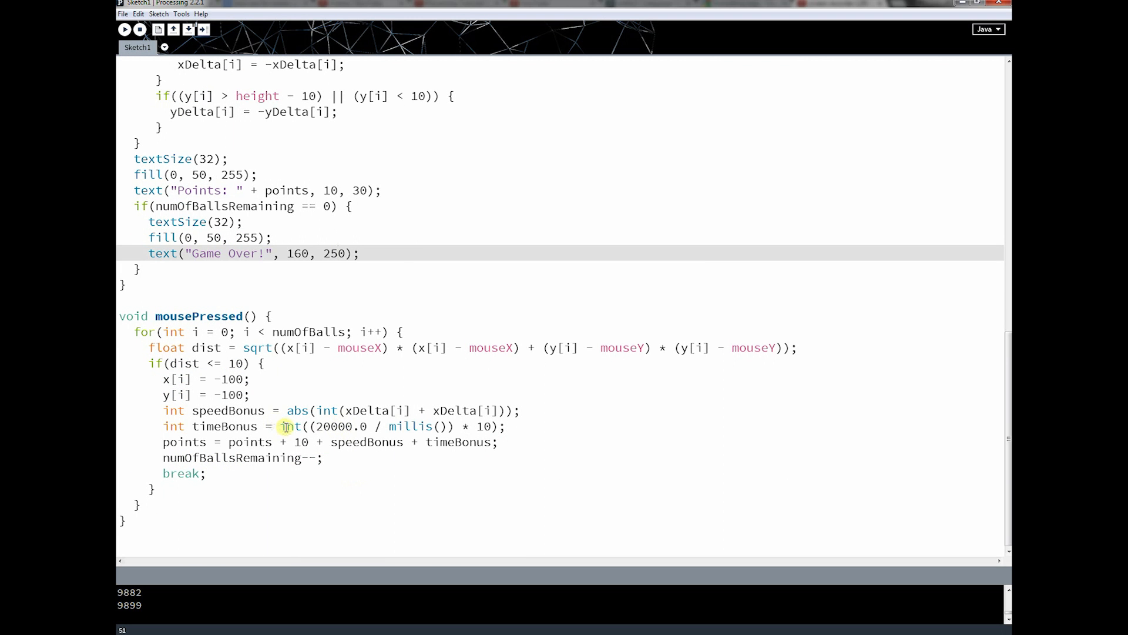
{"action": "mouse_move", "coordinate": [393, 260]}
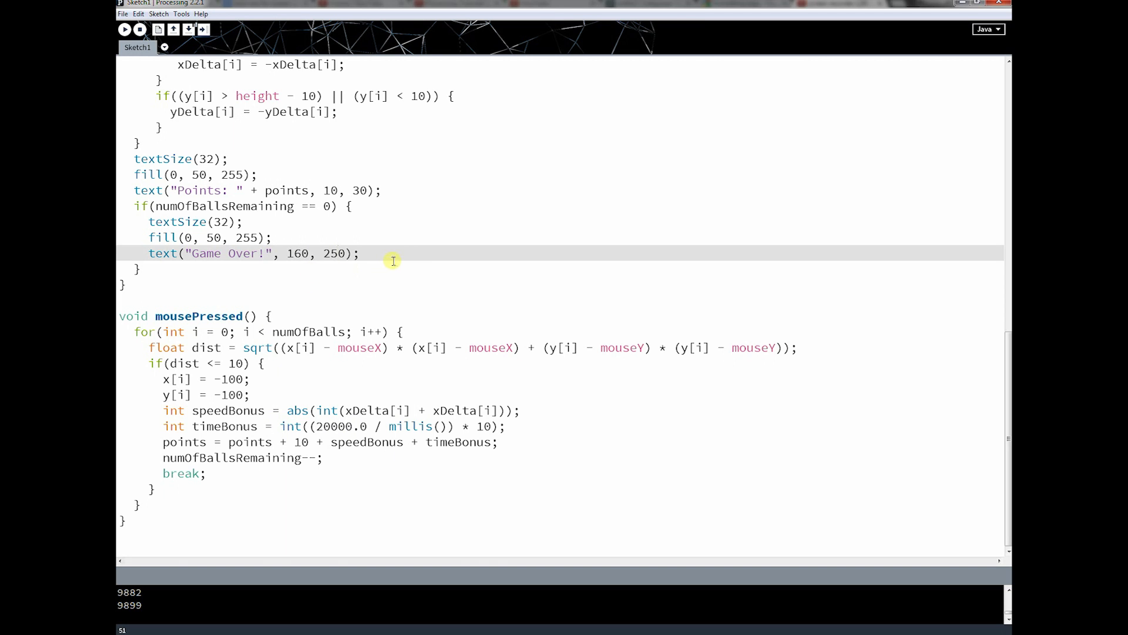
{"action": "mouse_move", "coordinate": [368, 285]}
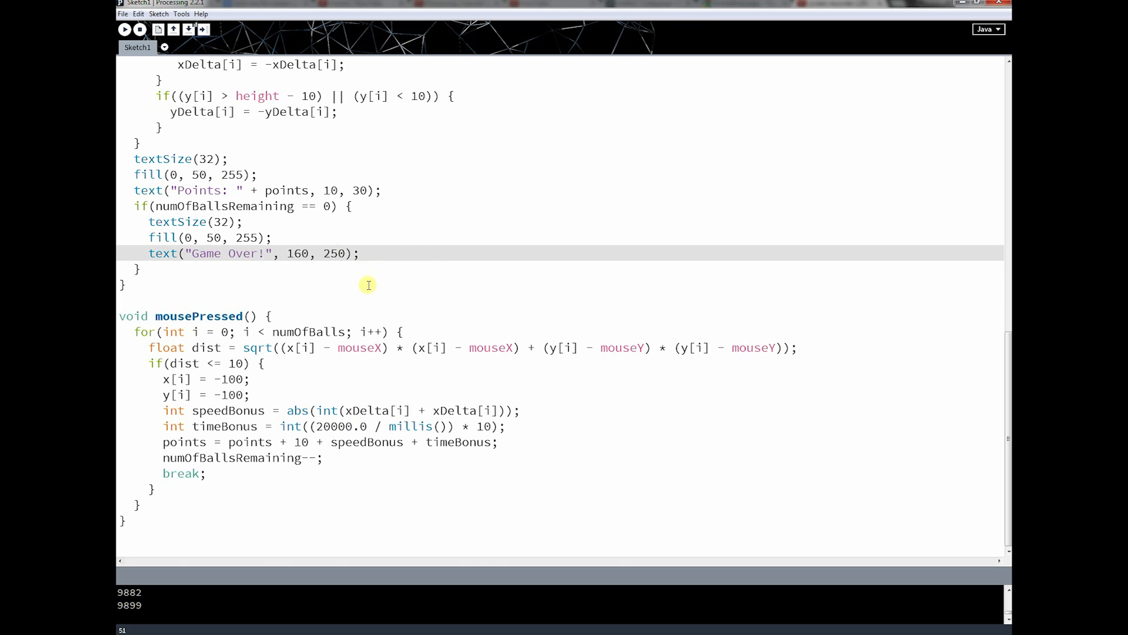
{"action": "mouse_move", "coordinate": [352, 337]}
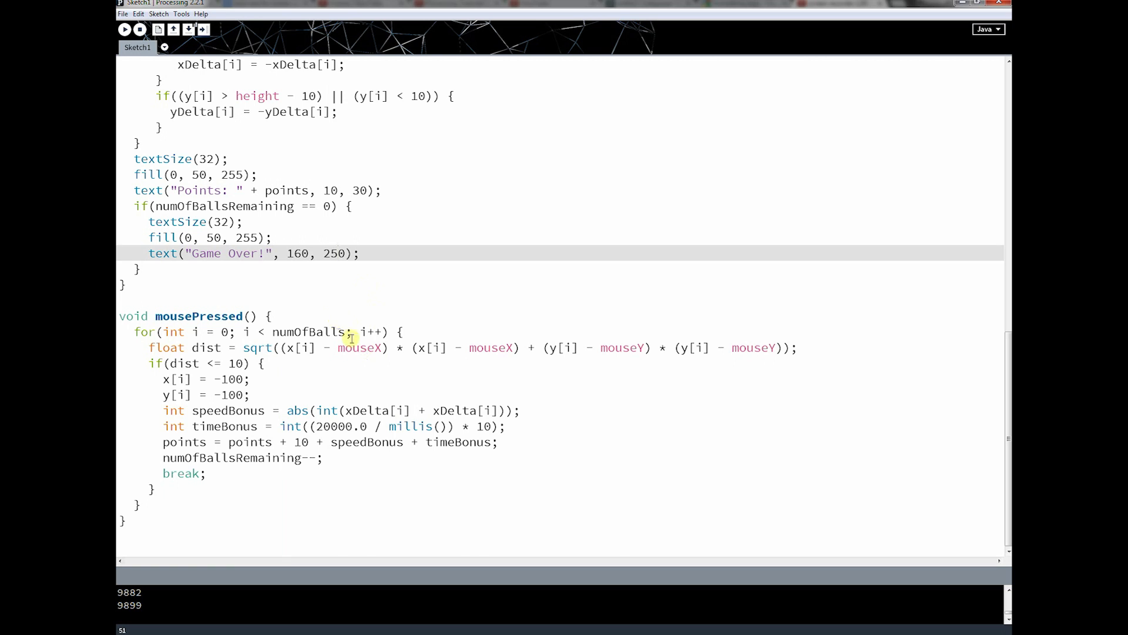
{"action": "mouse_move", "coordinate": [295, 386]}
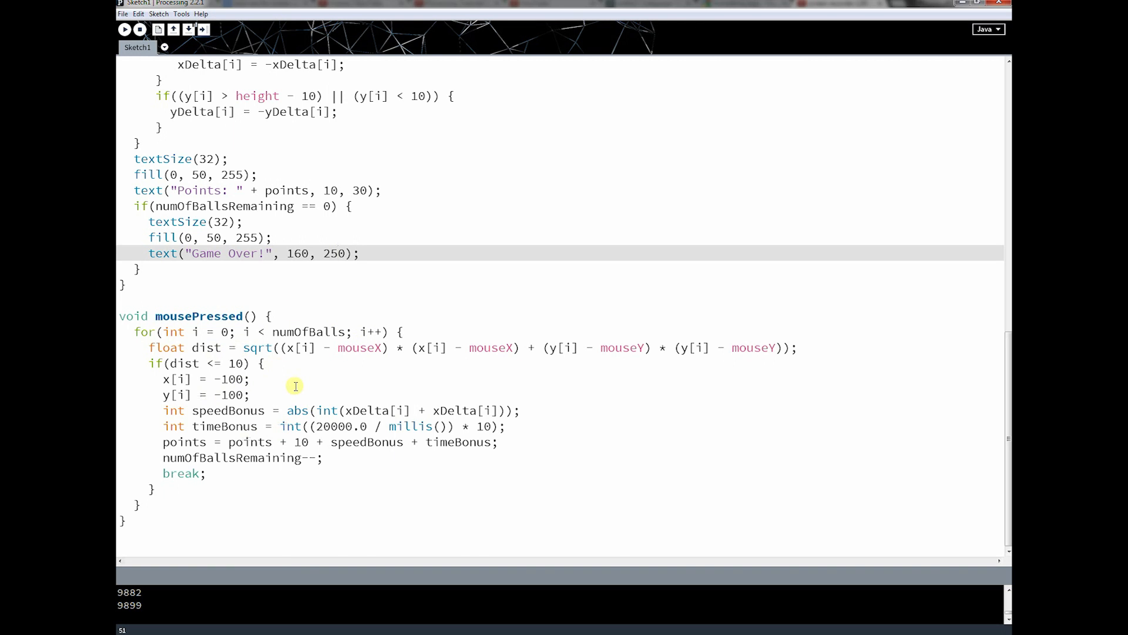
{"action": "mouse_move", "coordinate": [339, 361]}
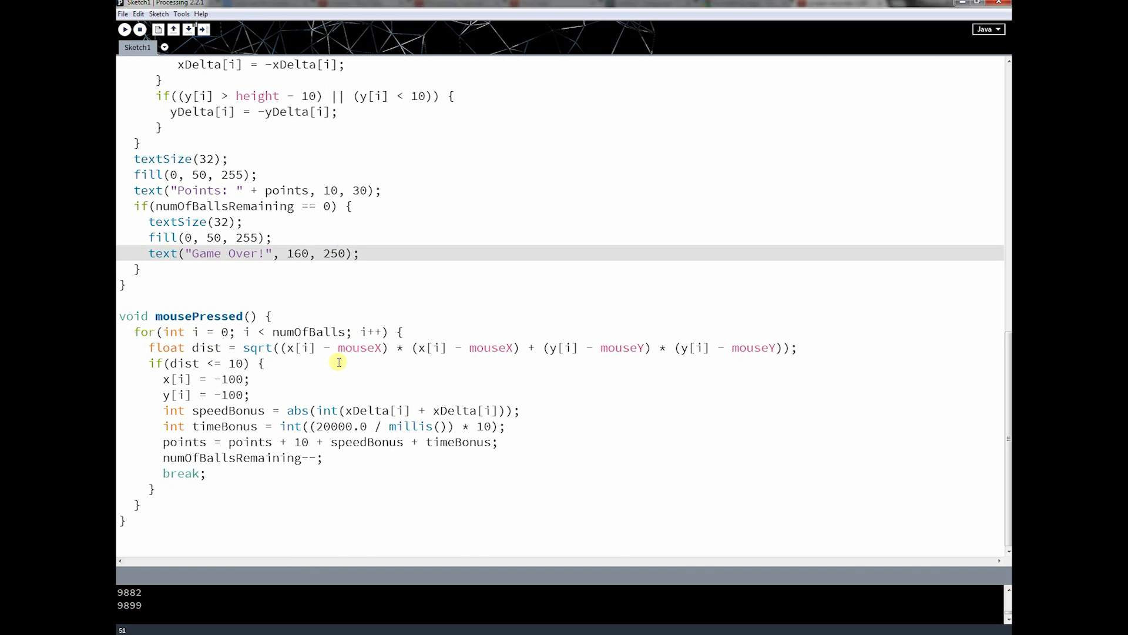
{"action": "mouse_move", "coordinate": [302, 415]}
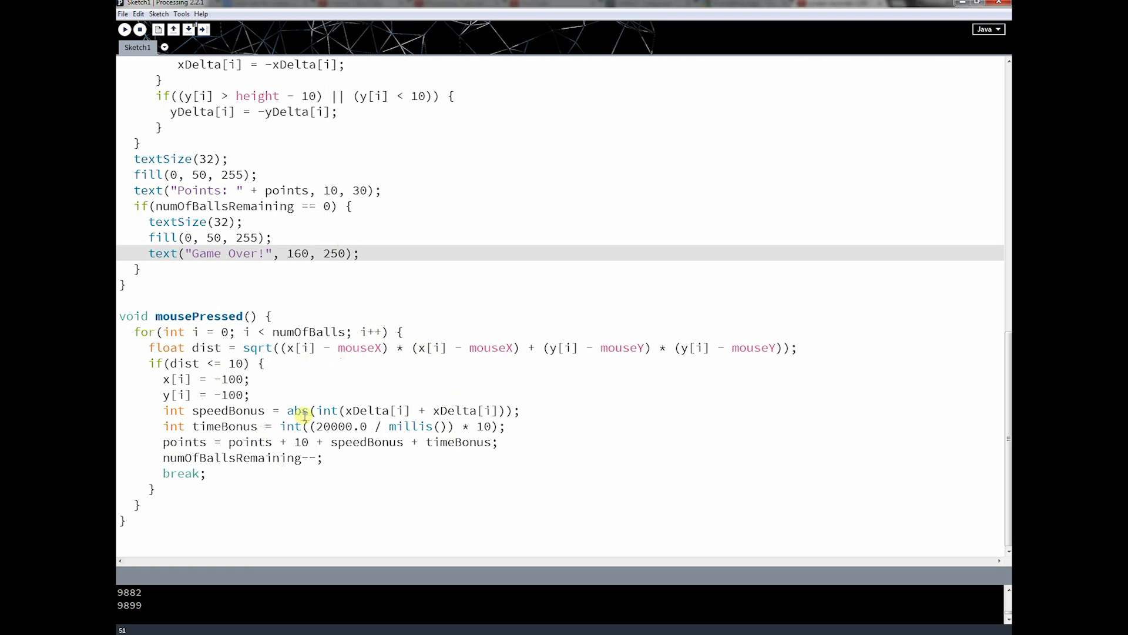
{"action": "mouse_move", "coordinate": [330, 452]}
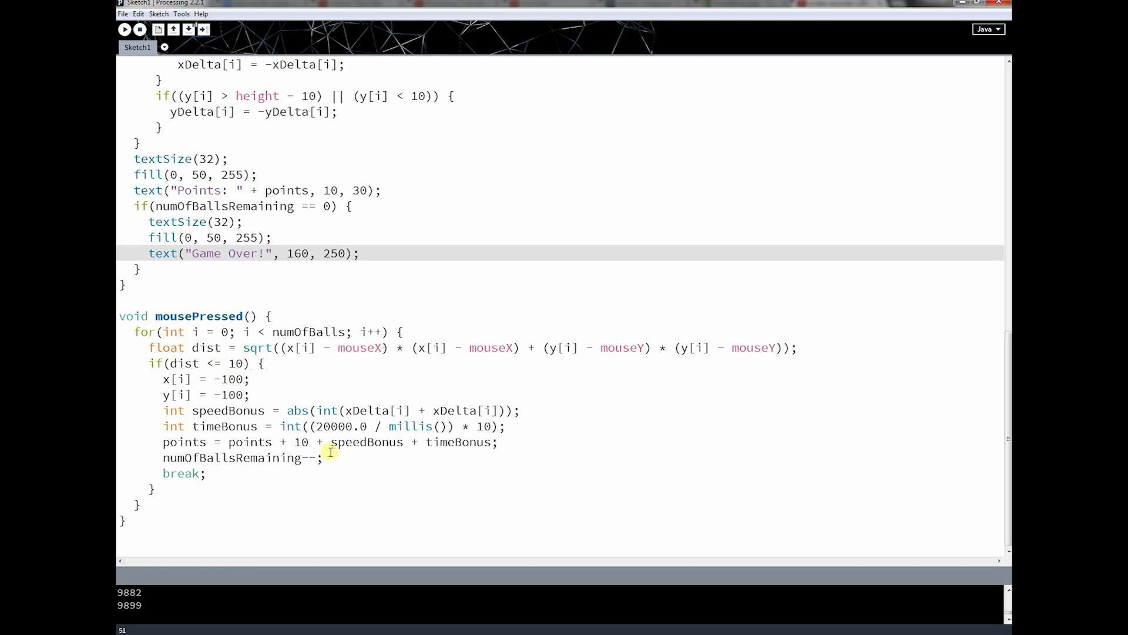
{"action": "mouse_move", "coordinate": [372, 414]}
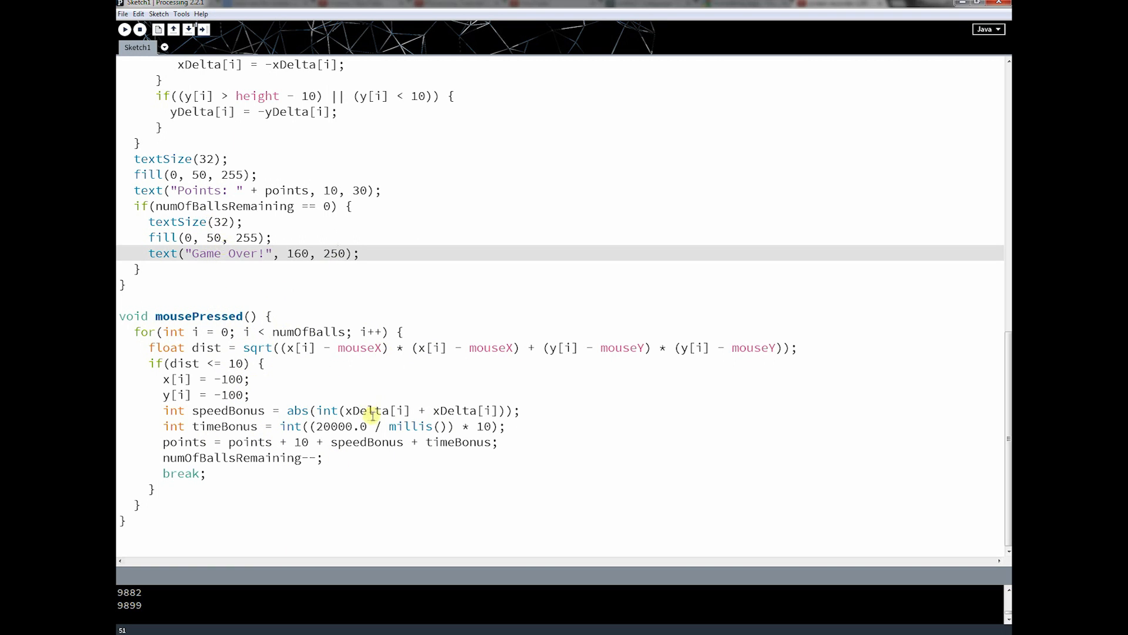
{"action": "mouse_move", "coordinate": [267, 324]}
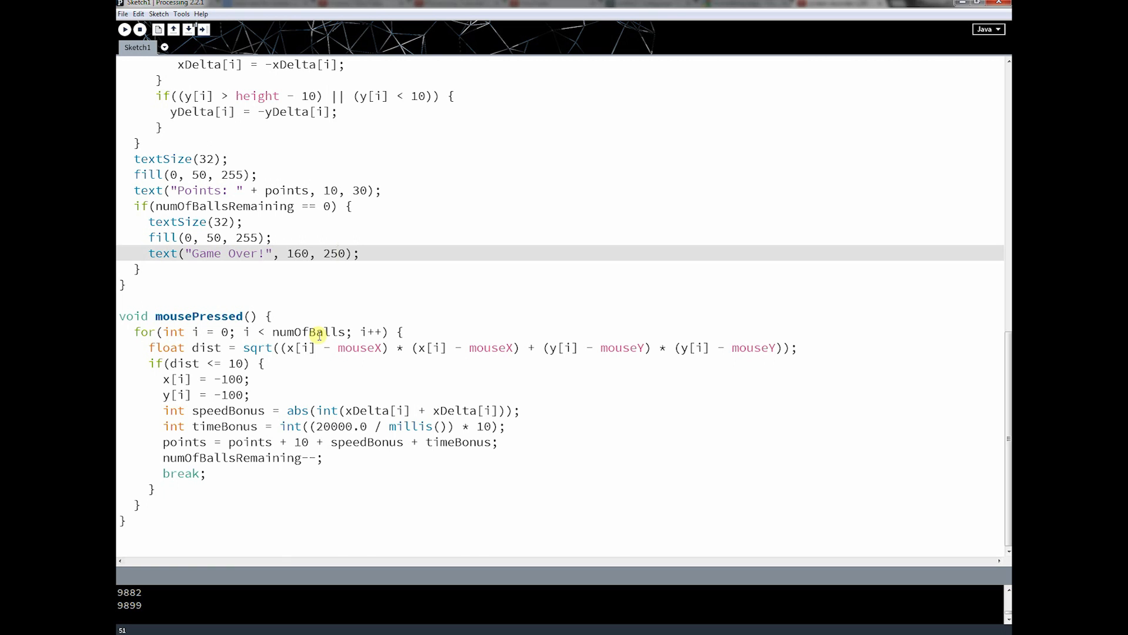
{"action": "mouse_move", "coordinate": [517, 246]}
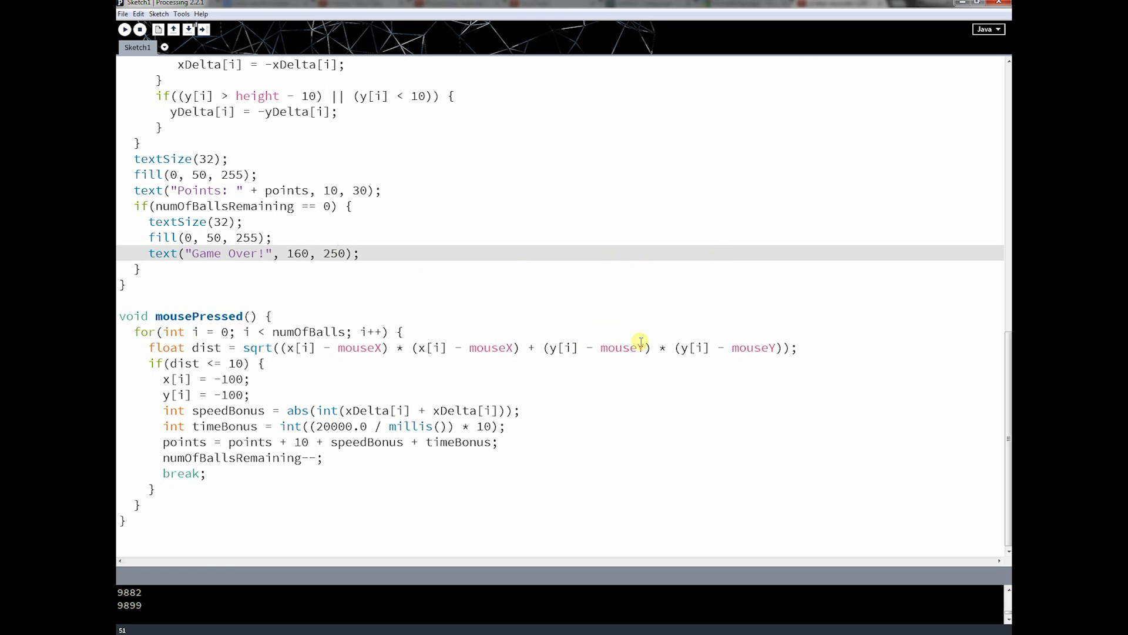
{"action": "mouse_move", "coordinate": [891, 592]}
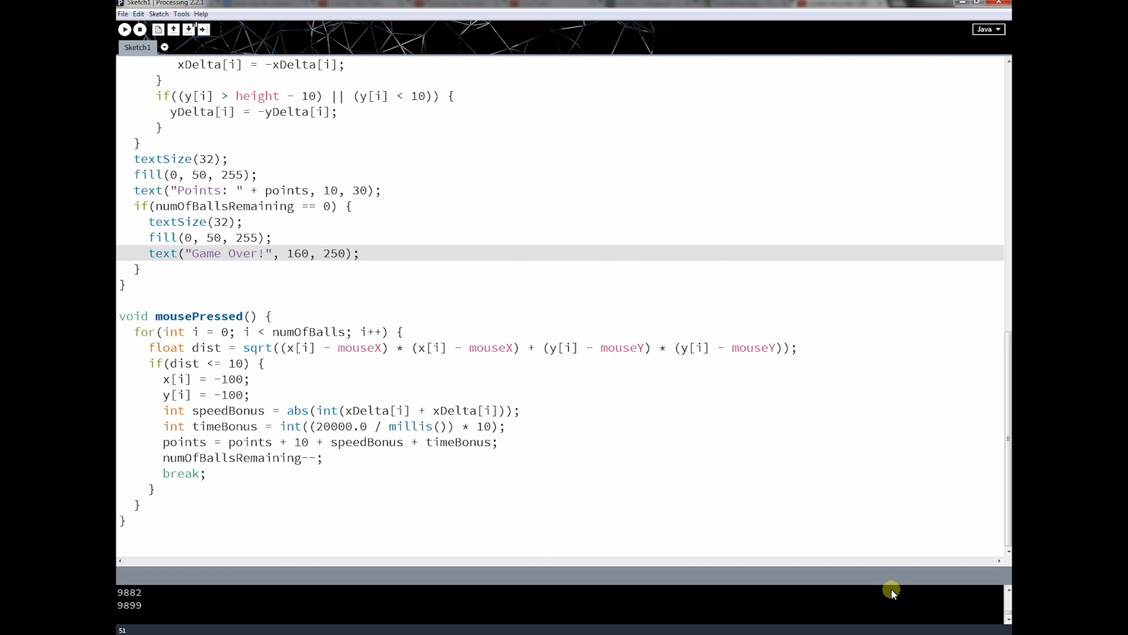